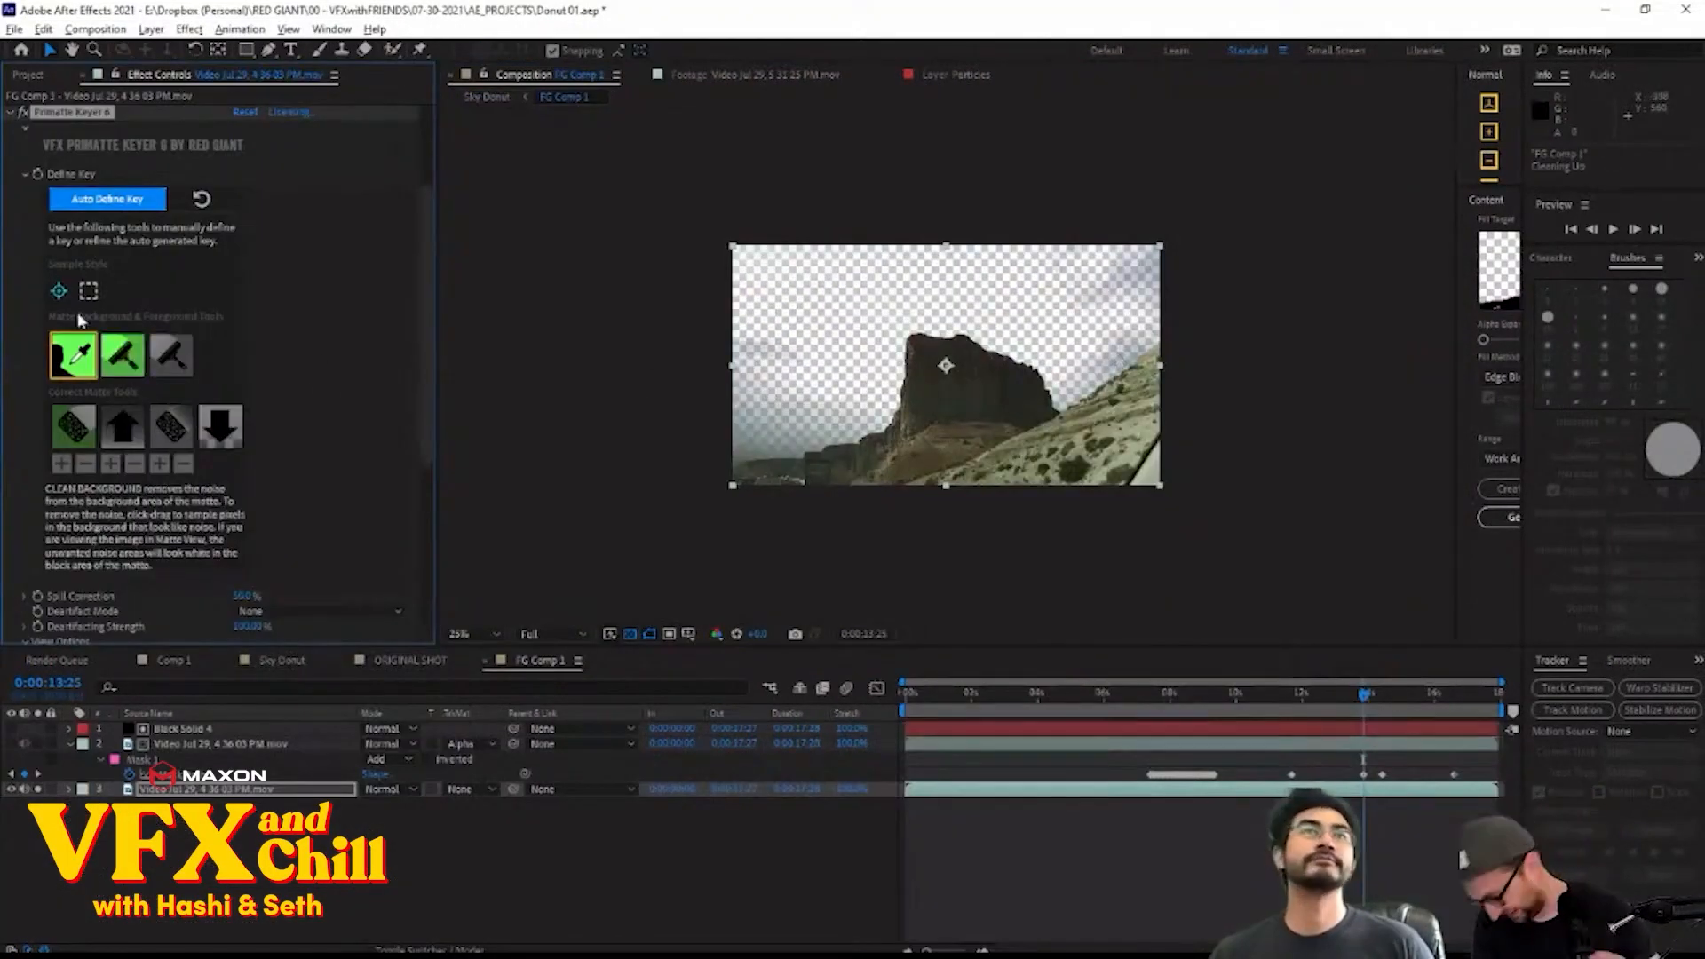
Add an adjustment layer above the hands with Matte Choker, Curves, Hue/Saturation and CC Toner (Pentone, 17% blend).
left_click(121, 357)
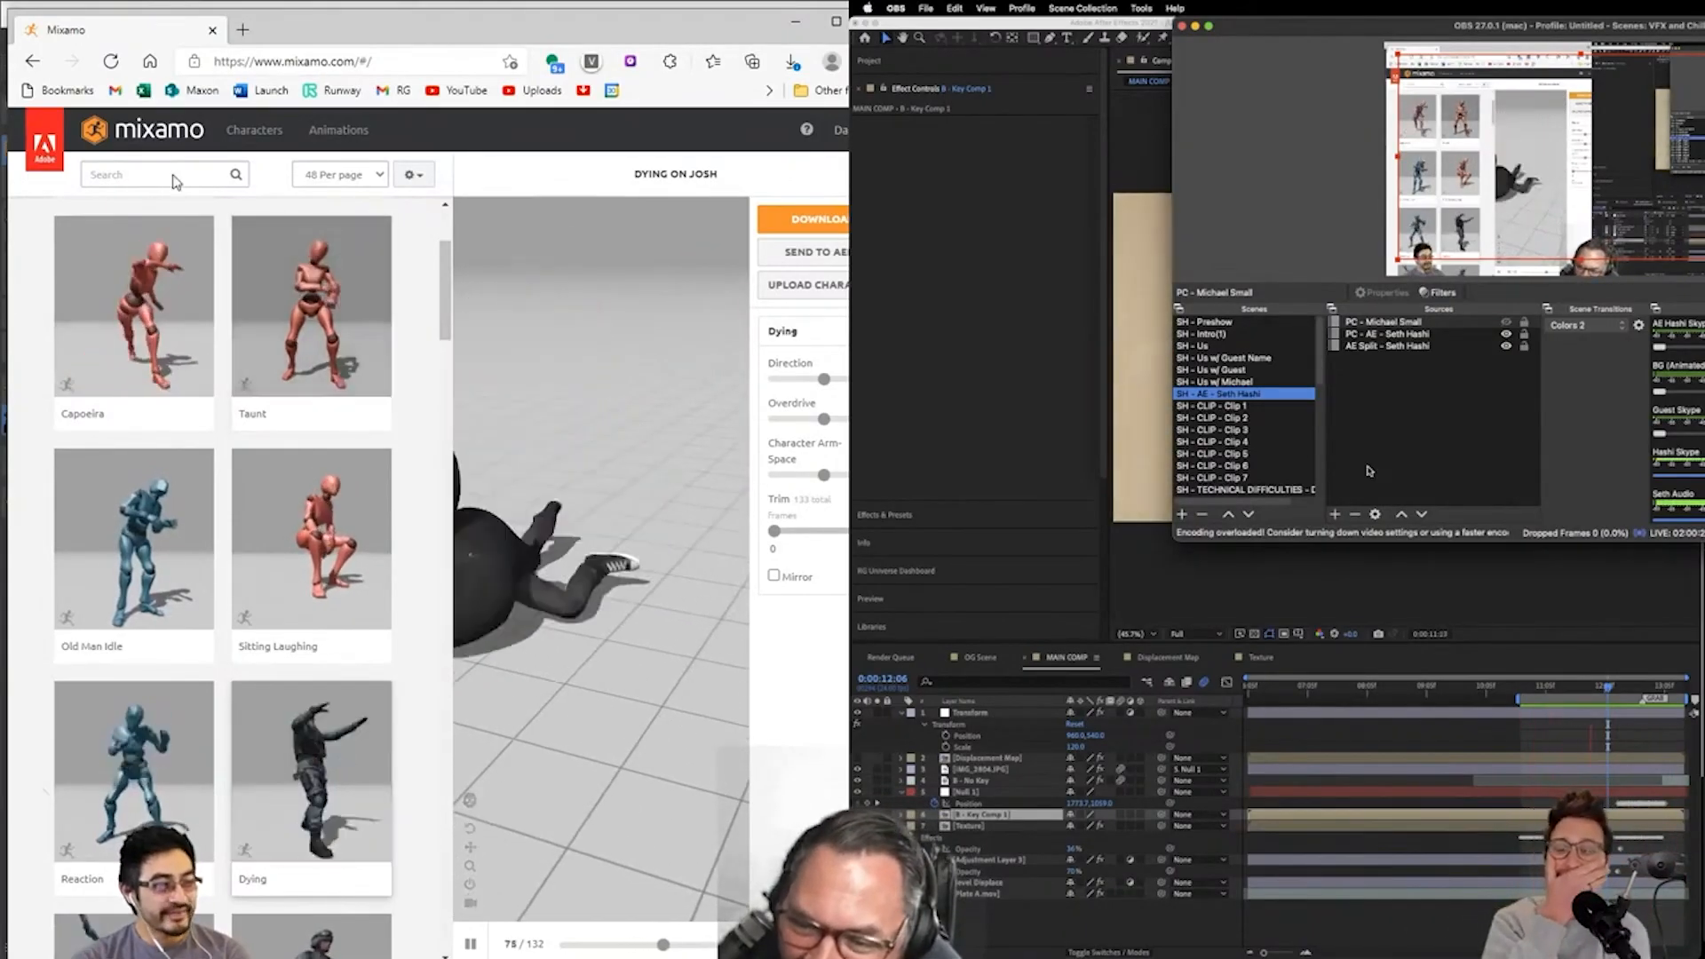
left_click(141, 174)
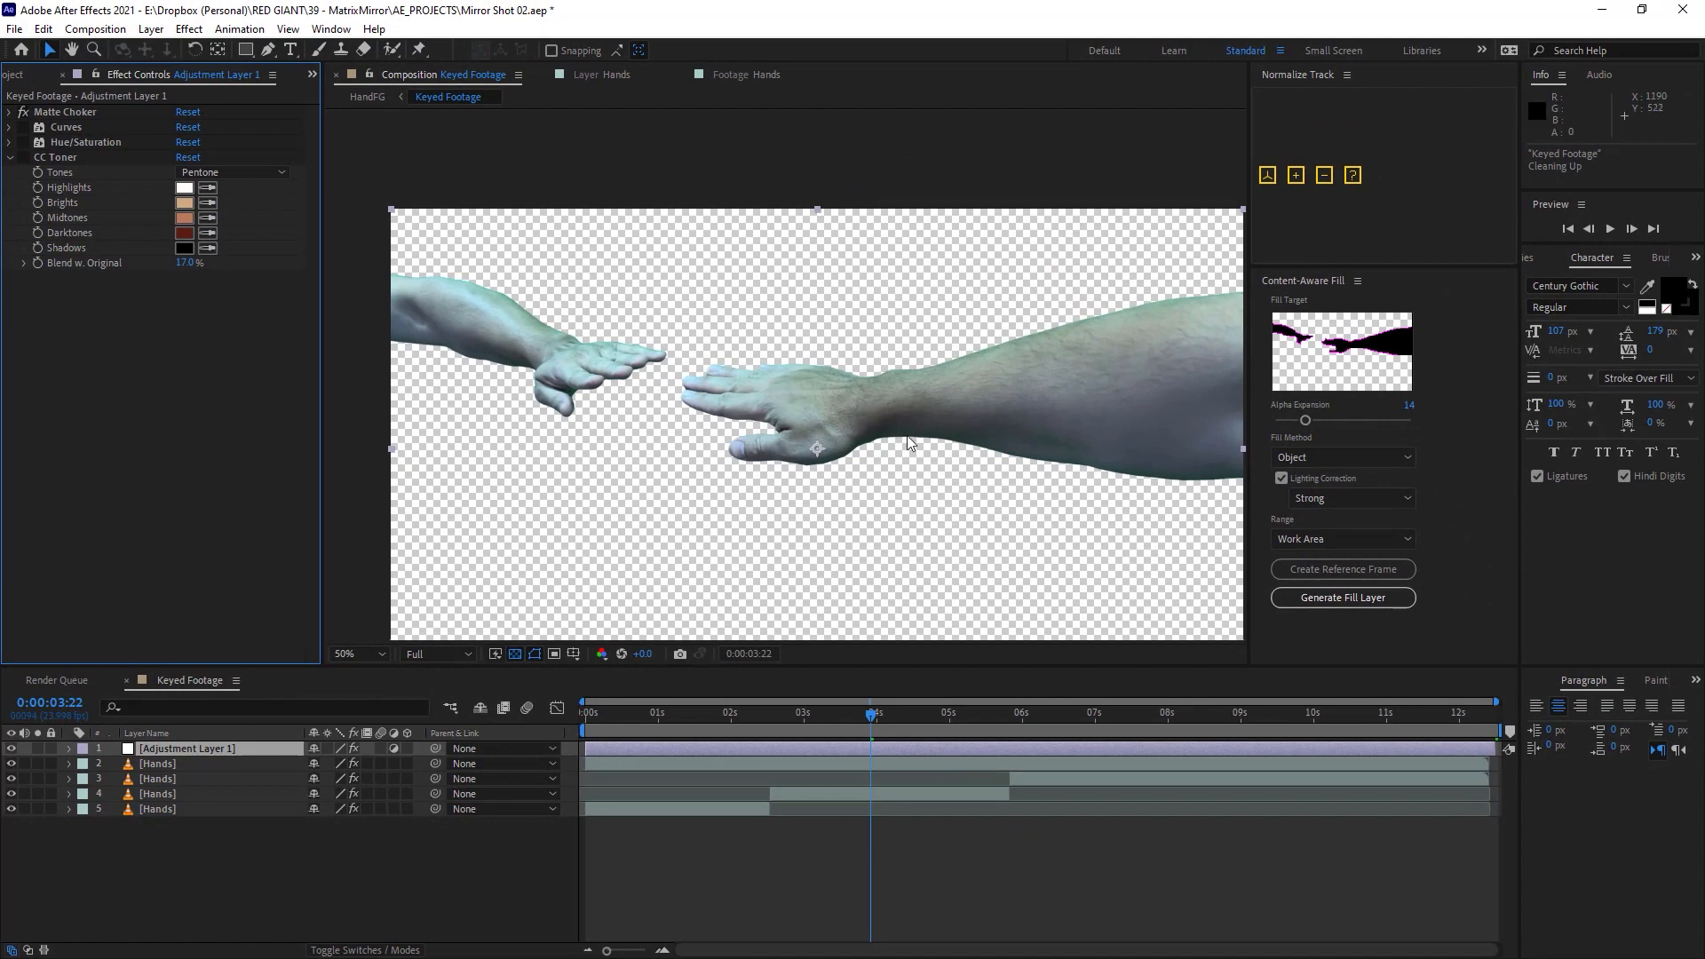
mouse_move(824, 340)
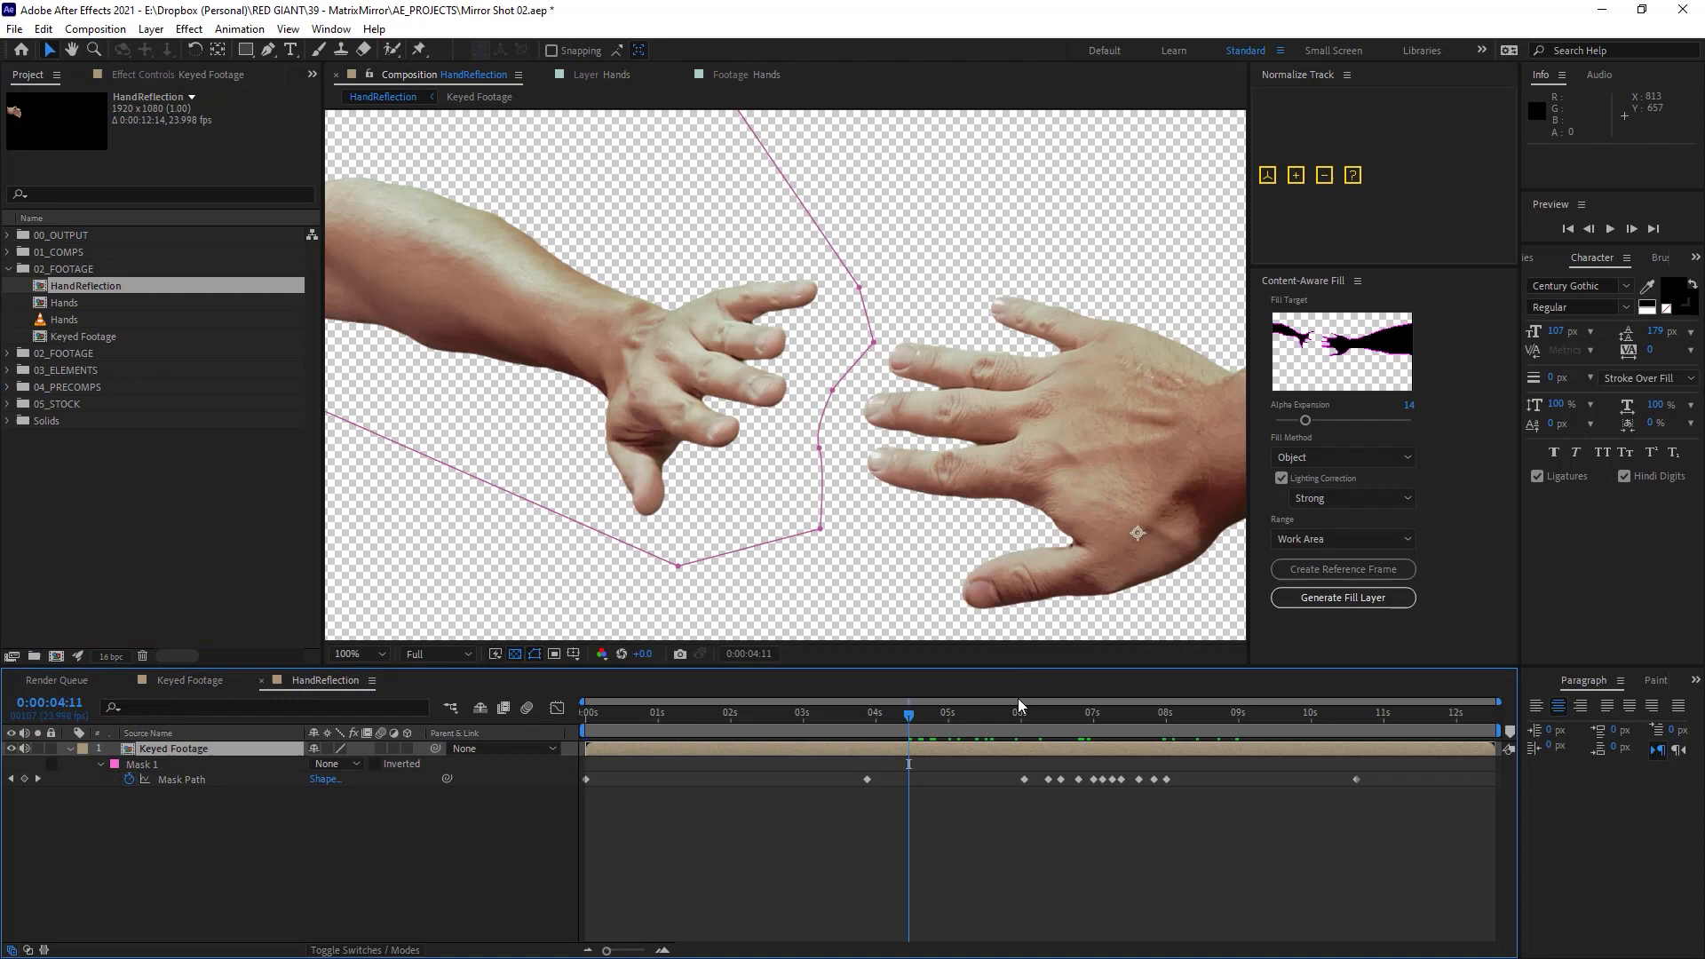
Draw Mask 1 on Keyed Footage and keyframe its Mask Path around the left hand.
left_click(1180, 712)
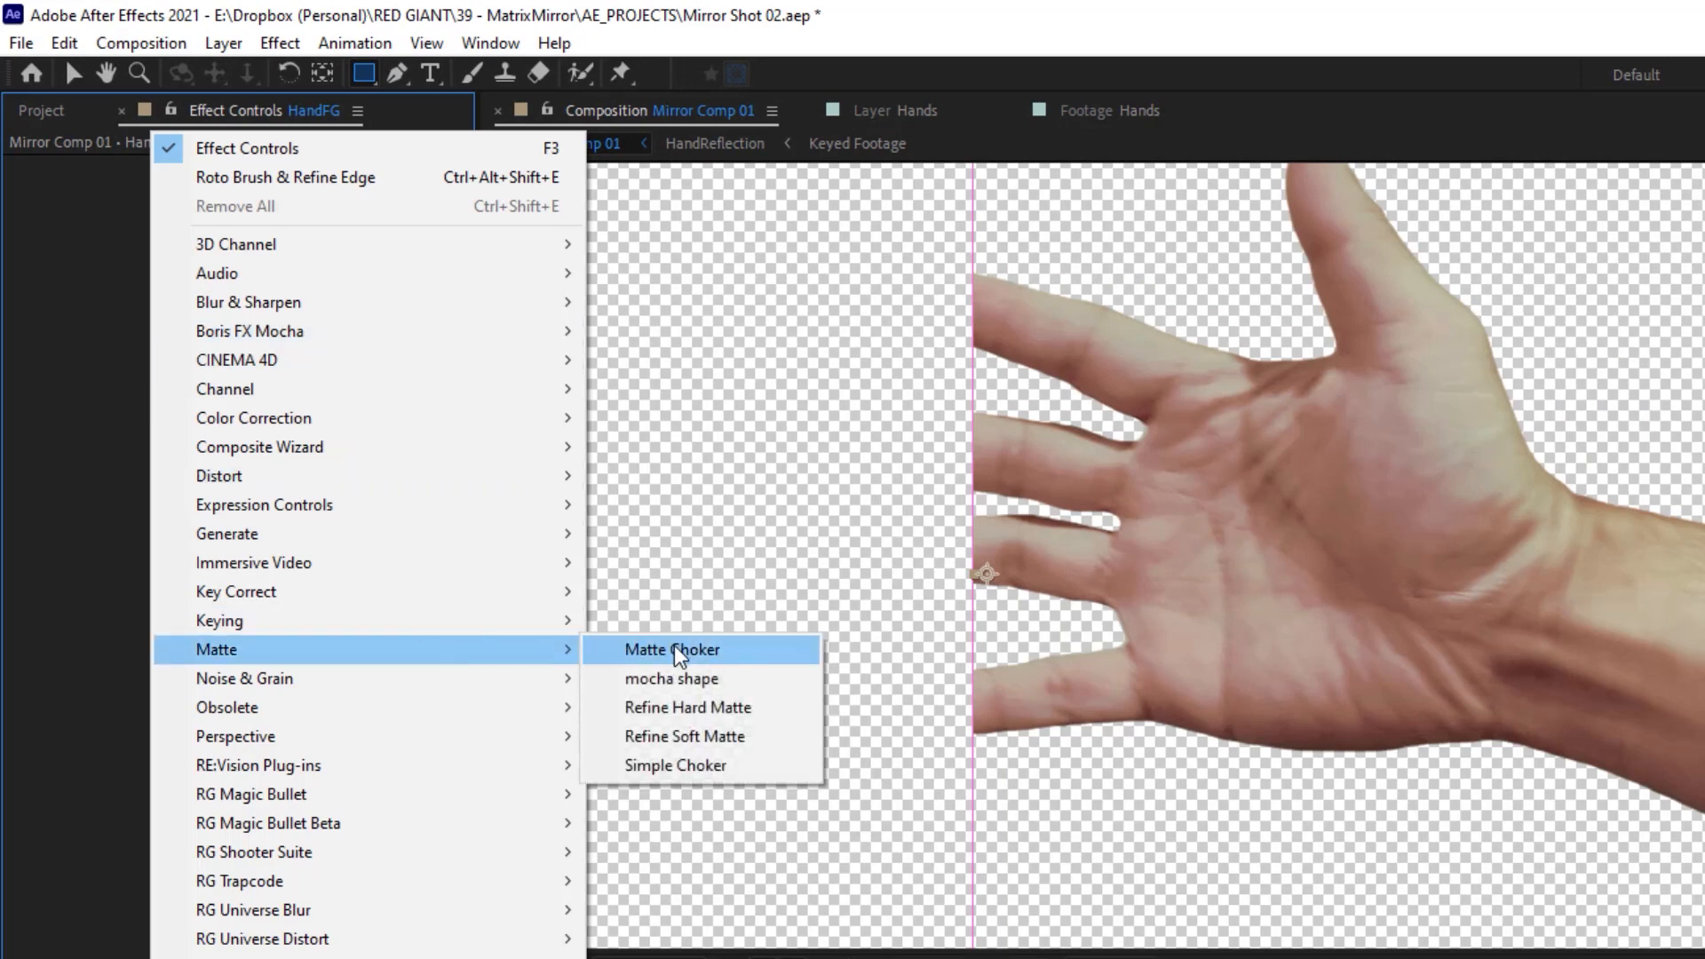
Apply Matte Choker to HandFG with Choke 1 at -127 and a higher Geometric Softness 2.
left_click(673, 649)
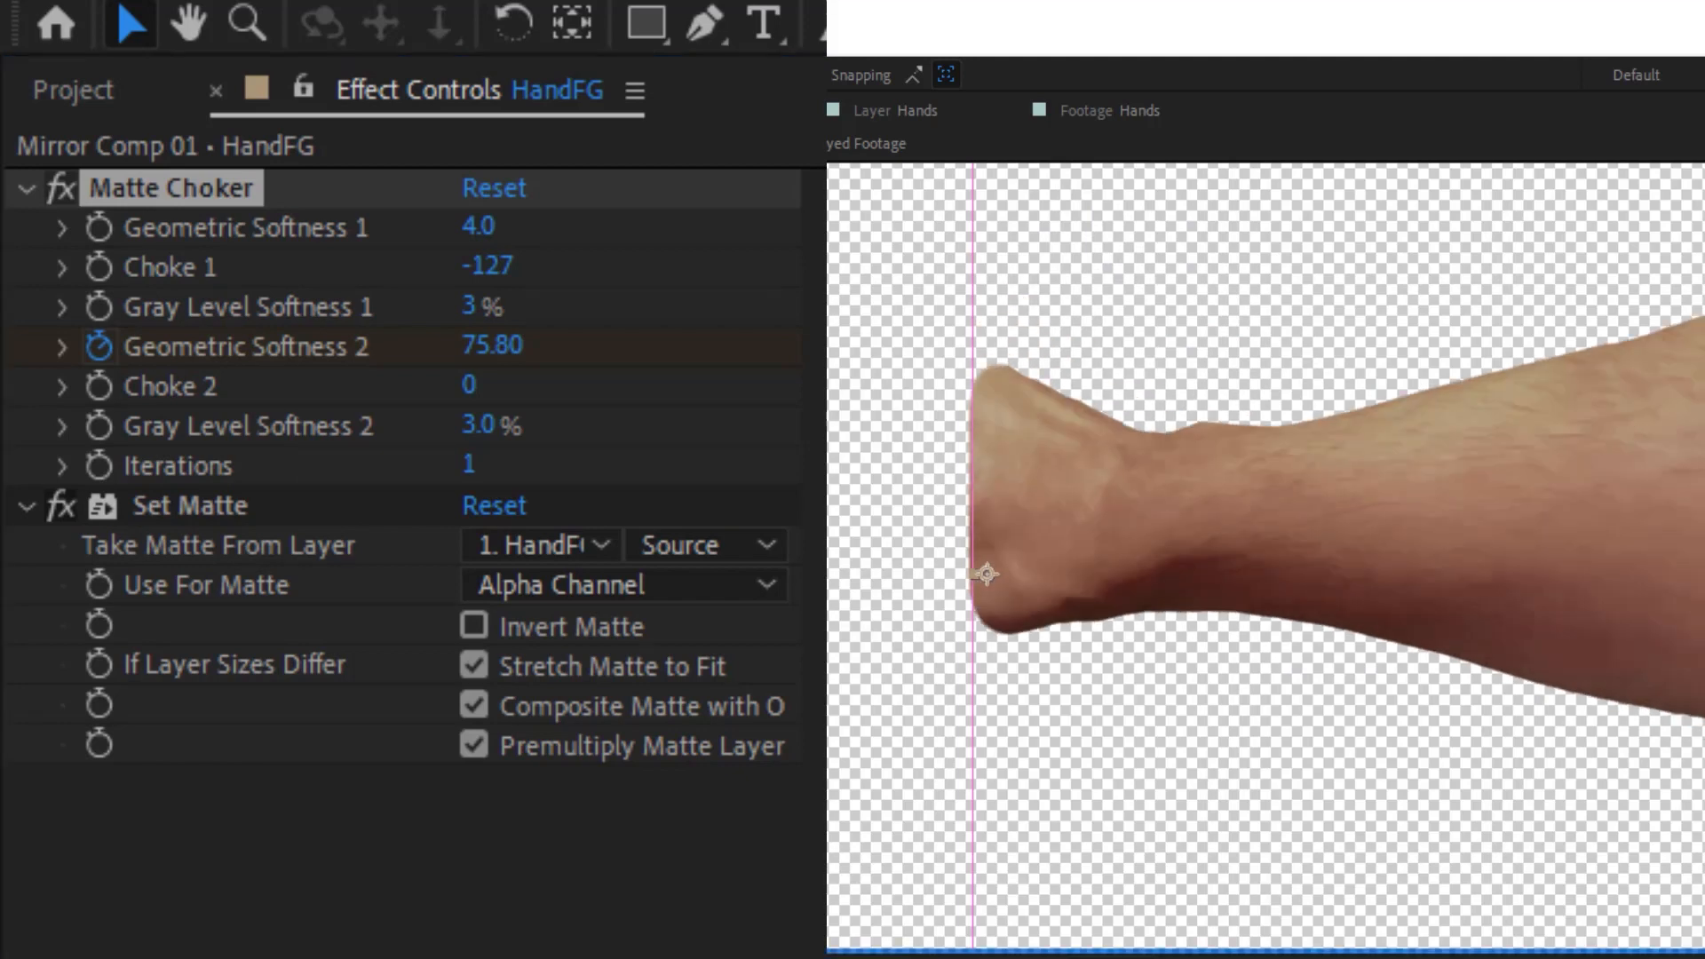
left_click_drag(490, 345, 511, 345)
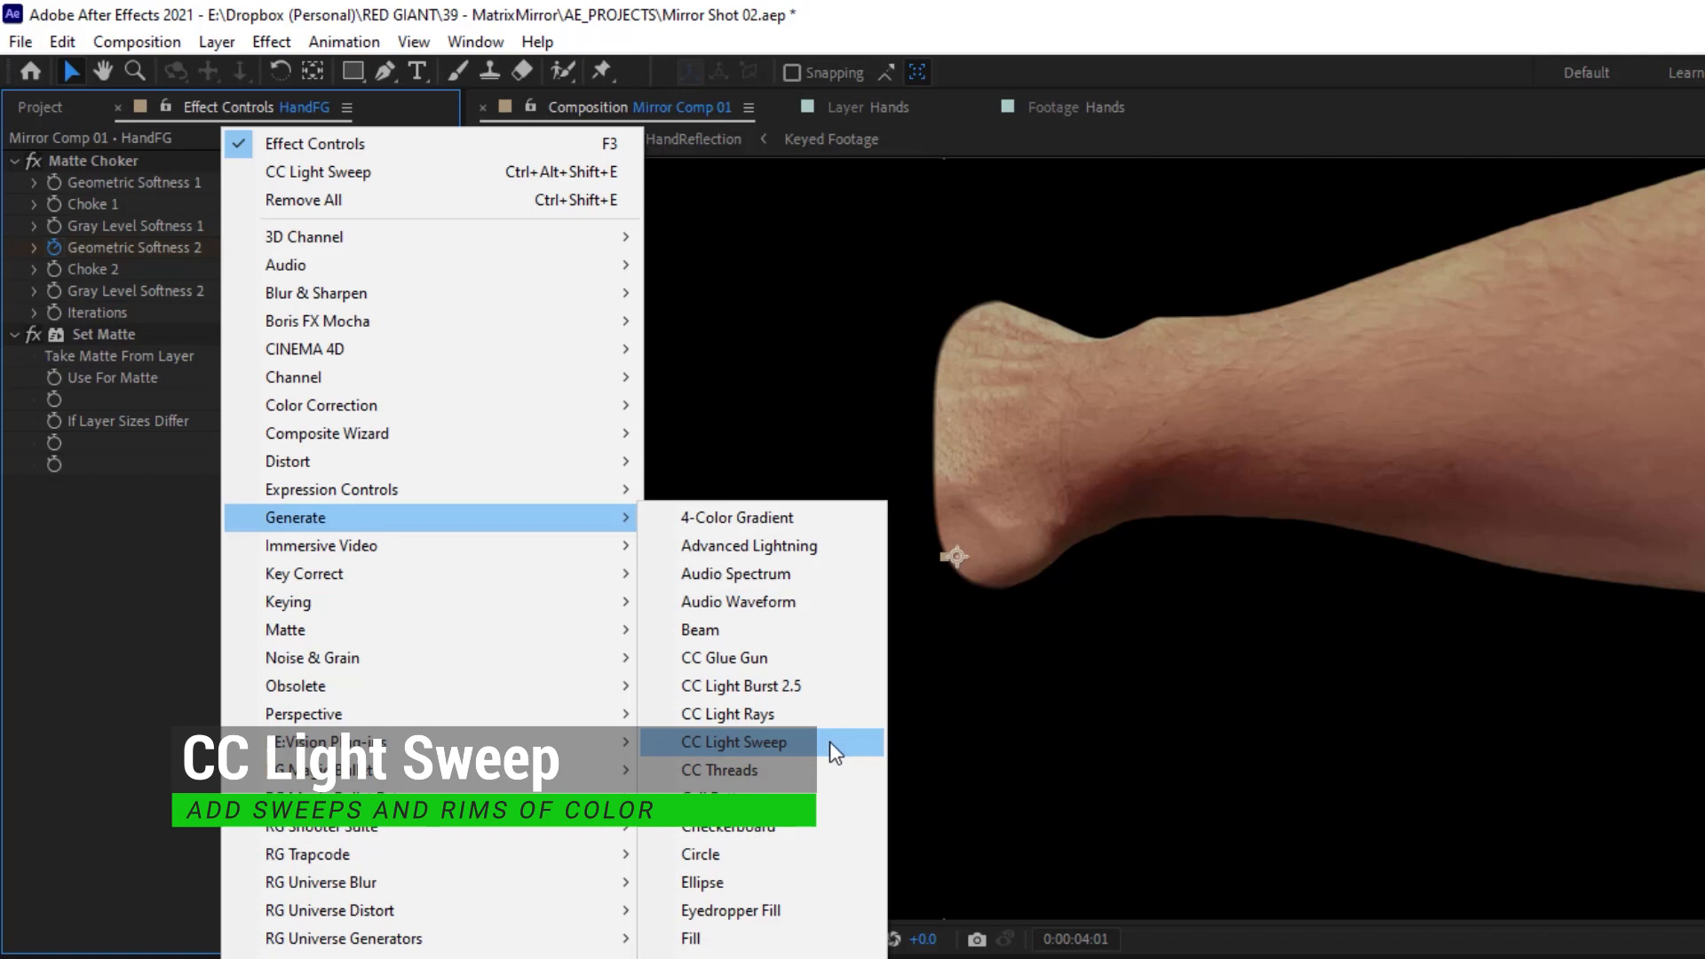
Add CC Light Sweep to HandFG: width 89, intensity 77, black light, Composite reception.
left_click(733, 741)
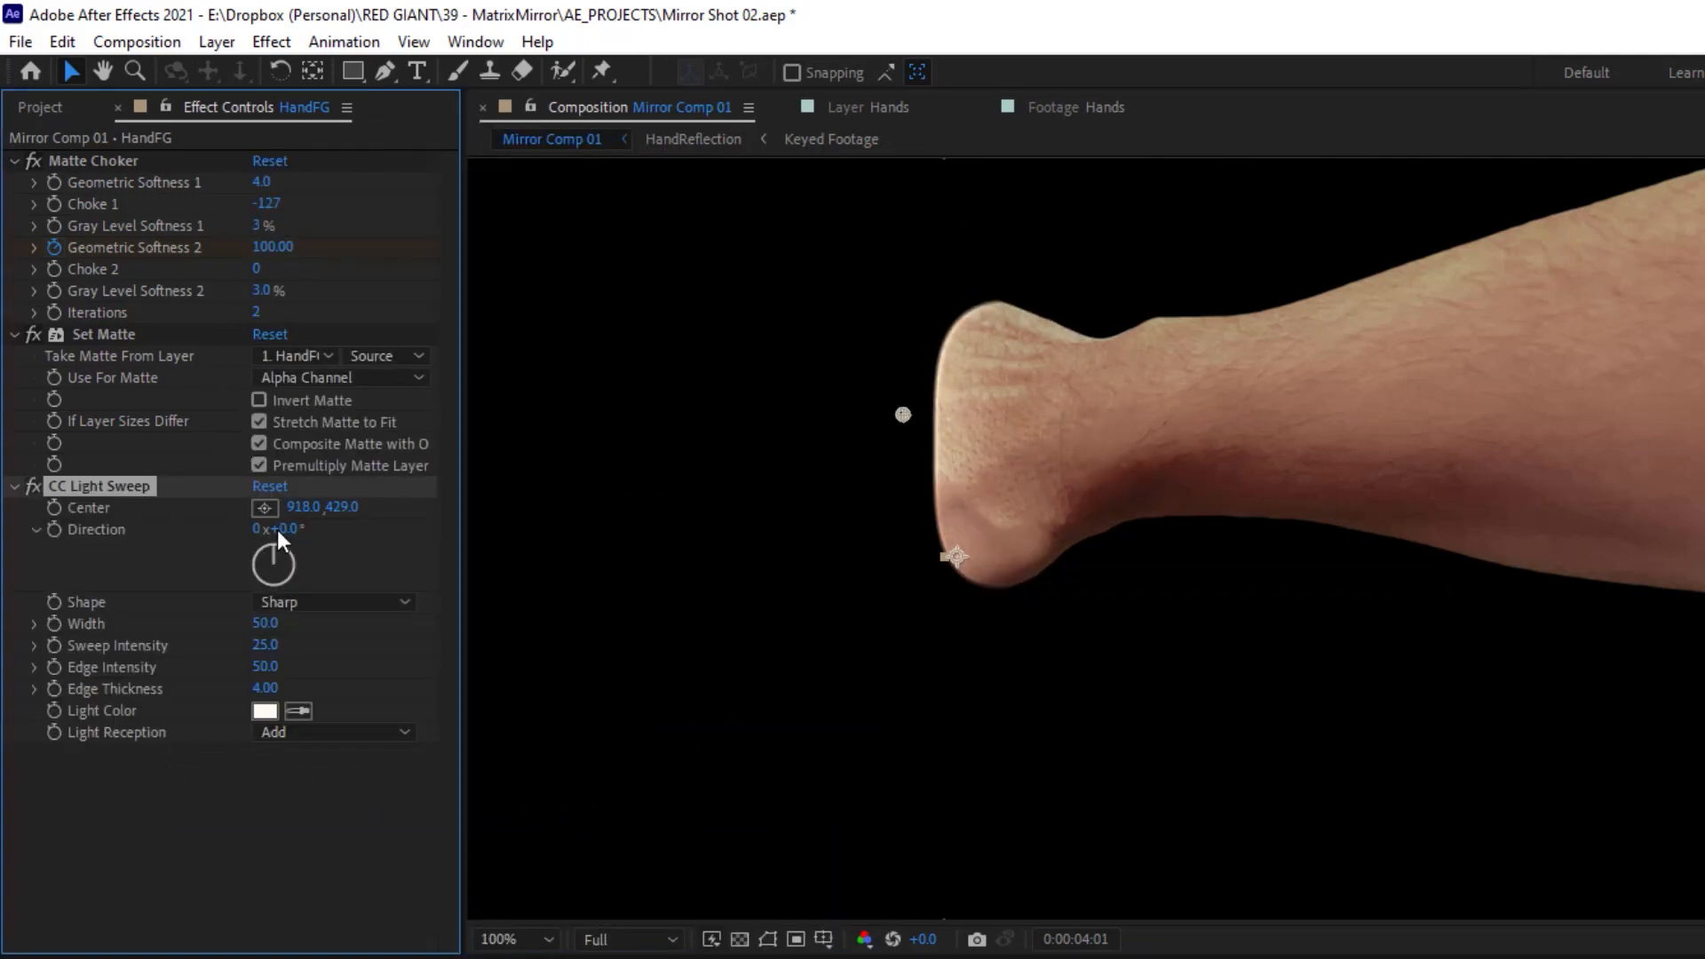
left_click(265, 710)
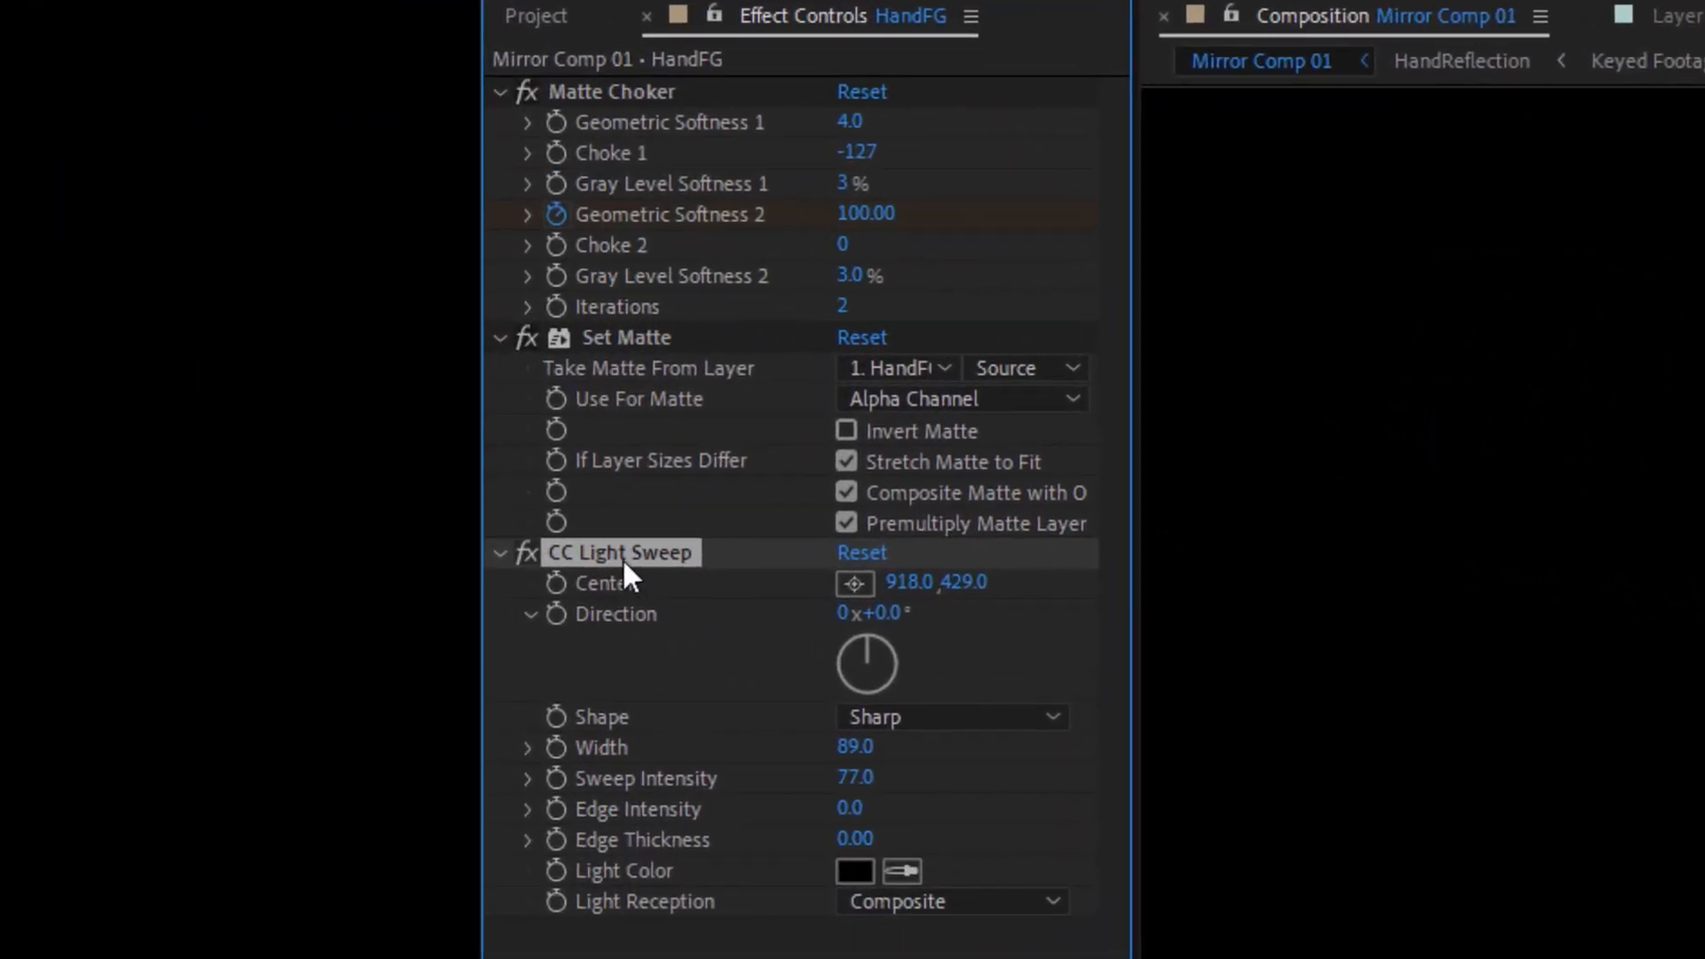
mouse_move(1512, 522)
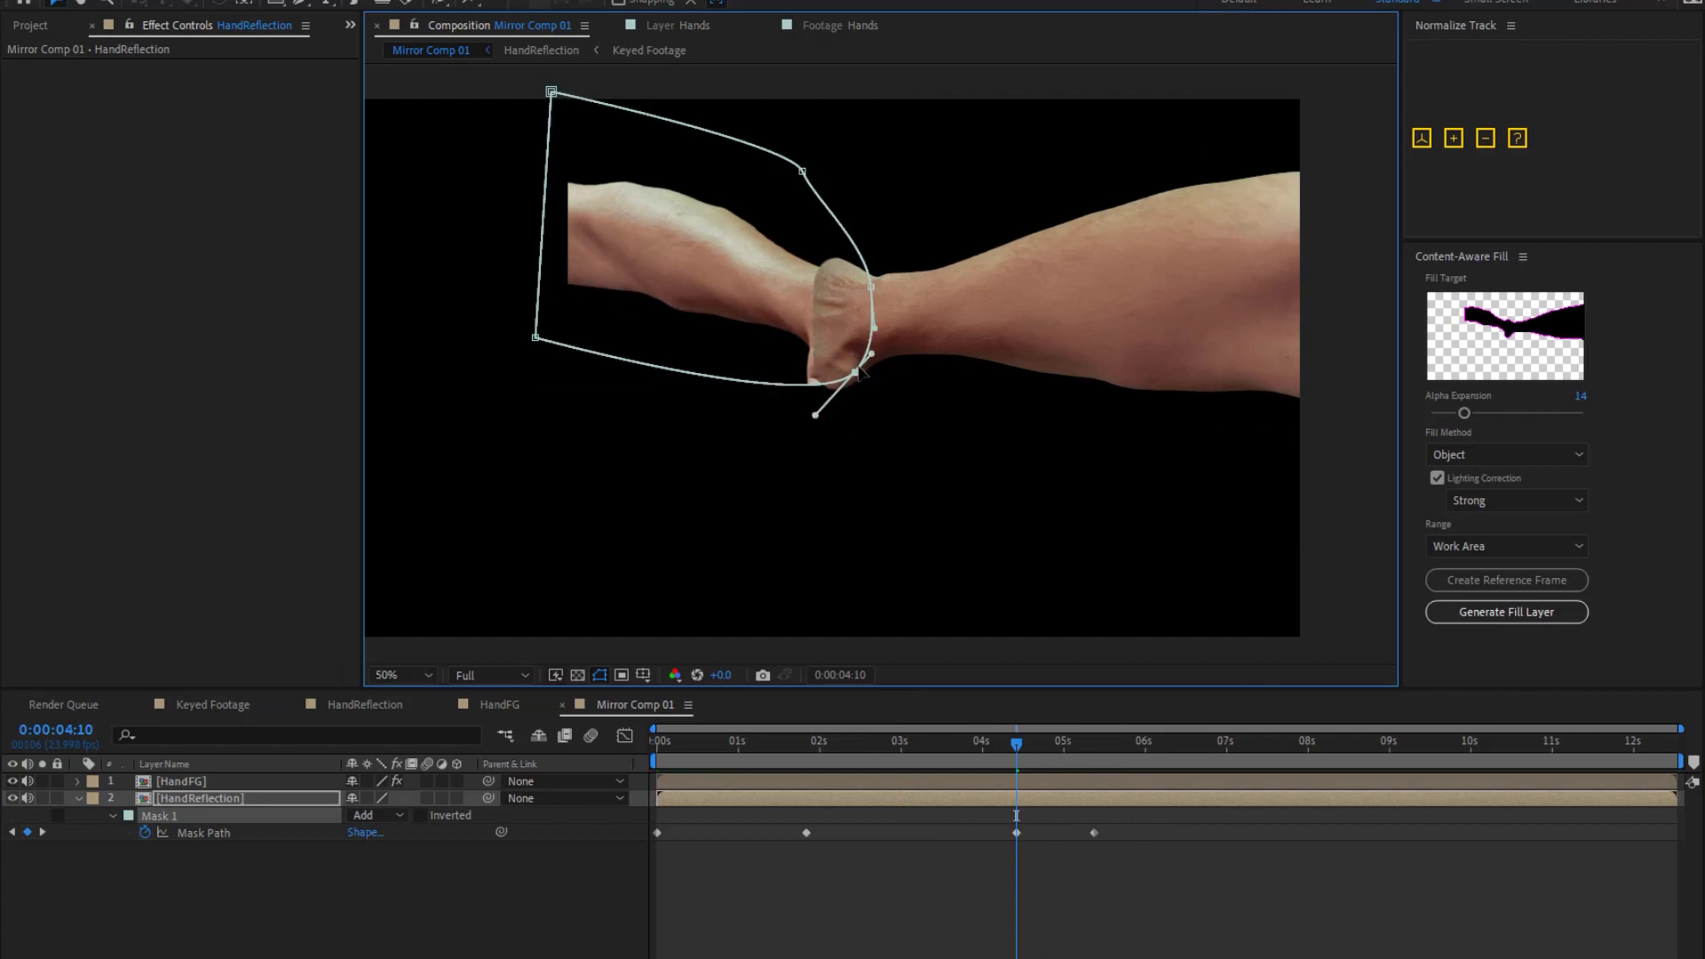
Adjust HandReflection's Mask 1 vertices and handles to wrap the joined wrists.
left_click(1477, 745)
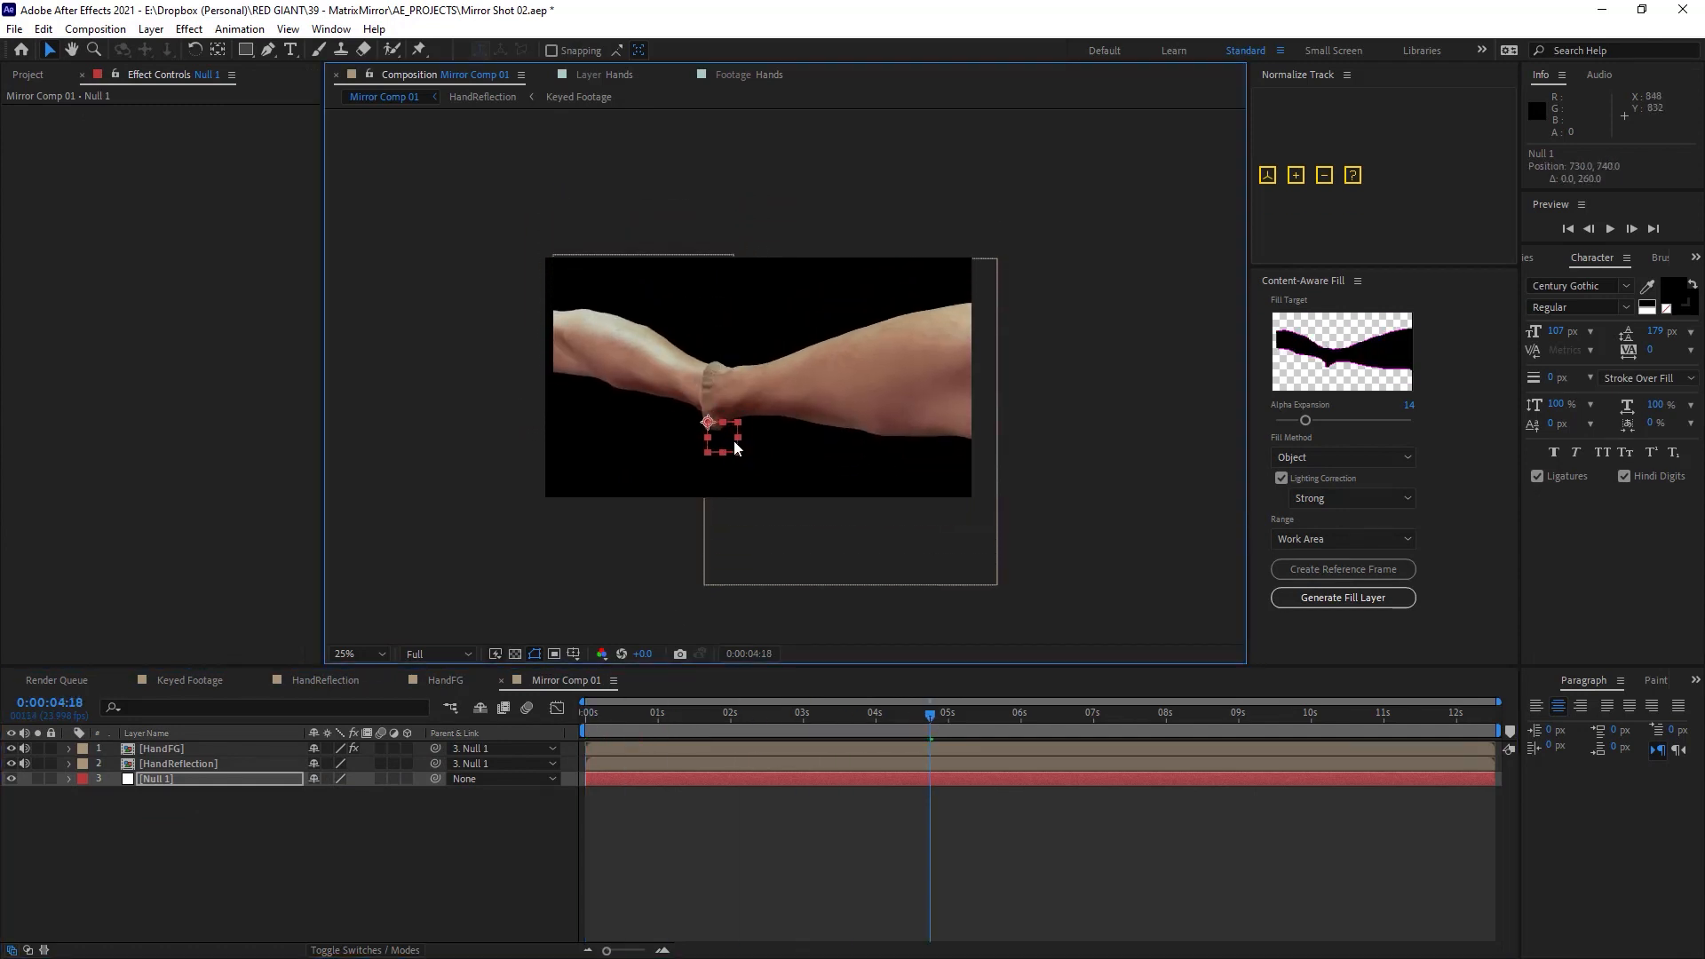
Parent both hand layers to a new Null 1, keyframe Matte Choker, and copy CC Light Sweep to HandReflection.
left_click(1384, 716)
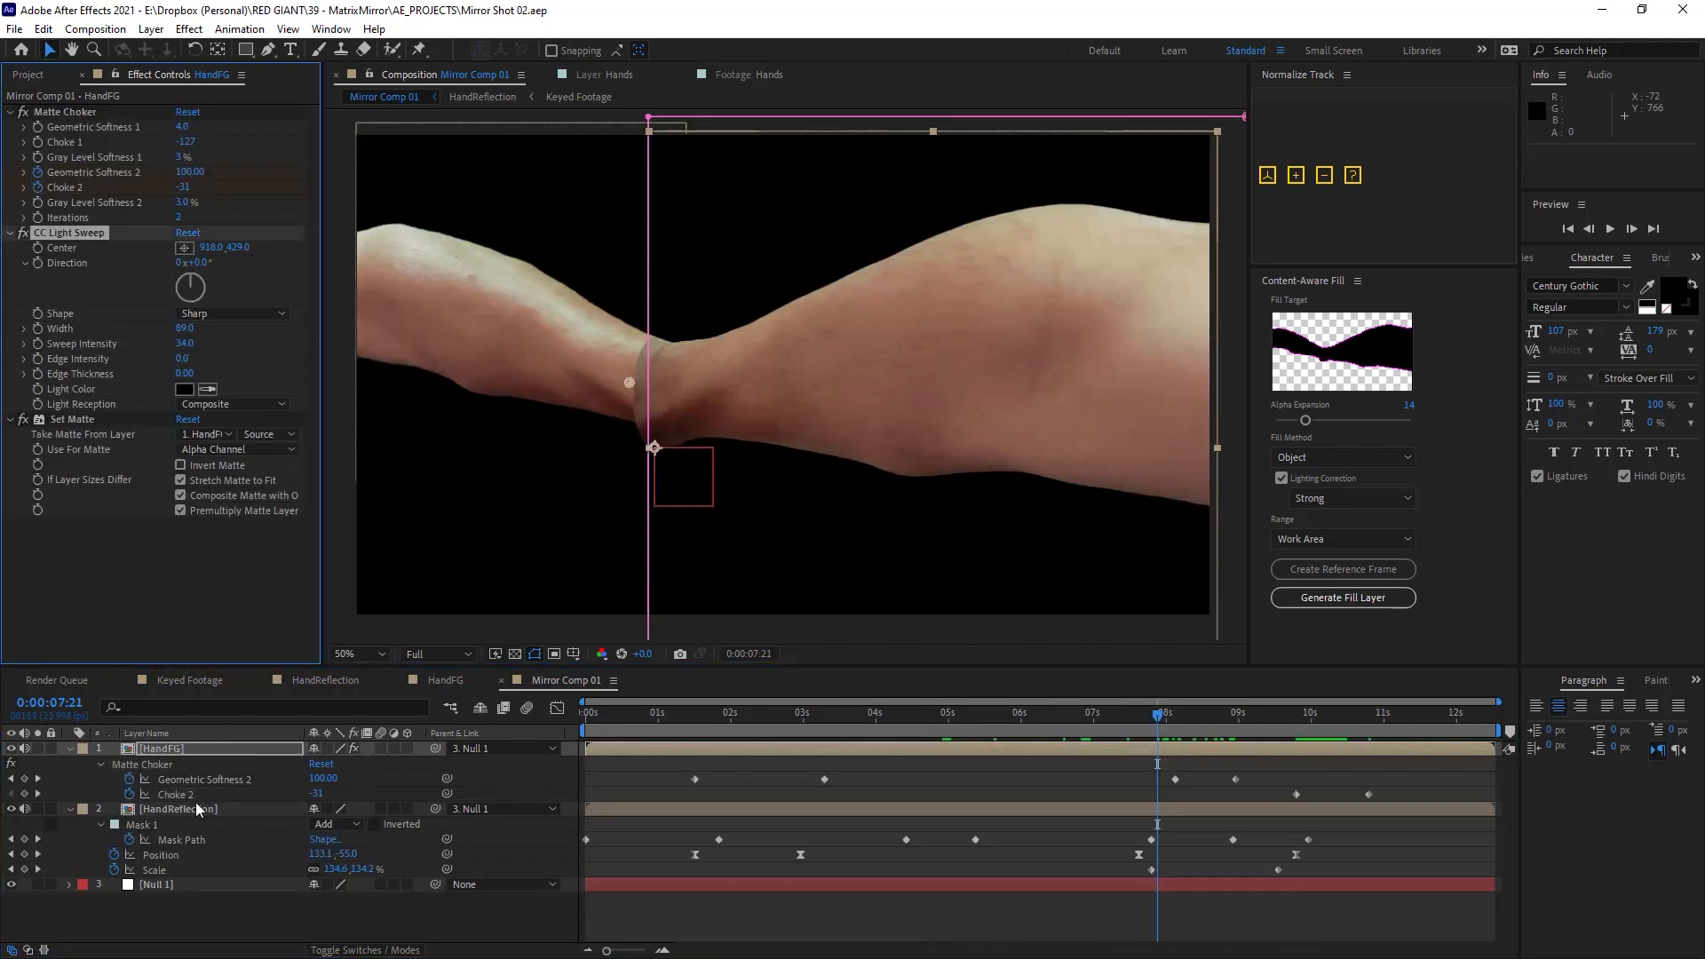
left_click(178, 808)
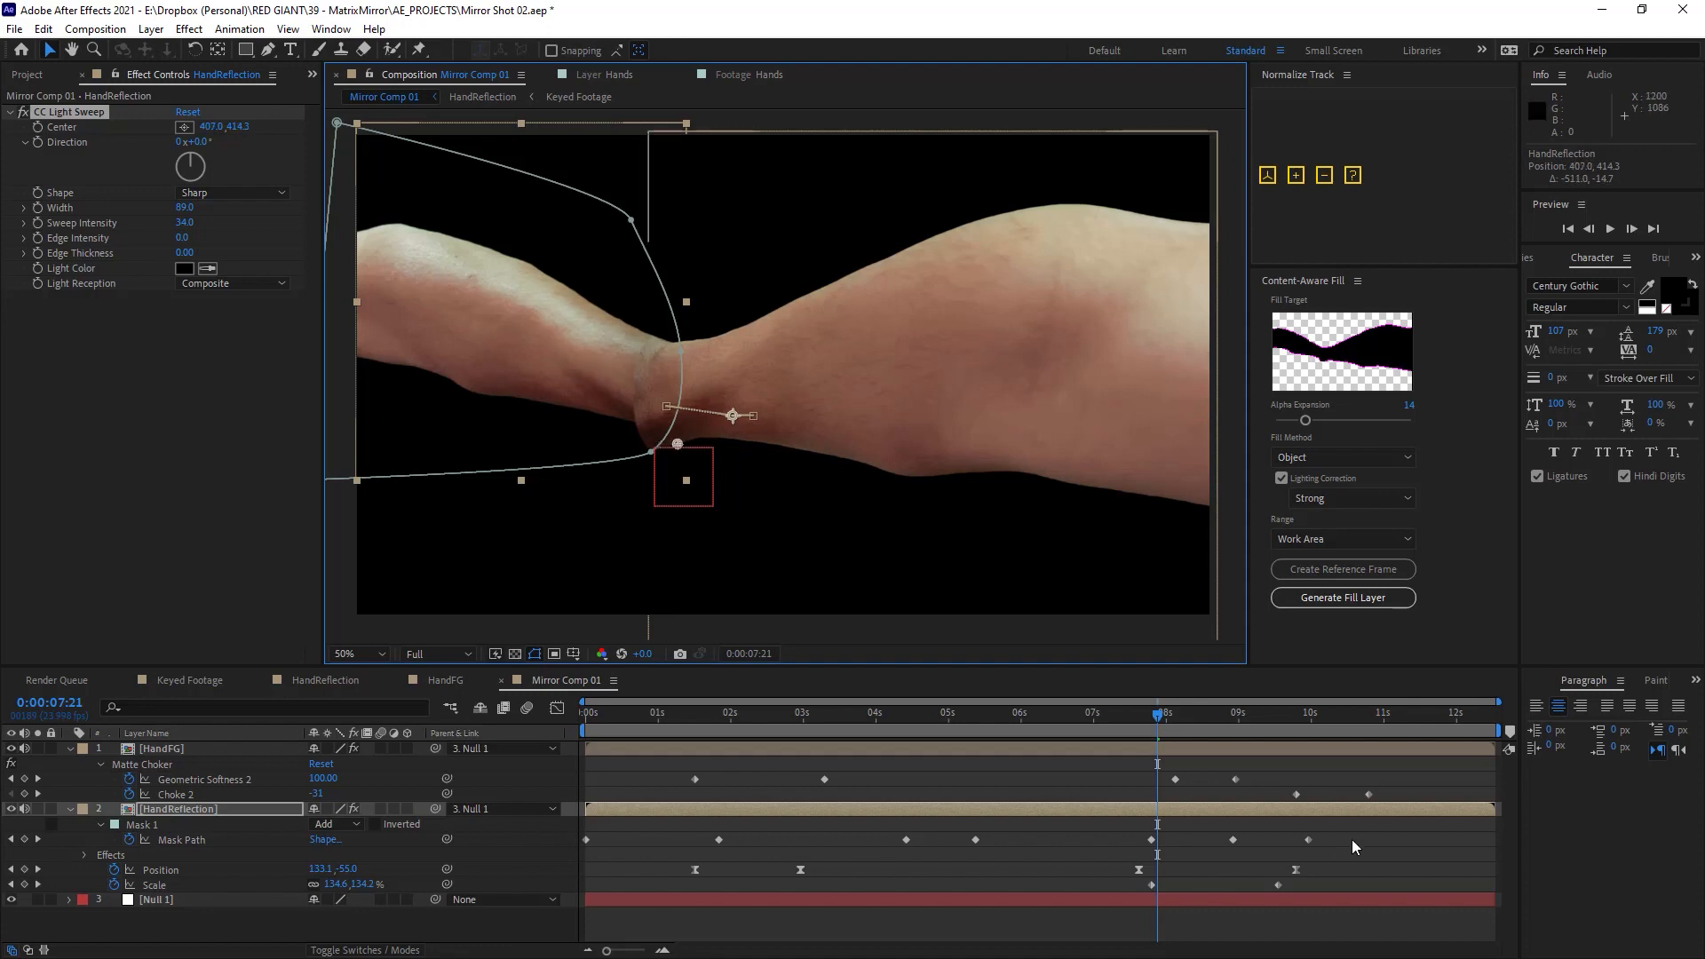
left_click(725, 712)
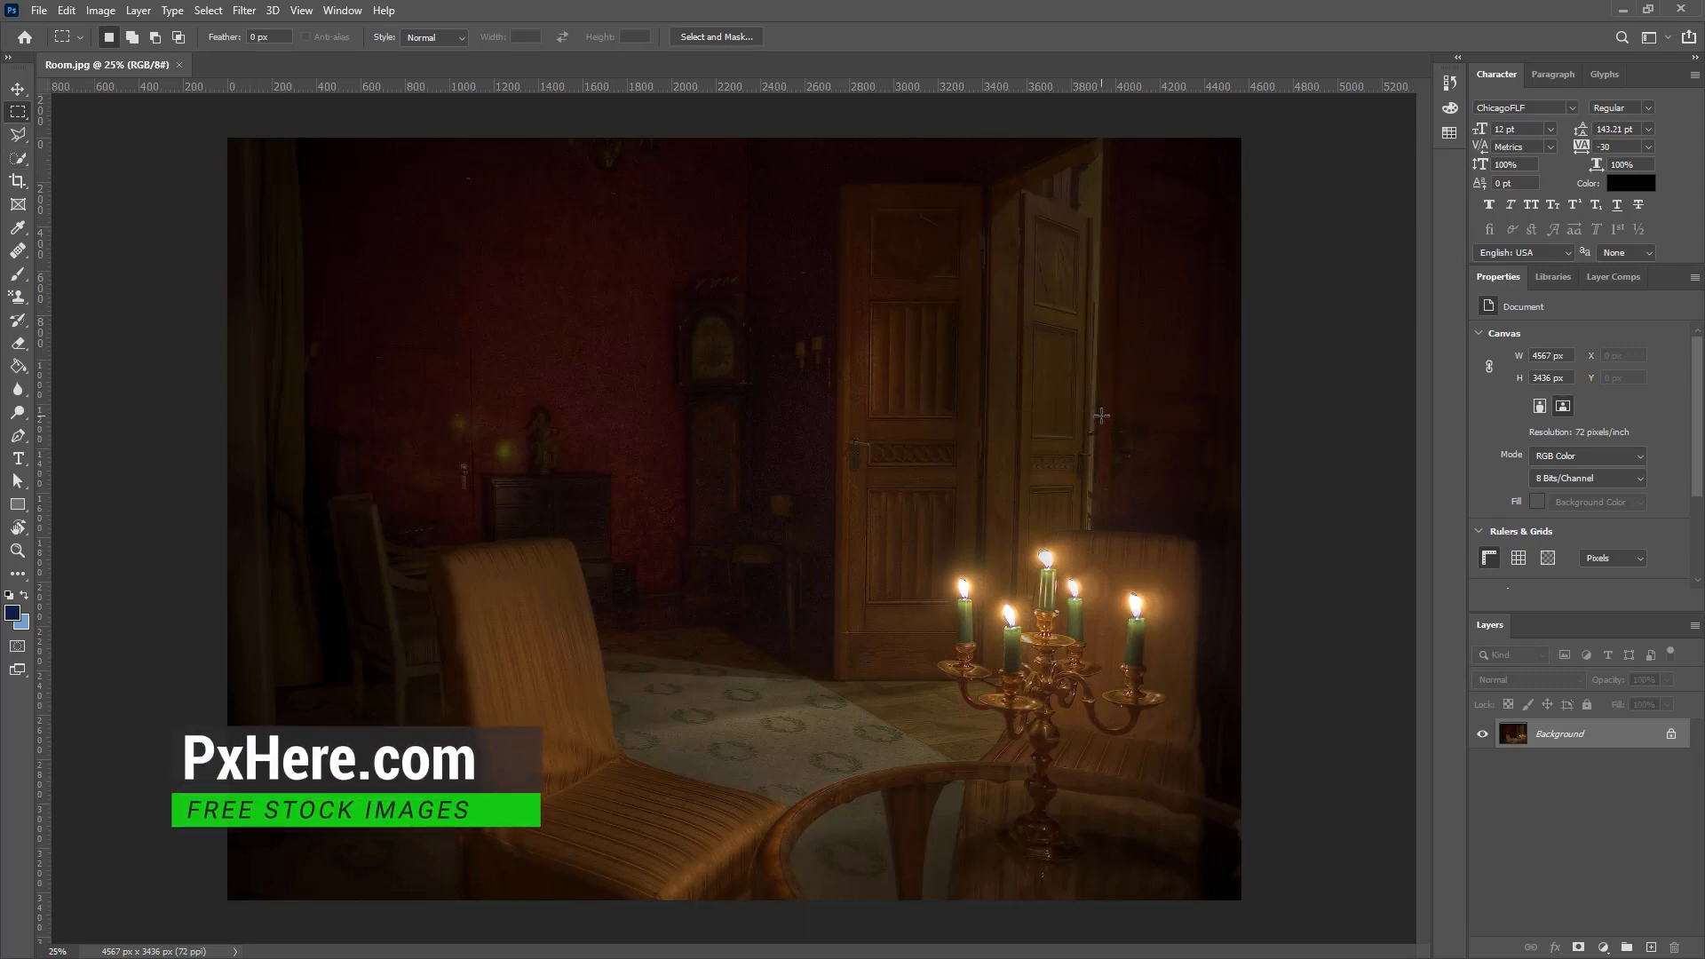
Marquee the wooden doors in Room.jpg and crop the image to 2000 × 1618 px.
left_click(98, 10)
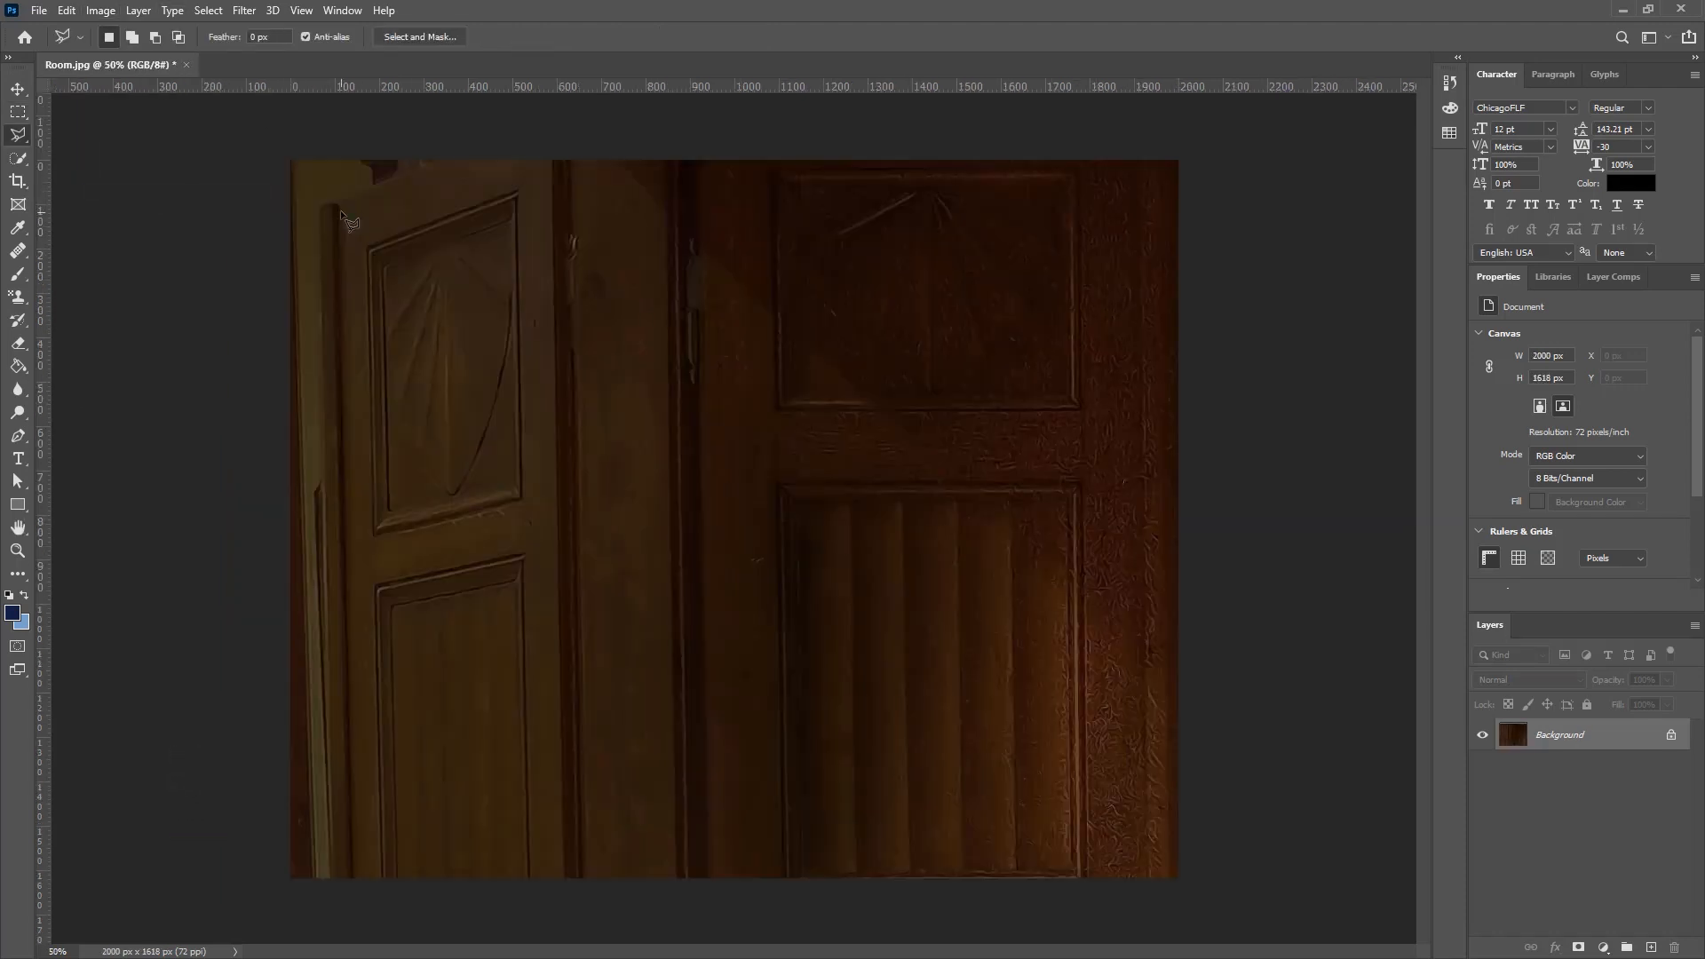
left_click_drag(345, 212, 343, 881)
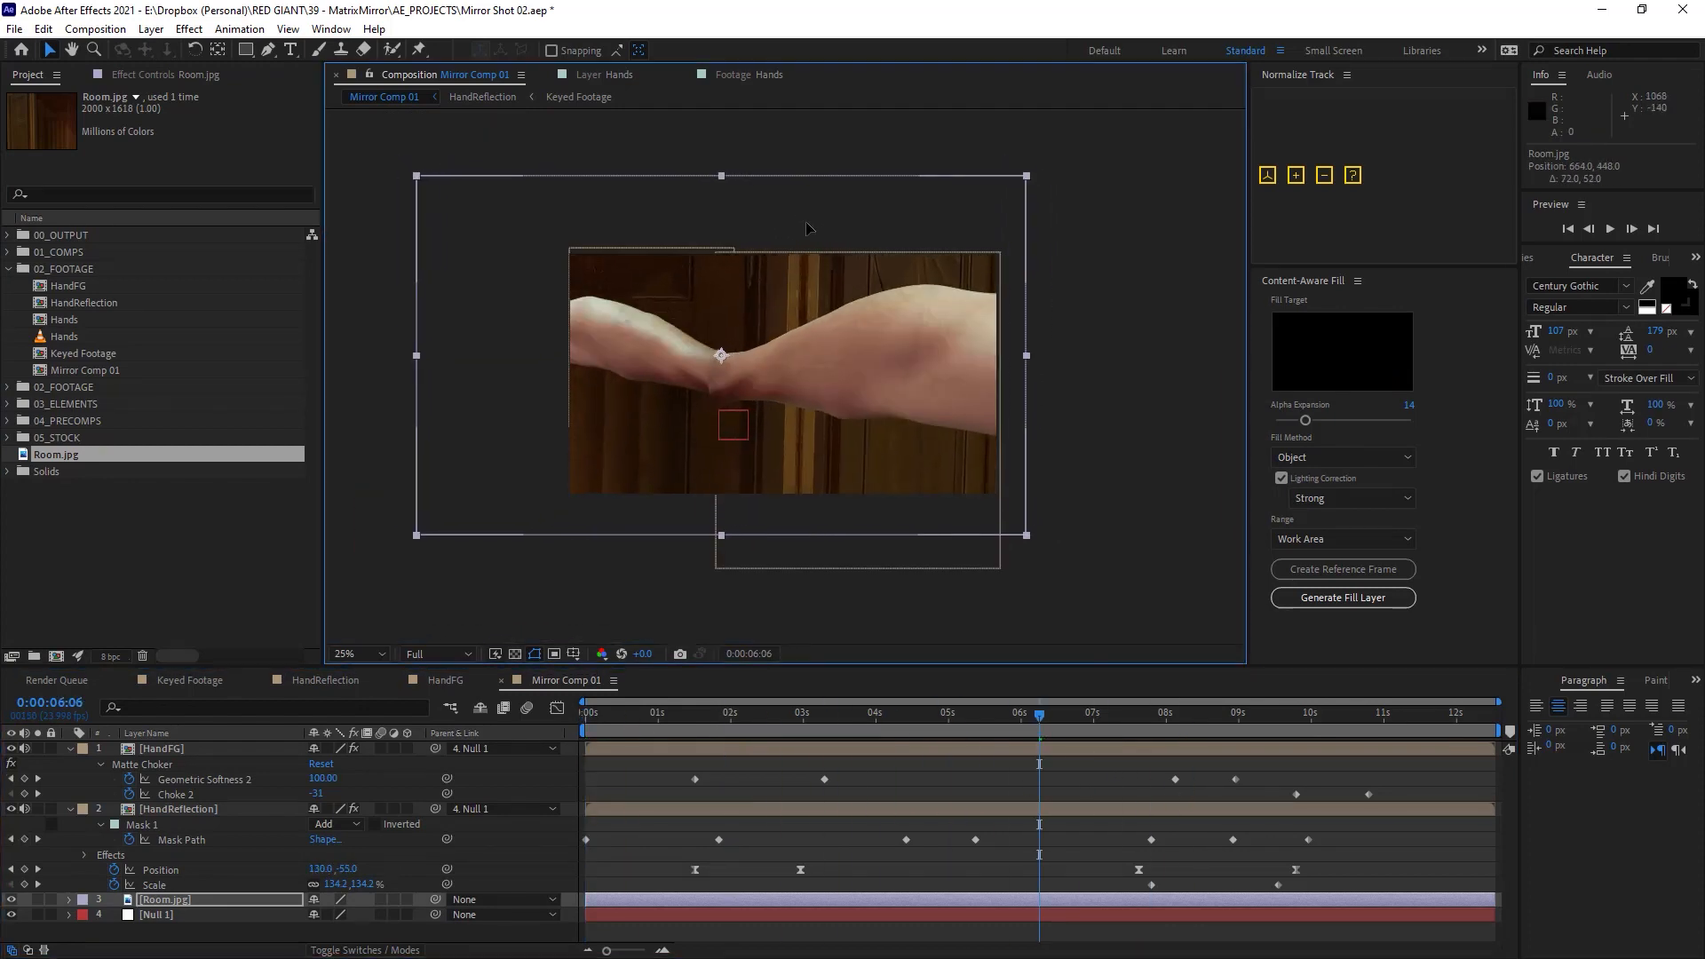
Place Room.jpg into Mirror Comp 01 as a layer above Null 1.
left_click(754, 713)
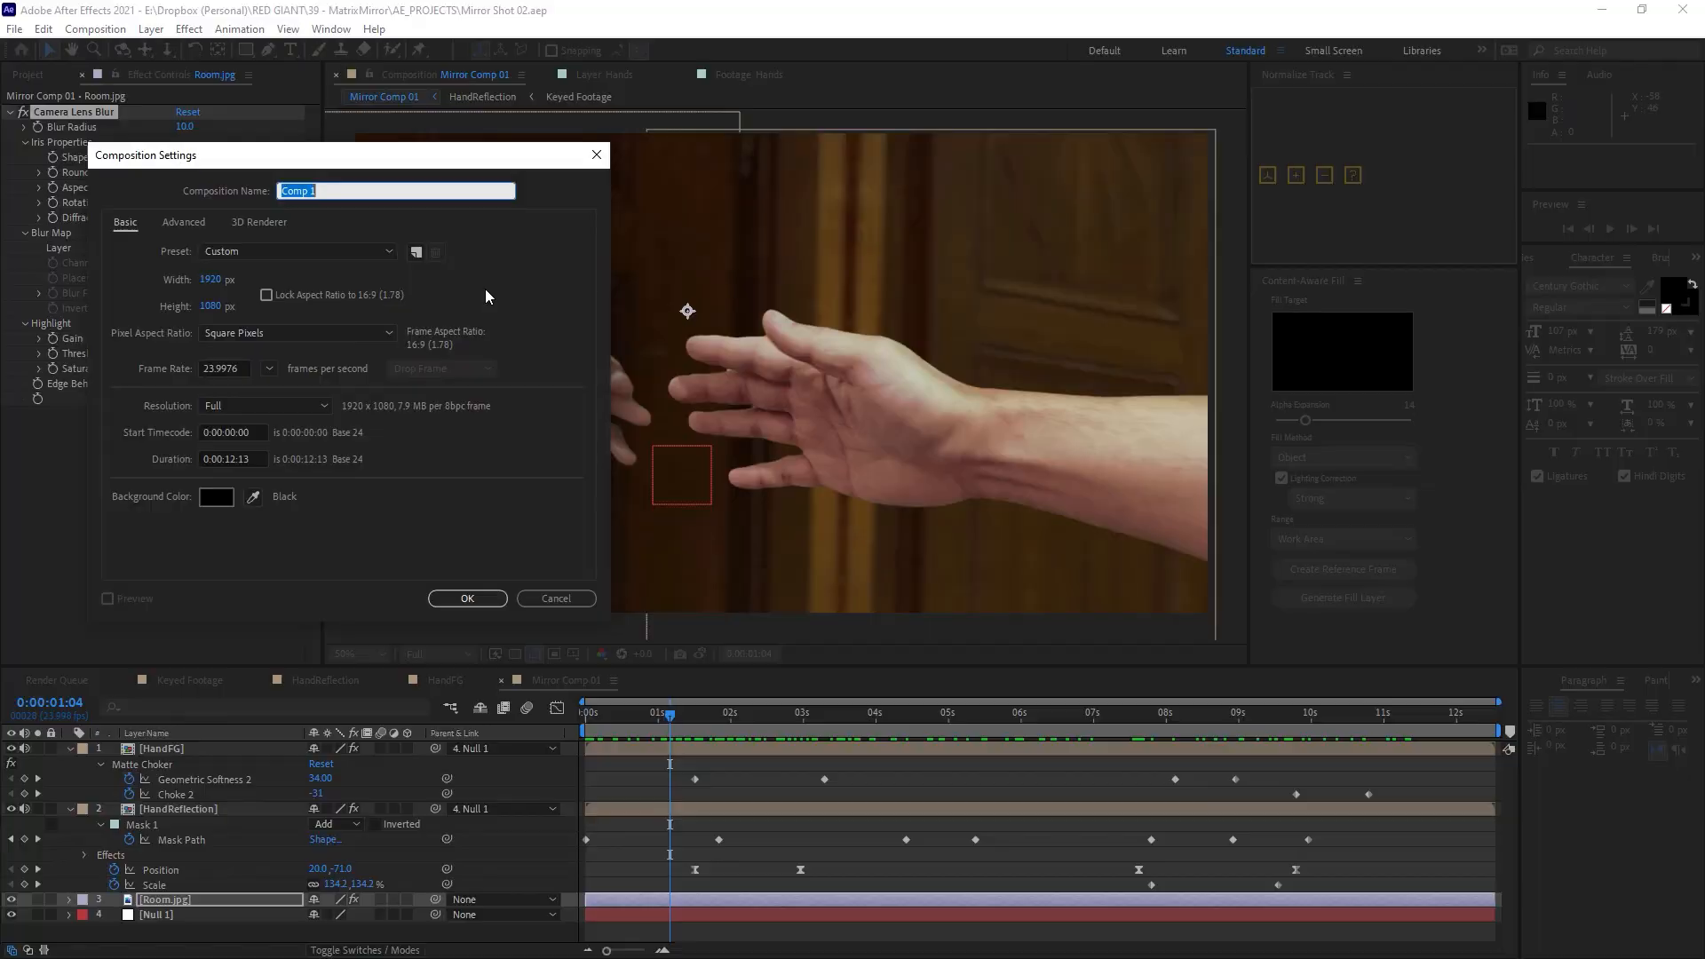
Create a composition named Ripple and add a new gray solid to it.
type("Ripple")
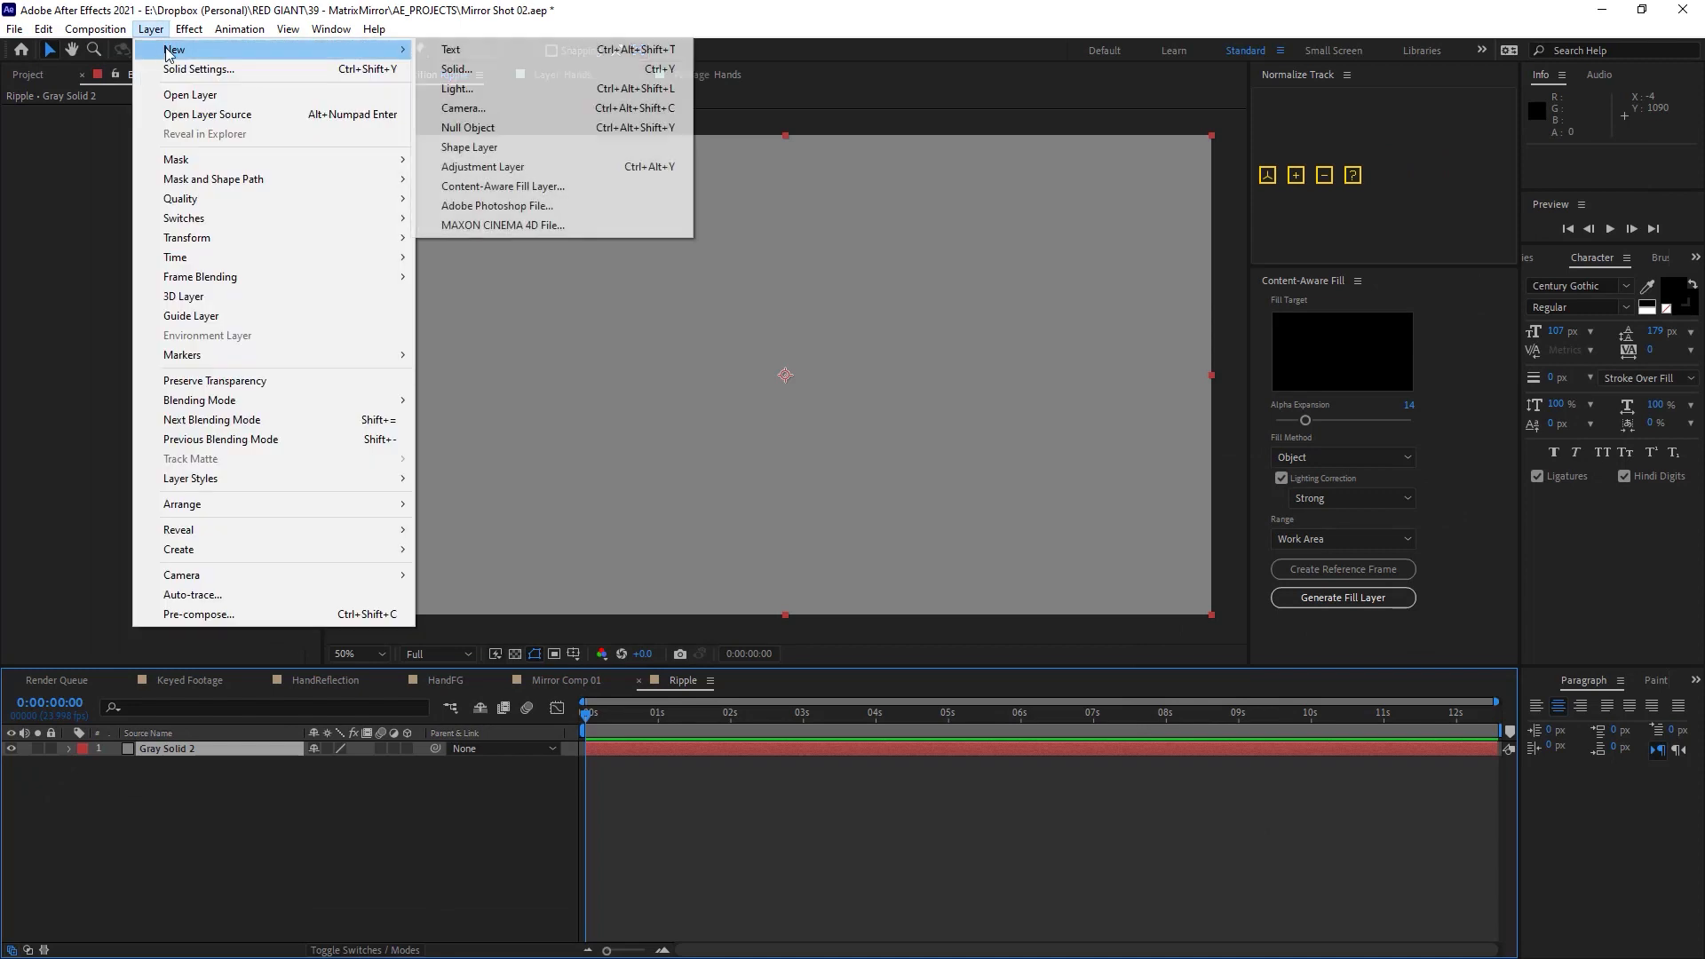
left_click(455, 69)
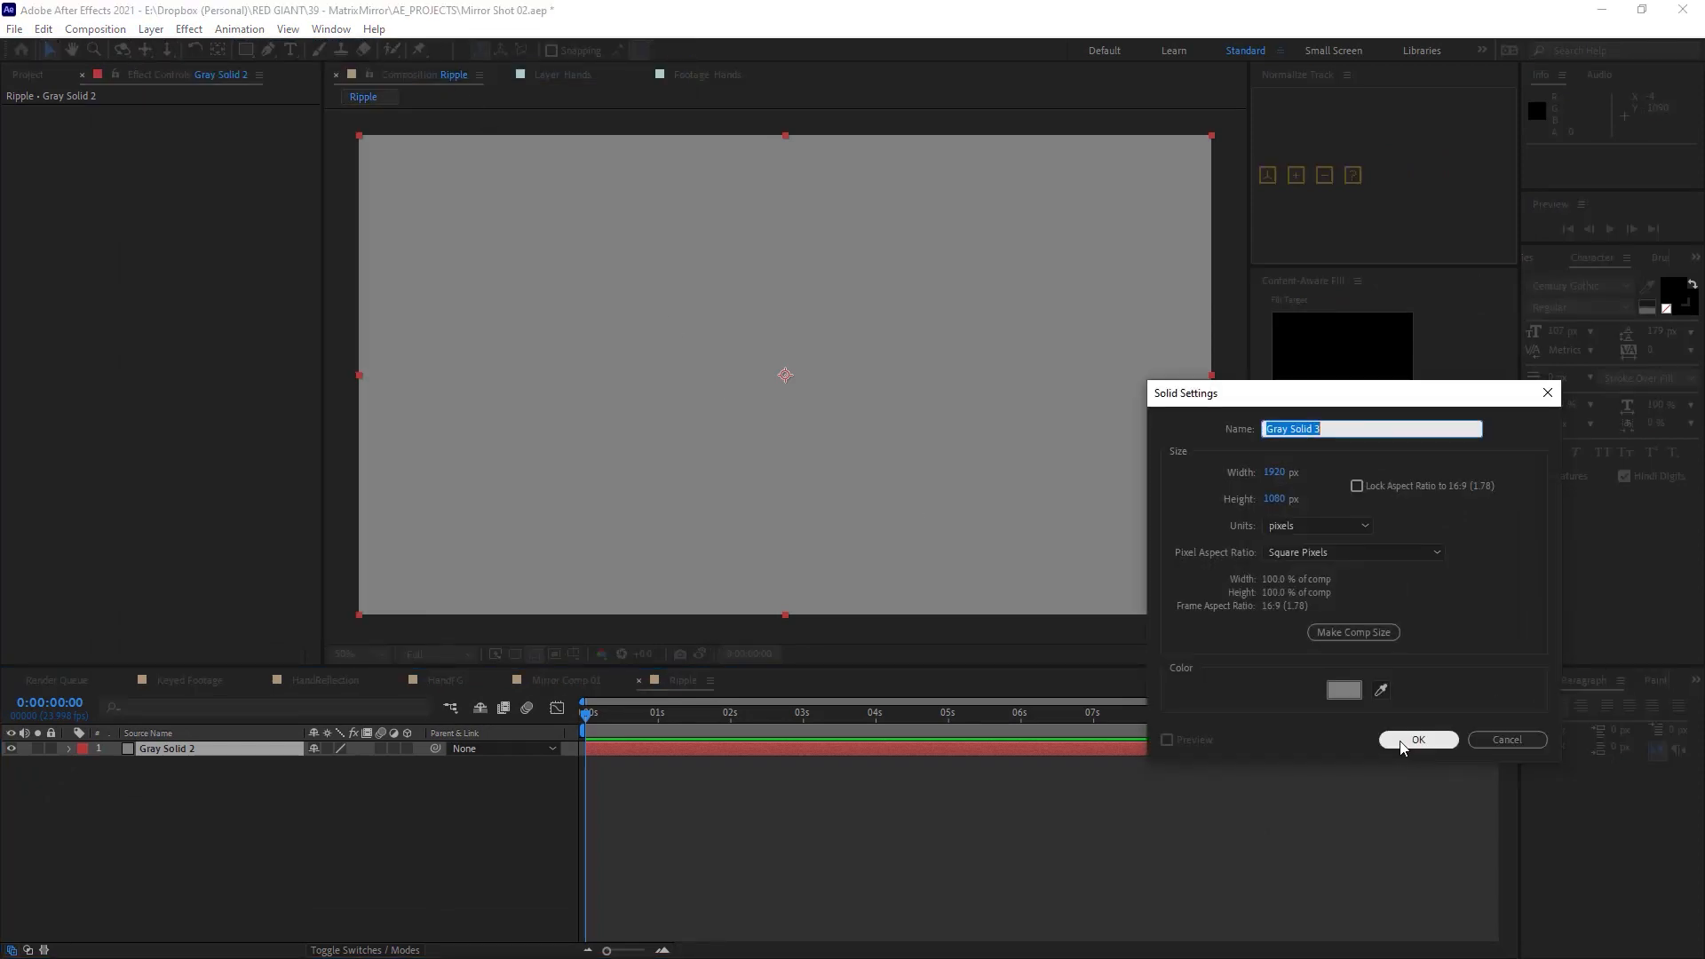
left_click(1418, 739)
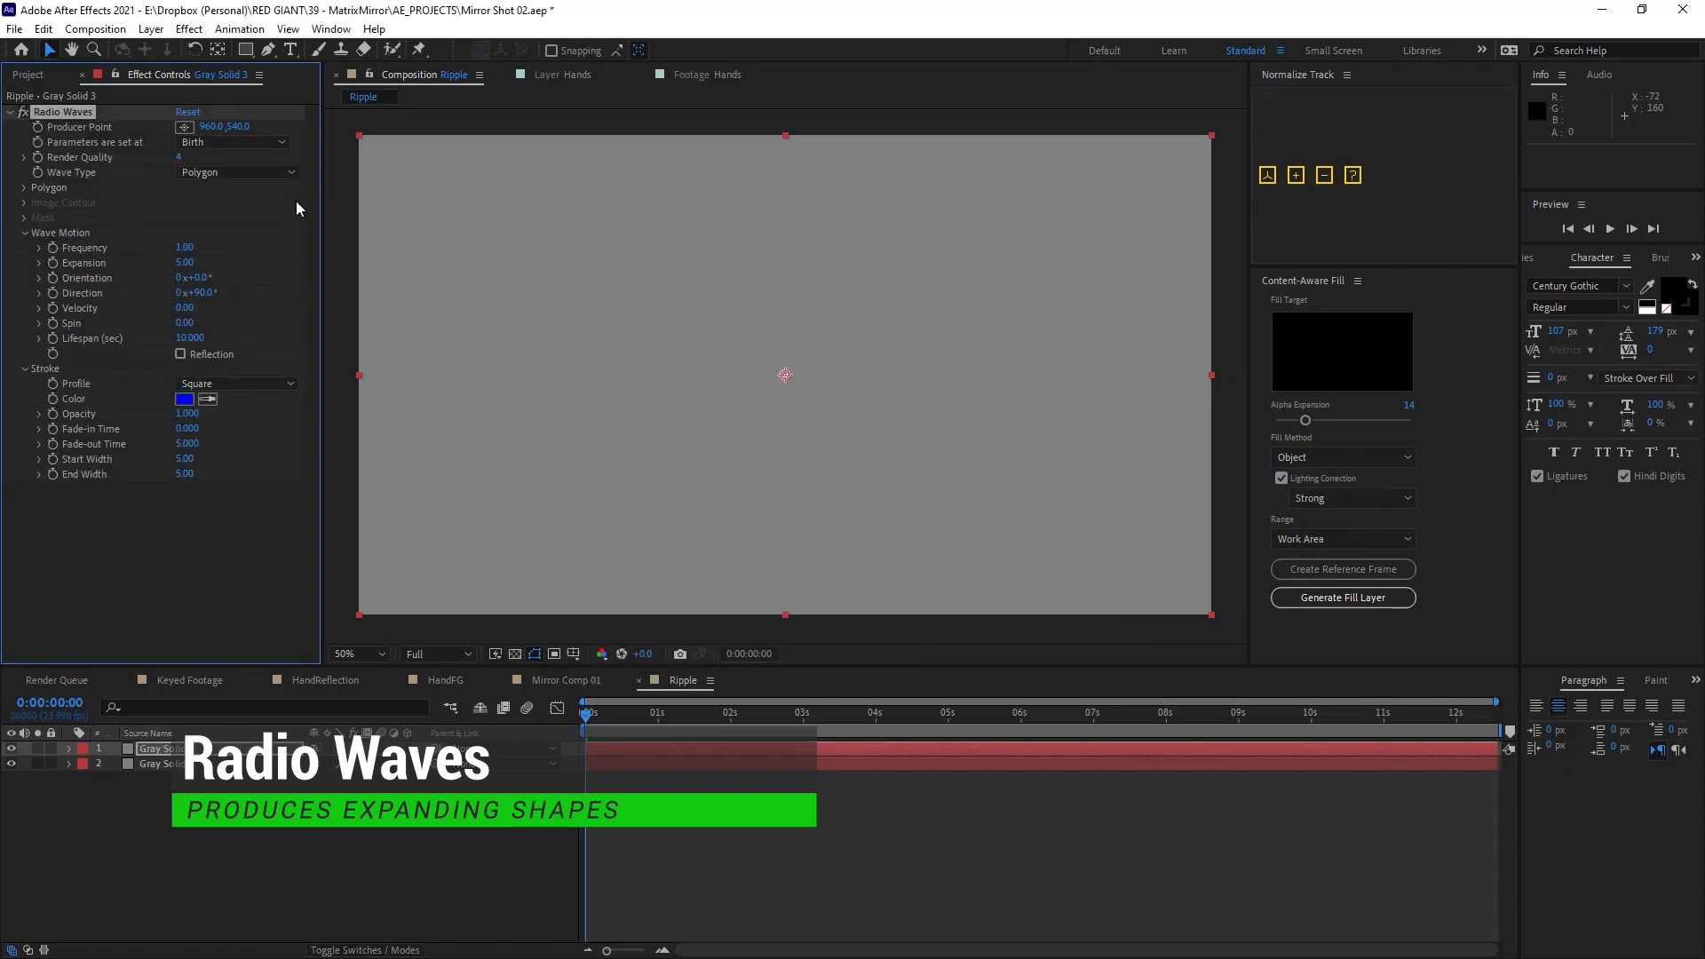
Scrub the timeline to watch the blue Radio Waves rings expand from the centre.
left_click(921, 713)
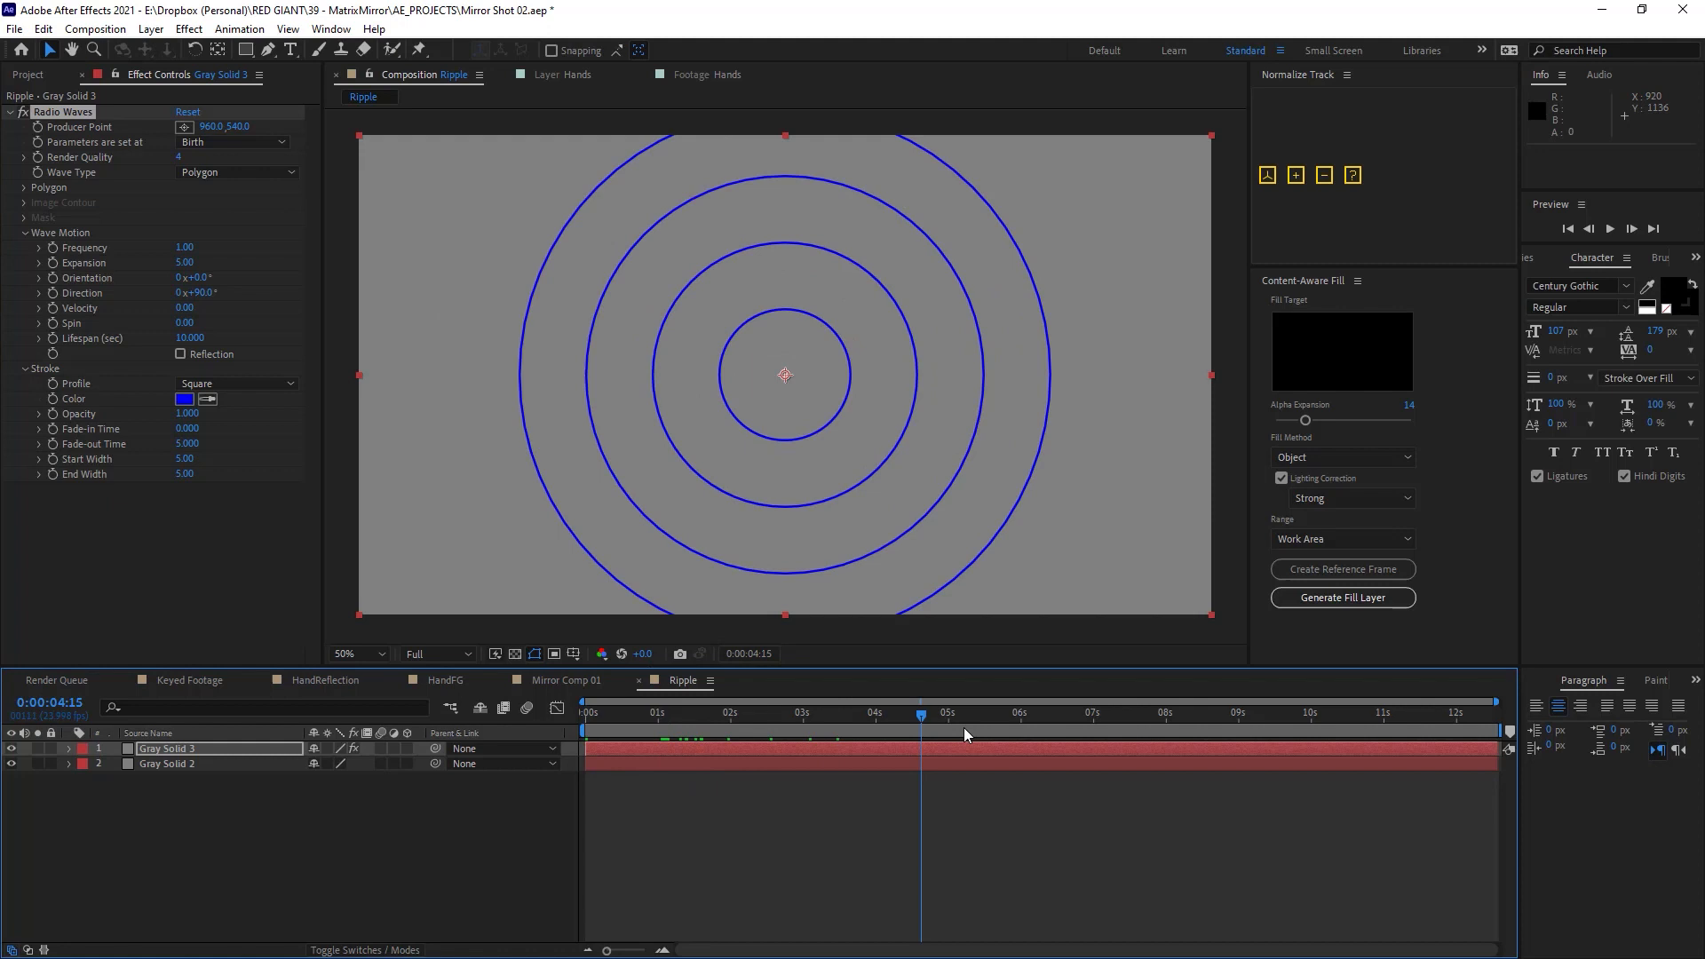
left_click(959, 713)
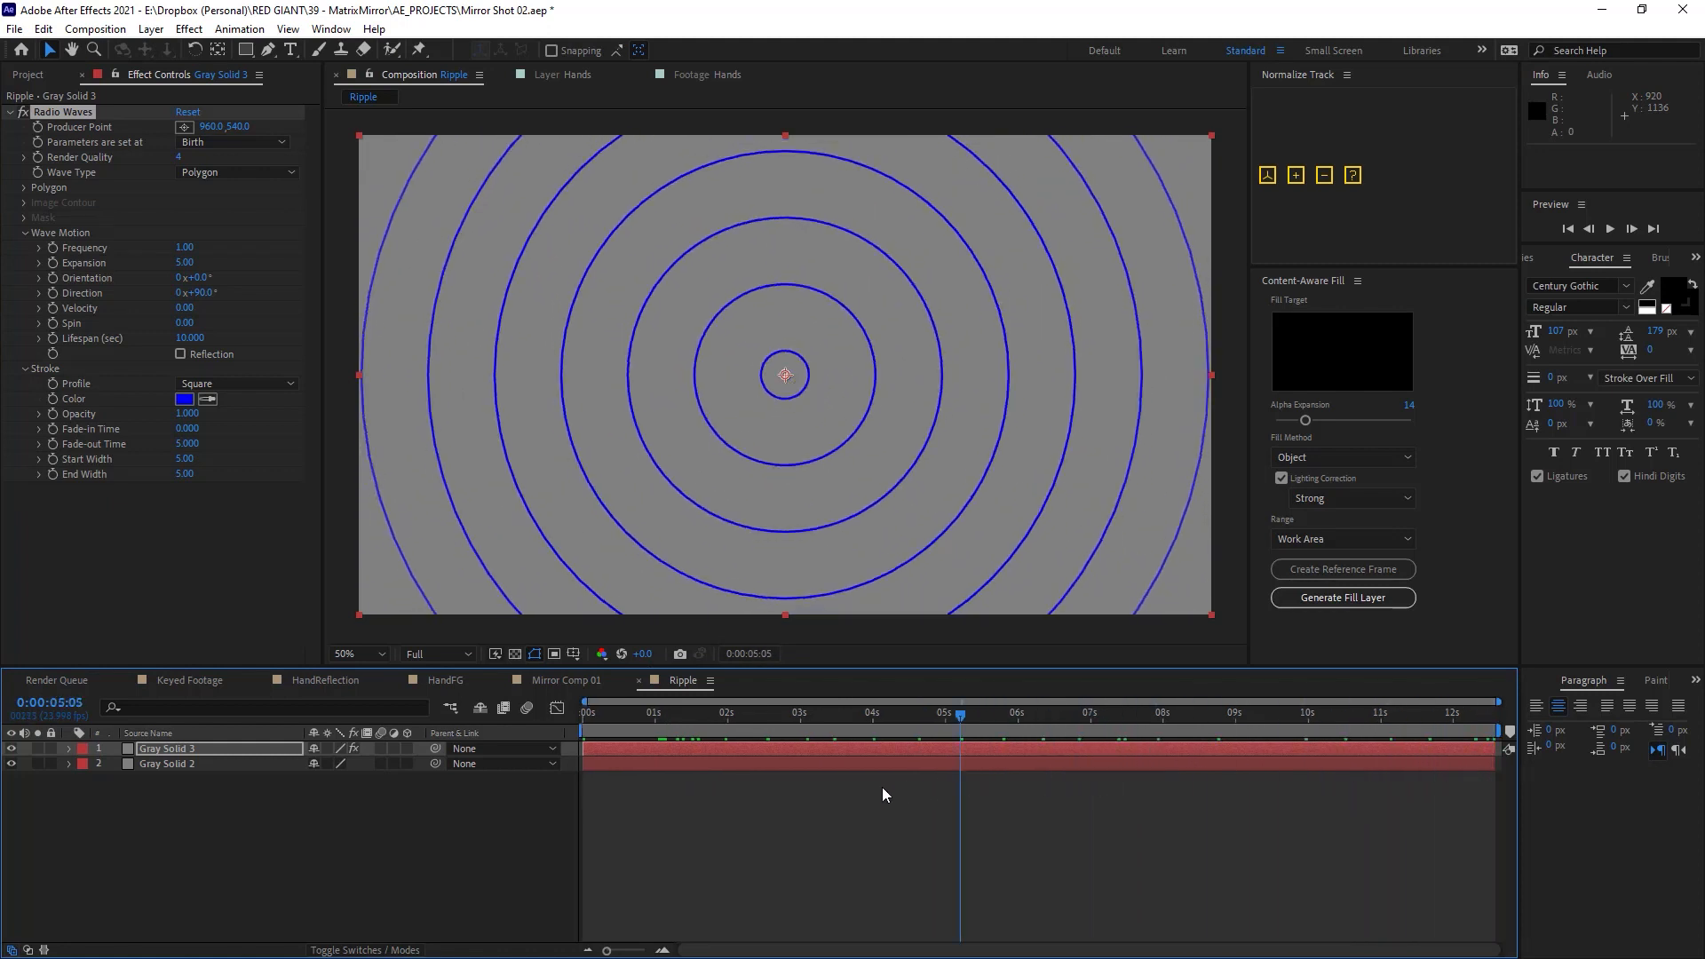
left_click(772, 712)
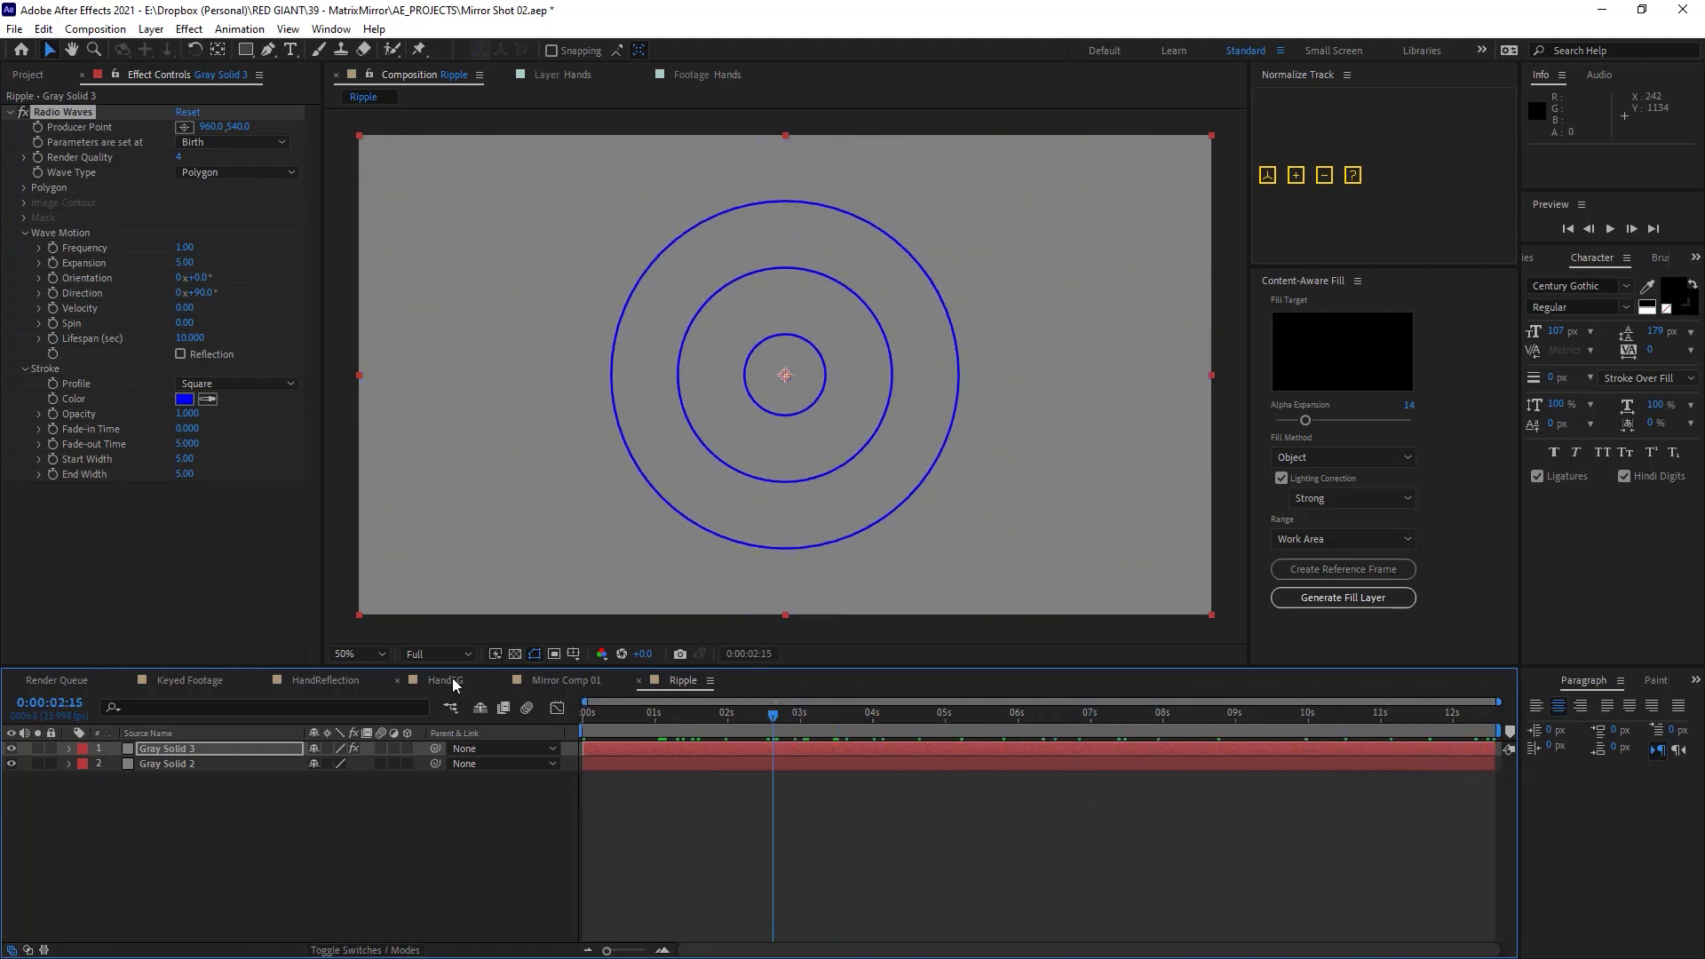
Return to Mirror Comp 01 and inspect the 3D-rotated Ripple layer at 37% opacity.
left_click(567, 679)
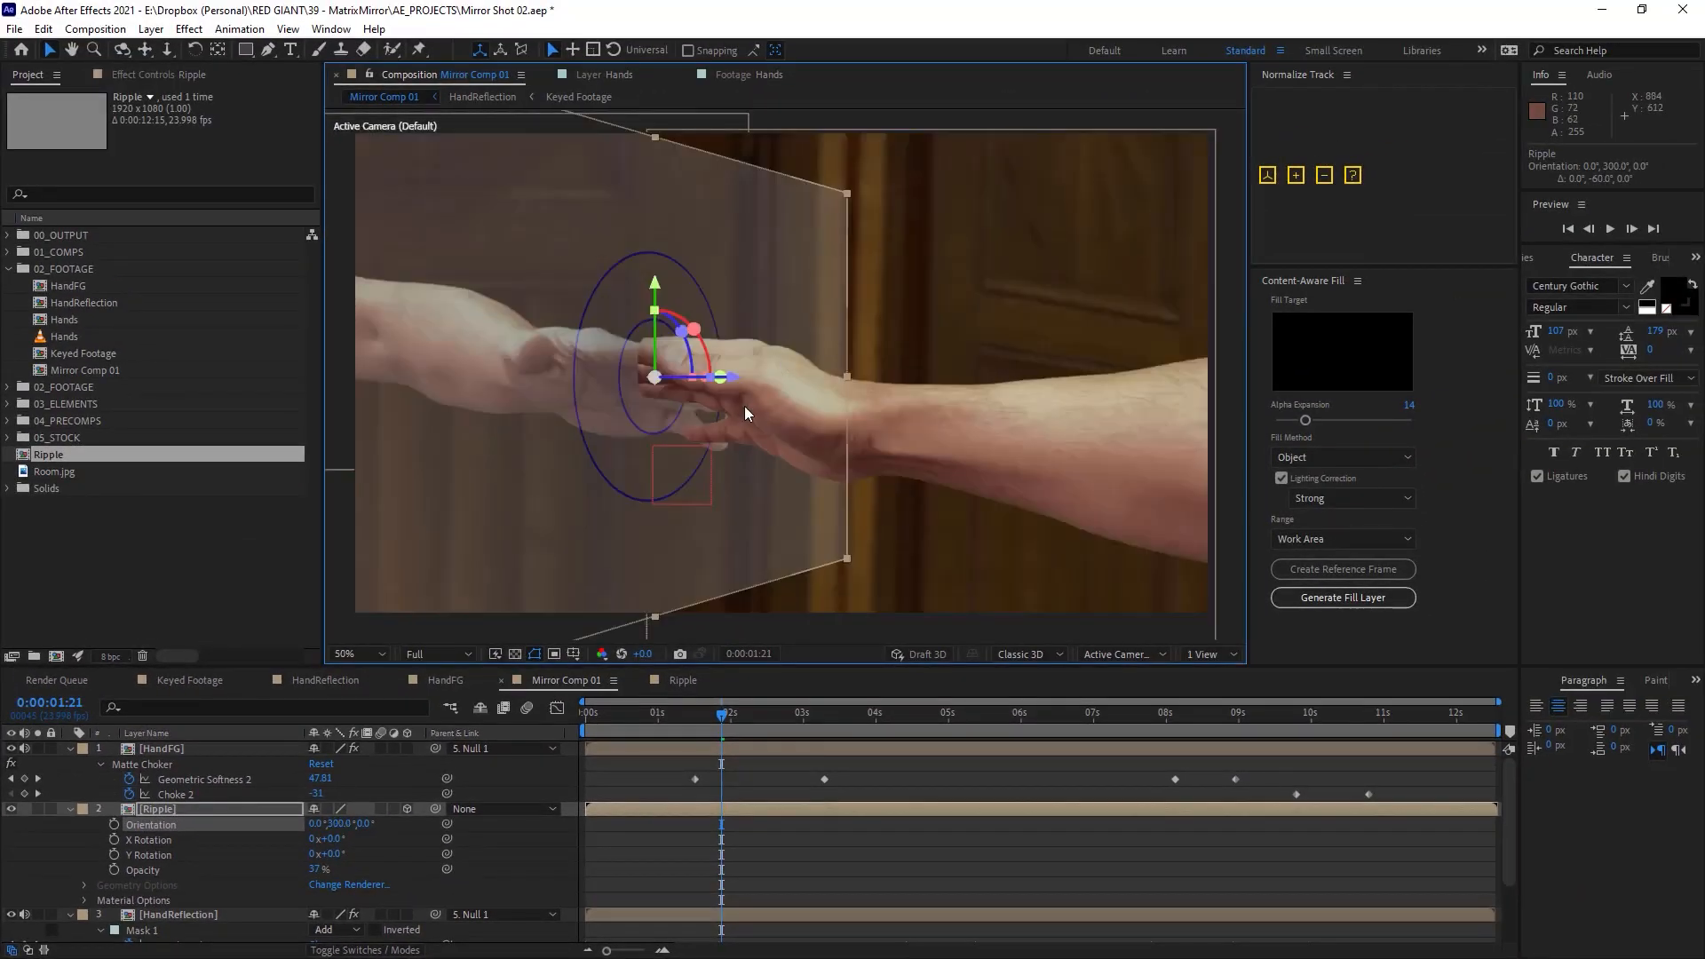
left_click(351, 654)
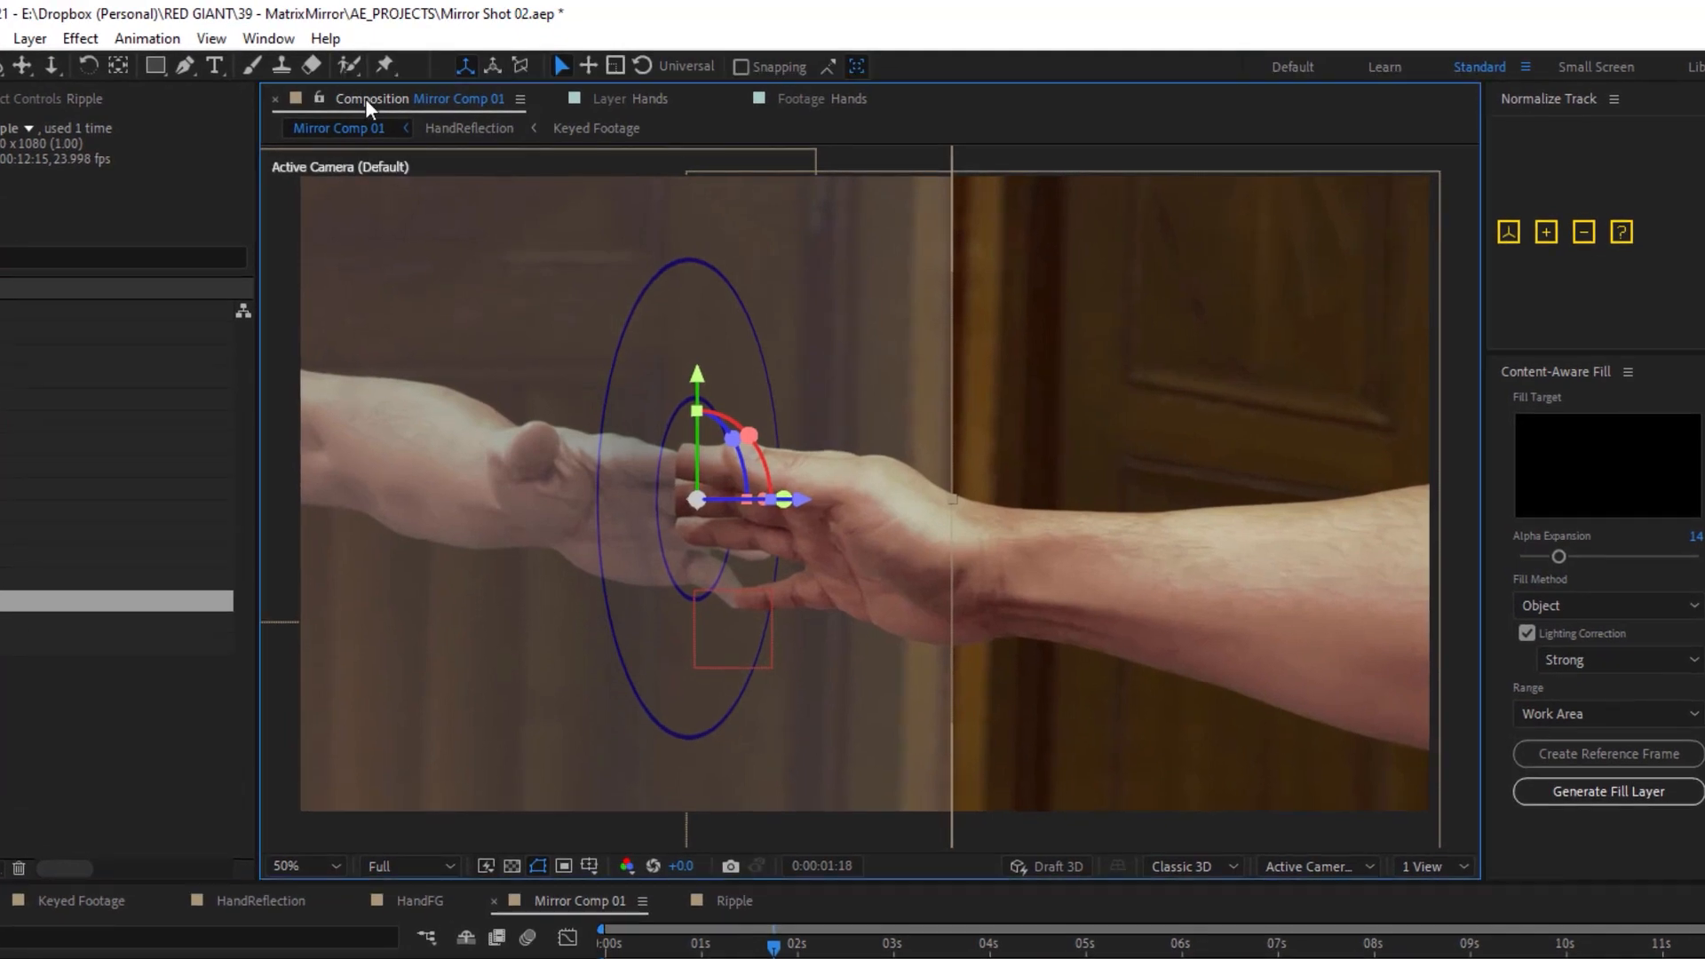
left_click(211, 38)
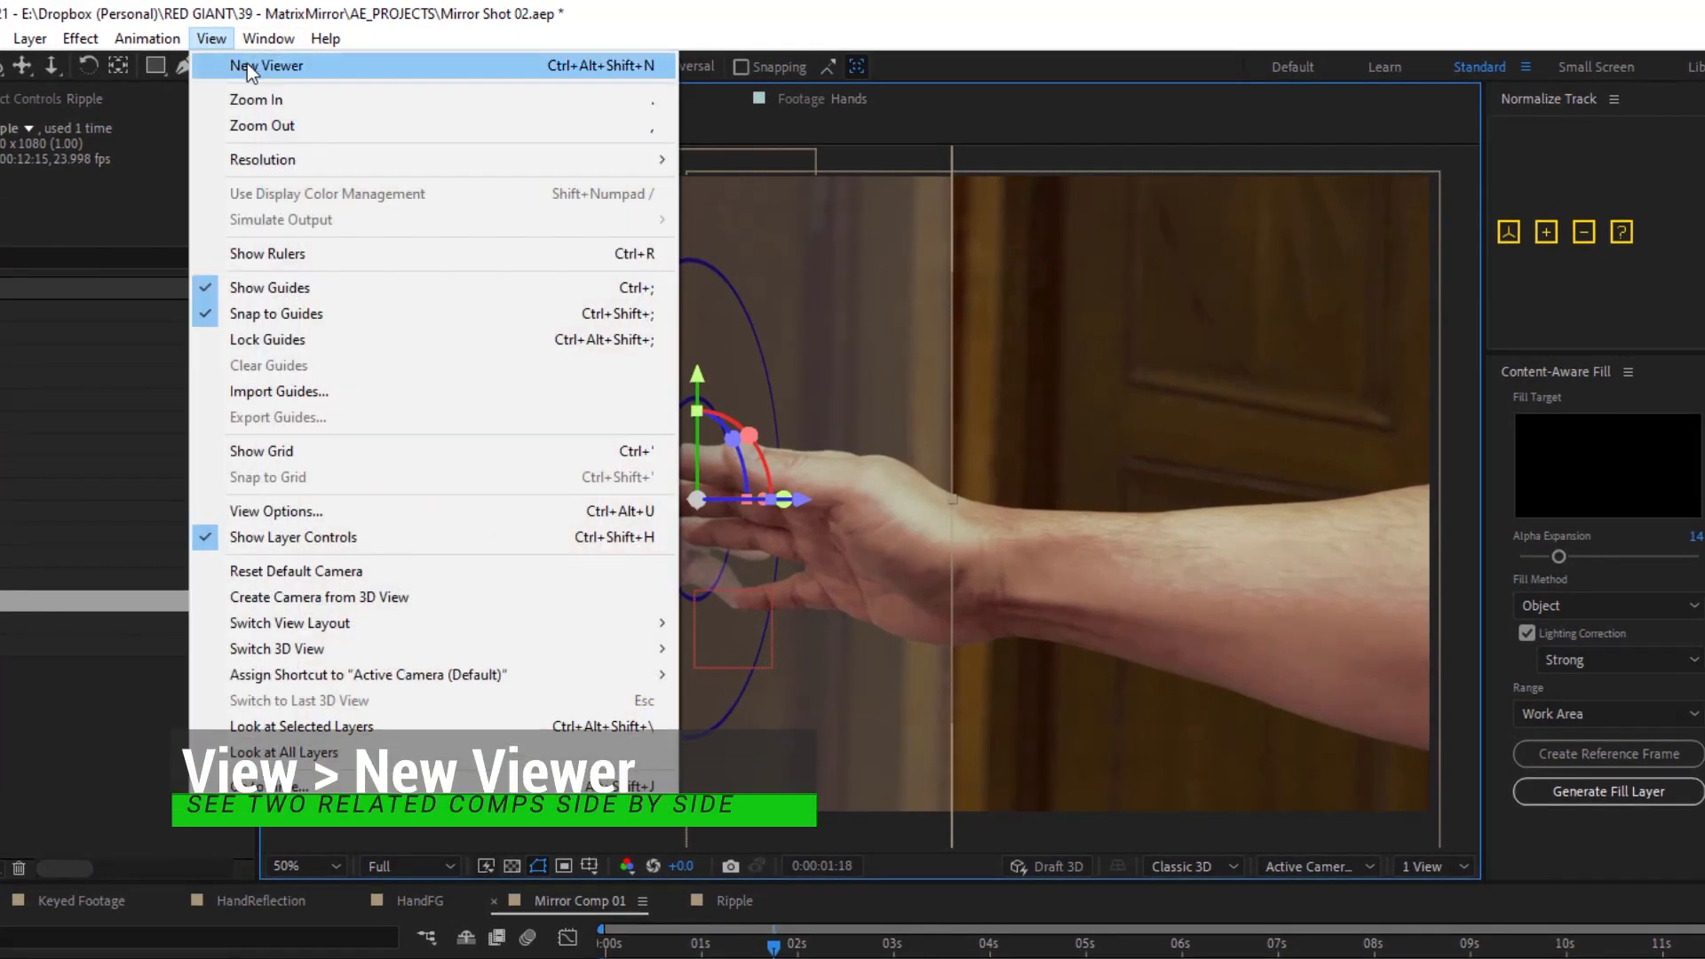
Show Ripple in a second viewer beside Mirror Comp 01 and place the ripple's Producer Point.
left_click(264, 65)
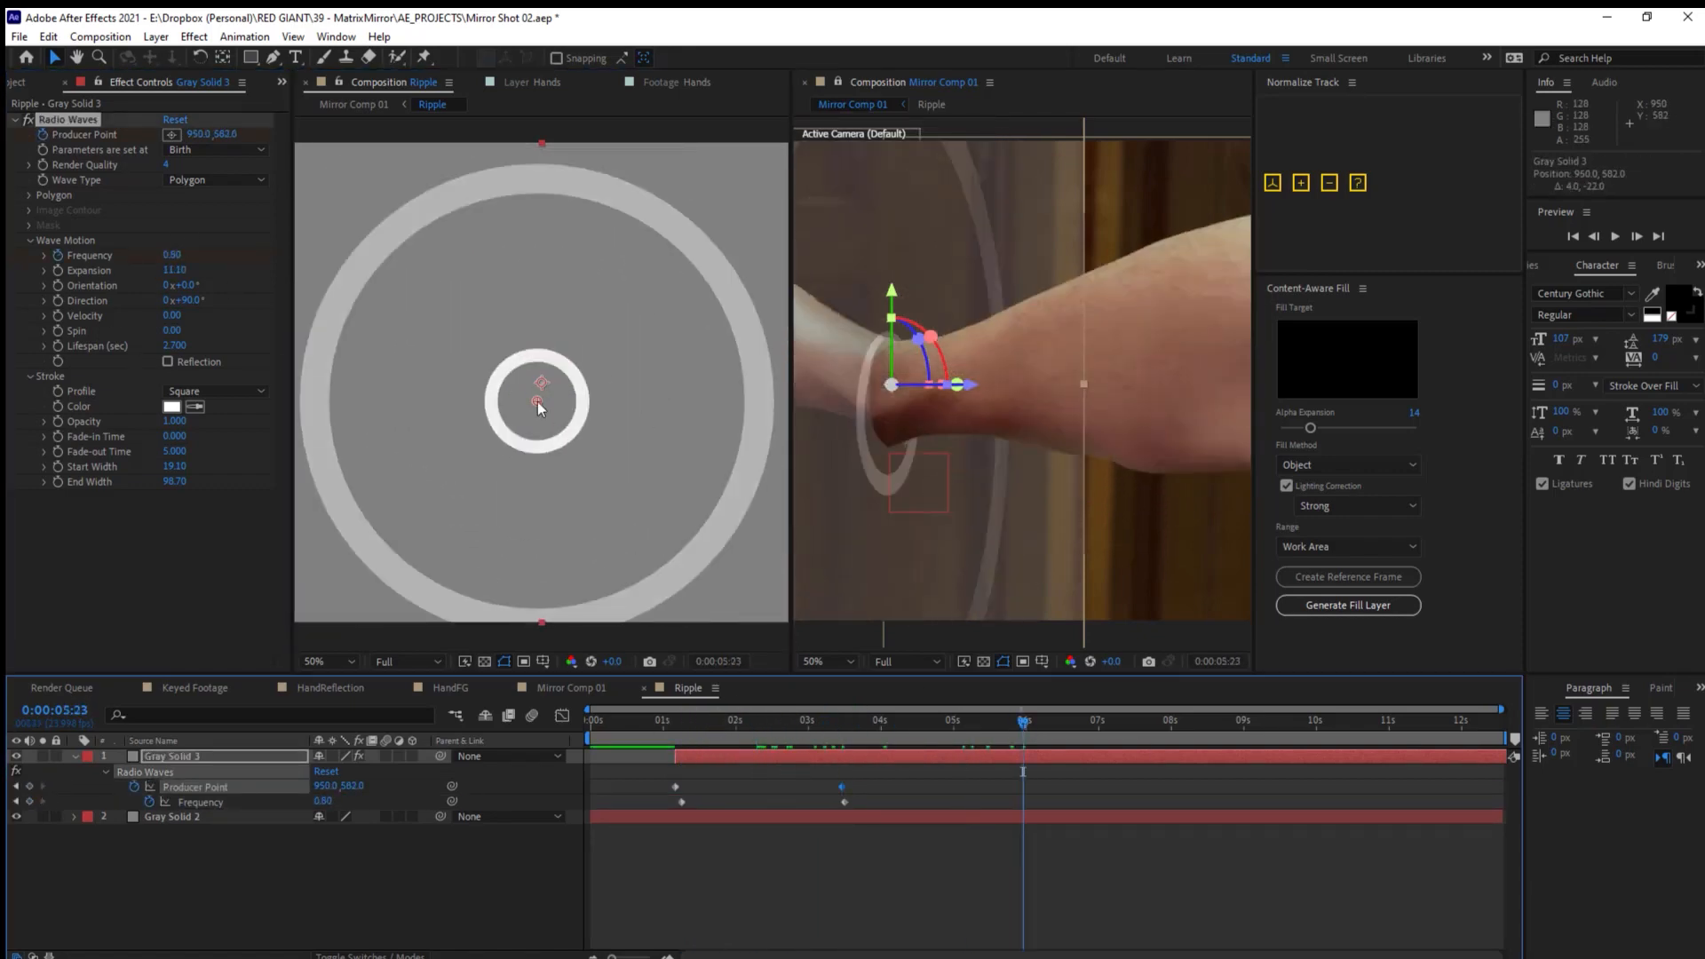
left_click(1188, 720)
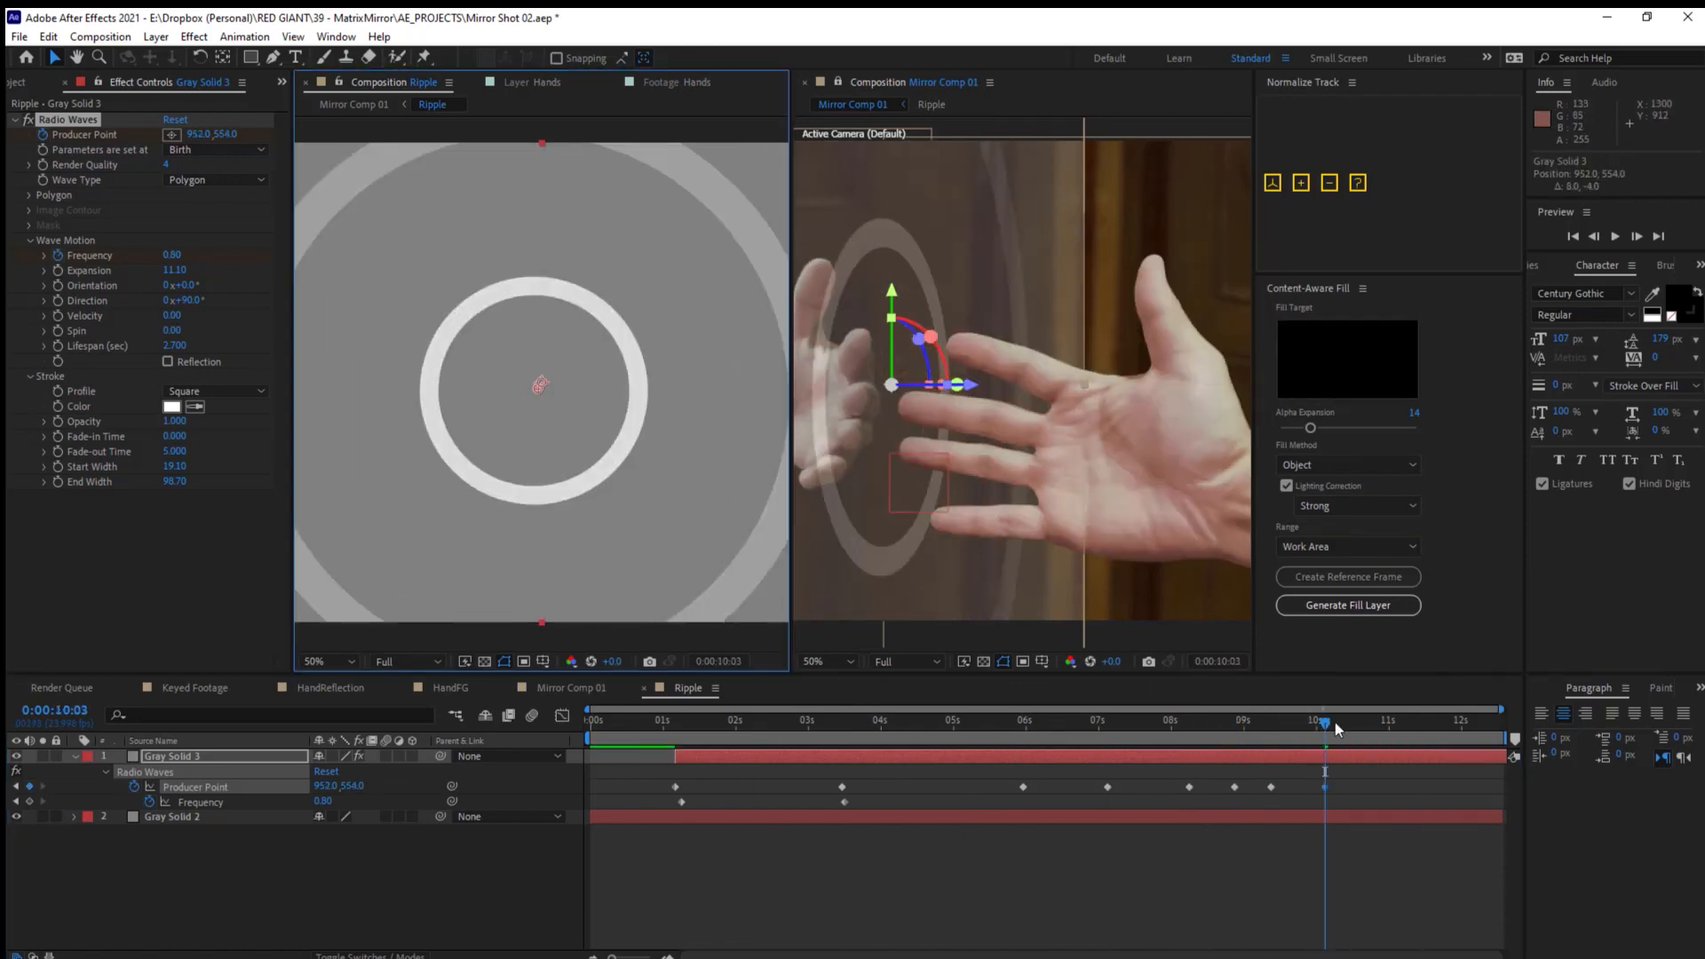
left_click_drag(1324, 721, 1134, 721)
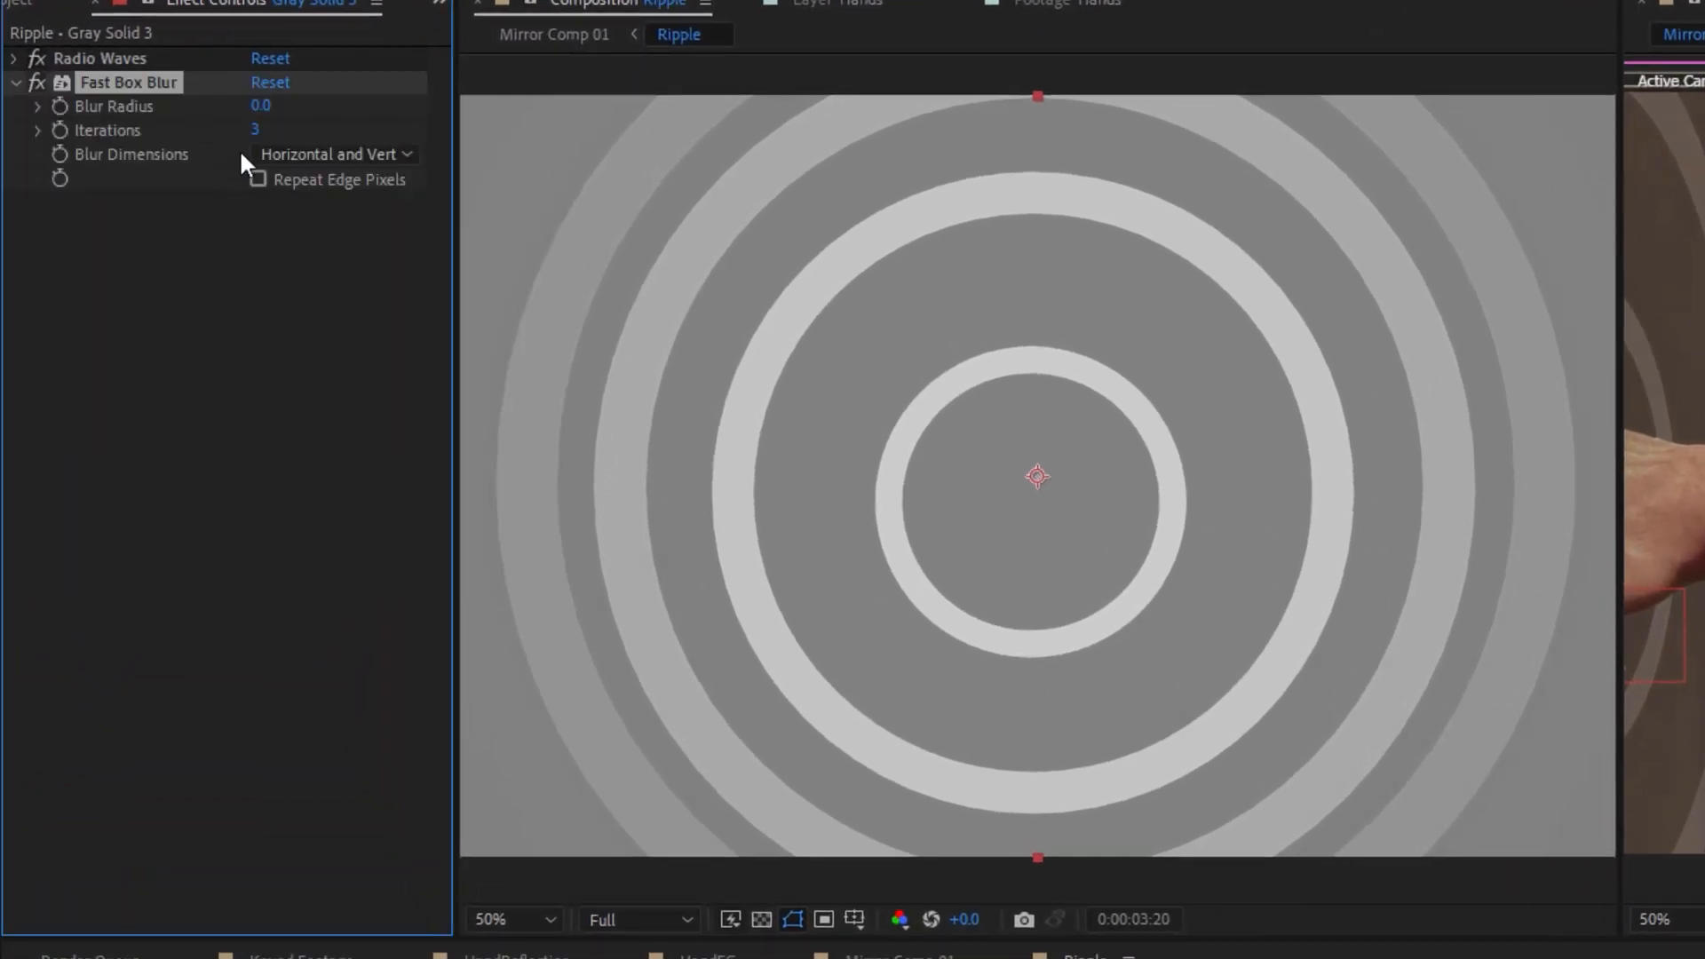
Set Fast Box Blur radius to 23, then add Radial Shadow and Turbulent Displace to the ripple.
left_click_drag(261, 106, 282, 106)
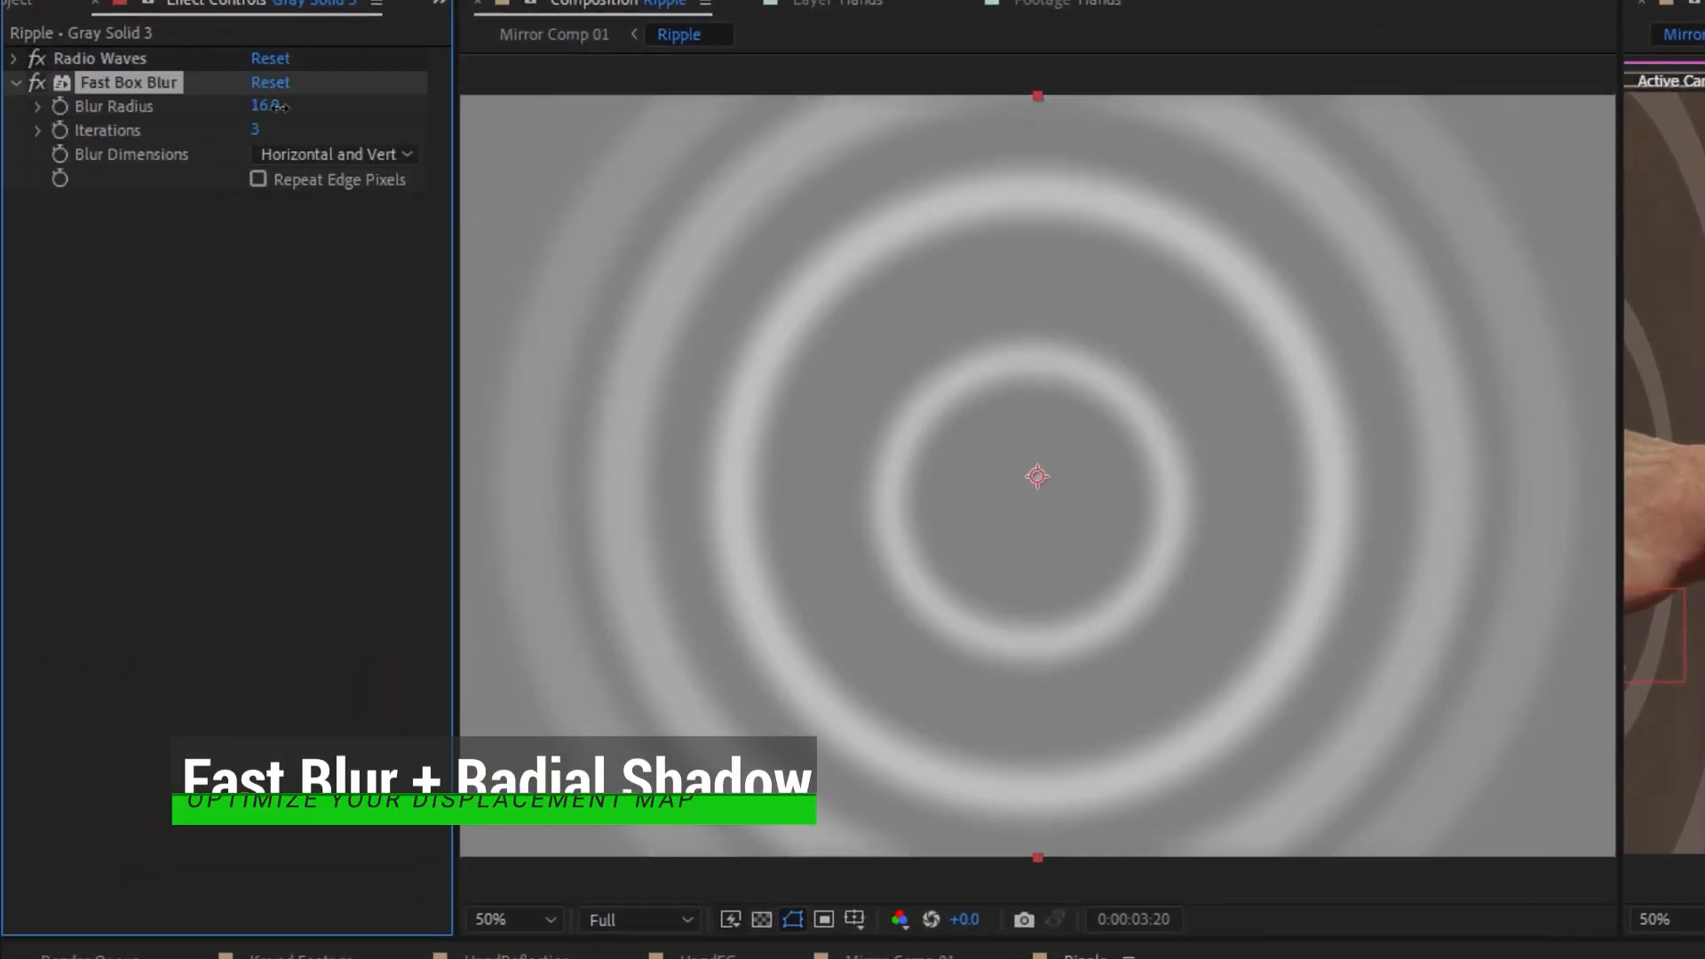
type("rad")
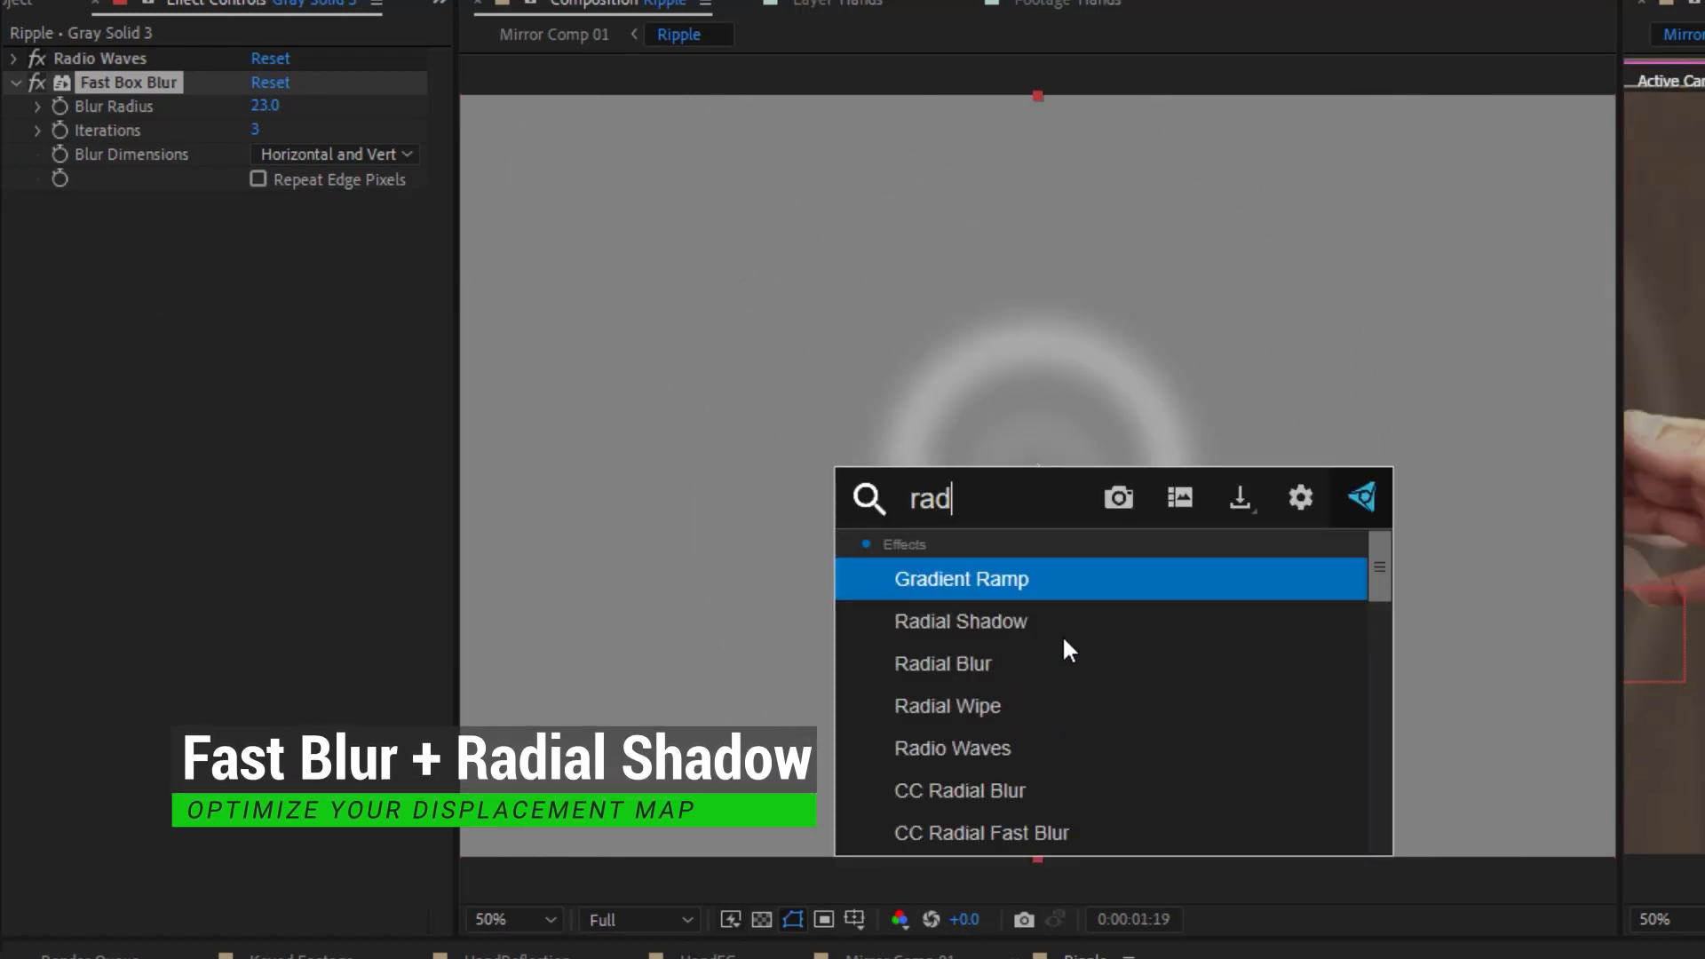
double_click(960, 620)
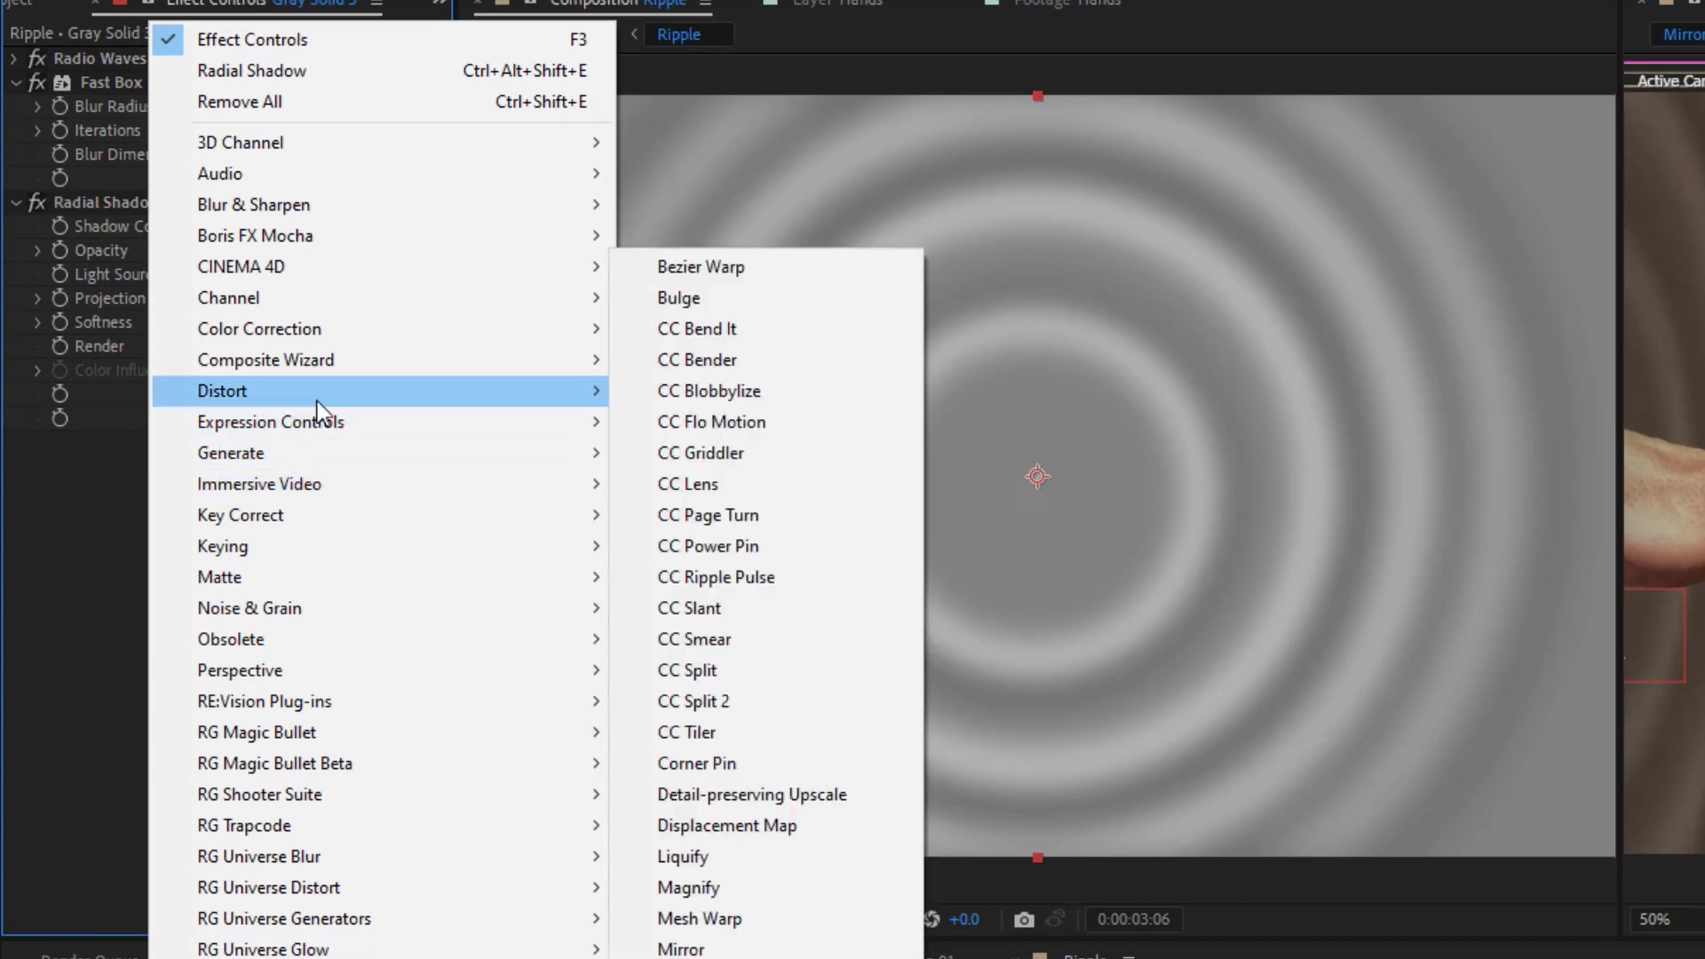
left_click(761, 924)
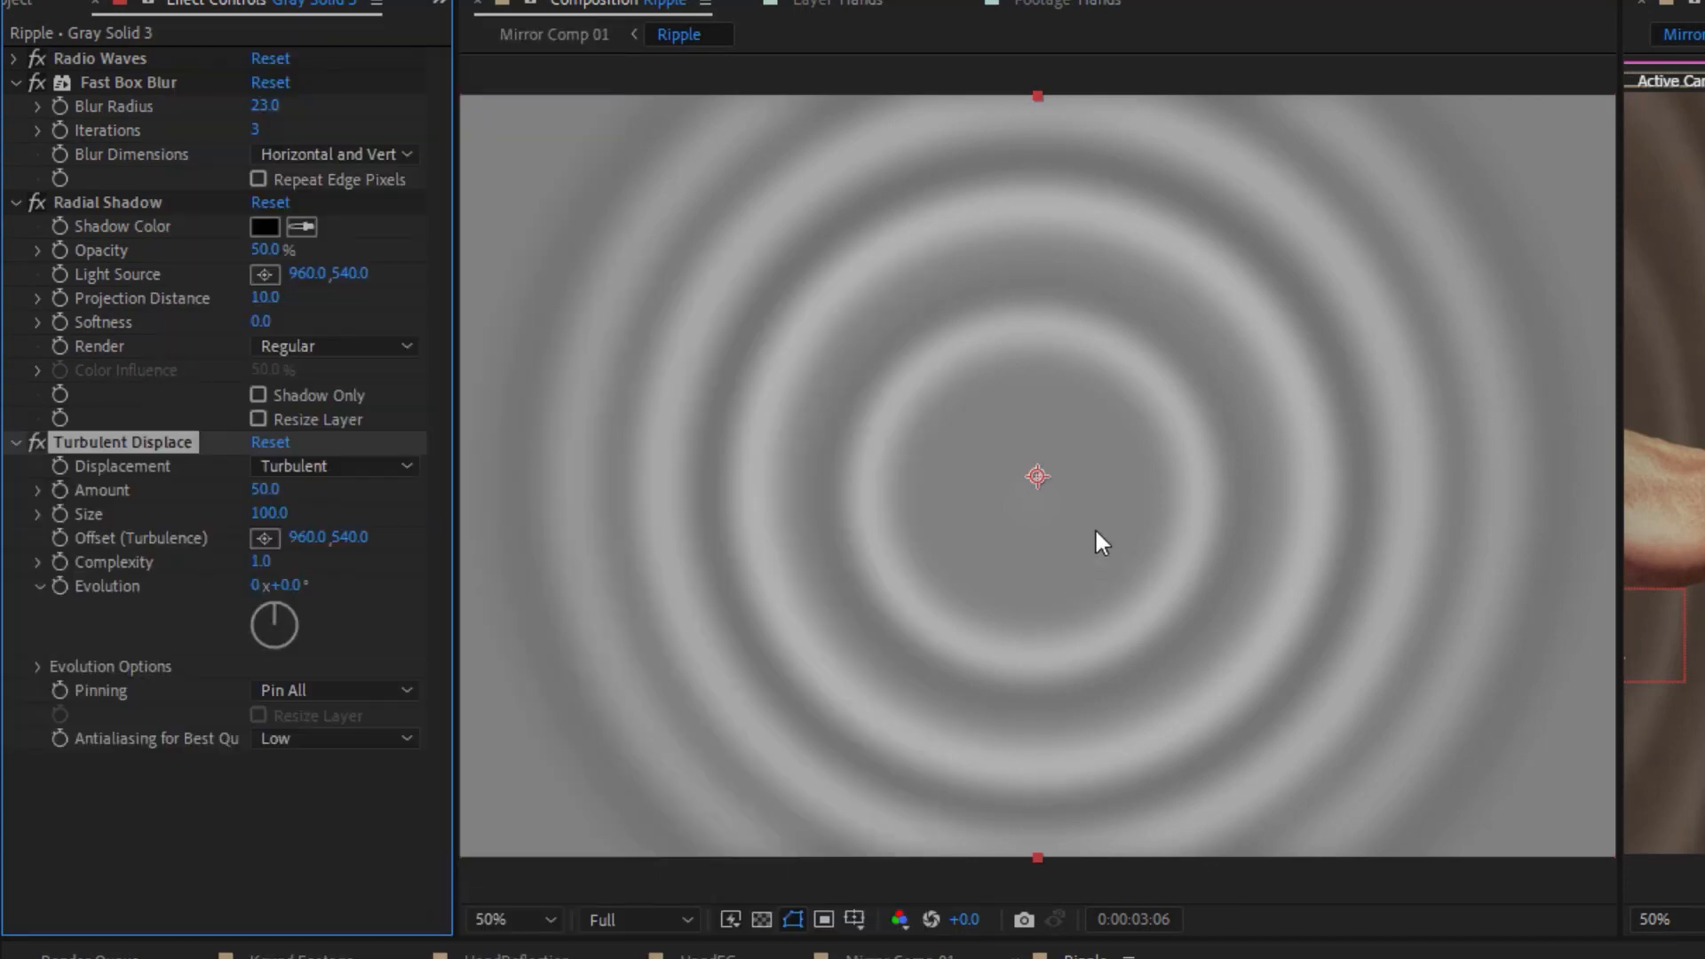
left_click(610, 33)
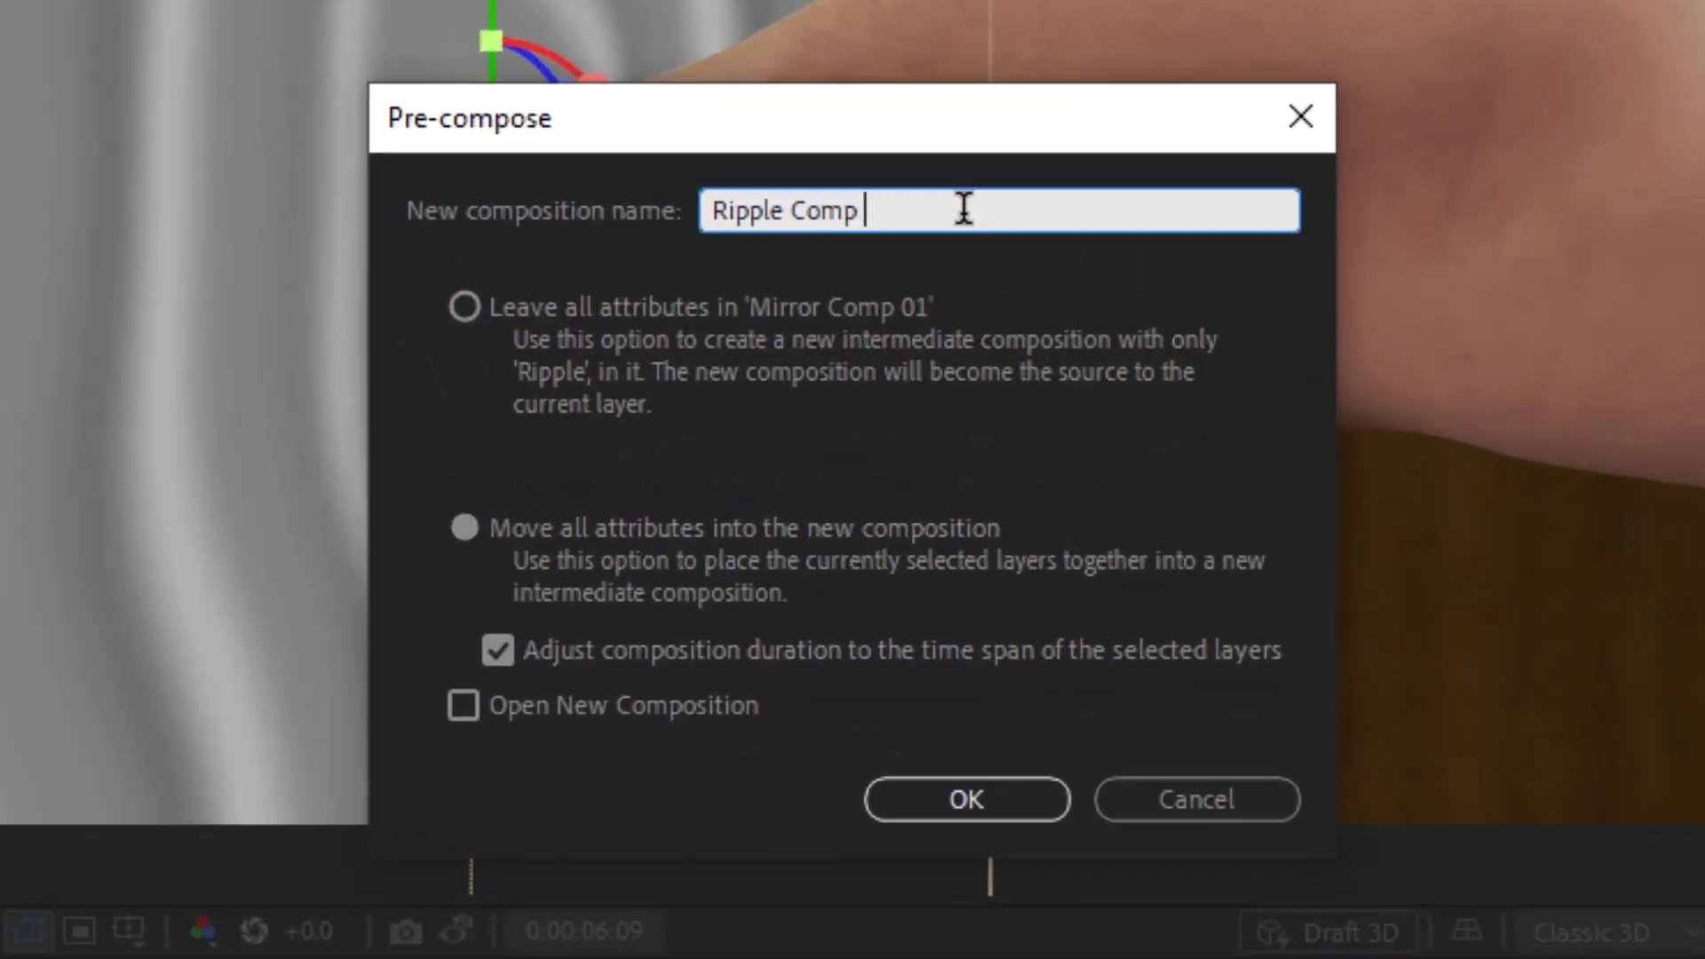
Pre-compose the ripple as 'Ripple Comp in Perspective' and select that layer in Mirror Comp 01.
type("in Perspectiv")
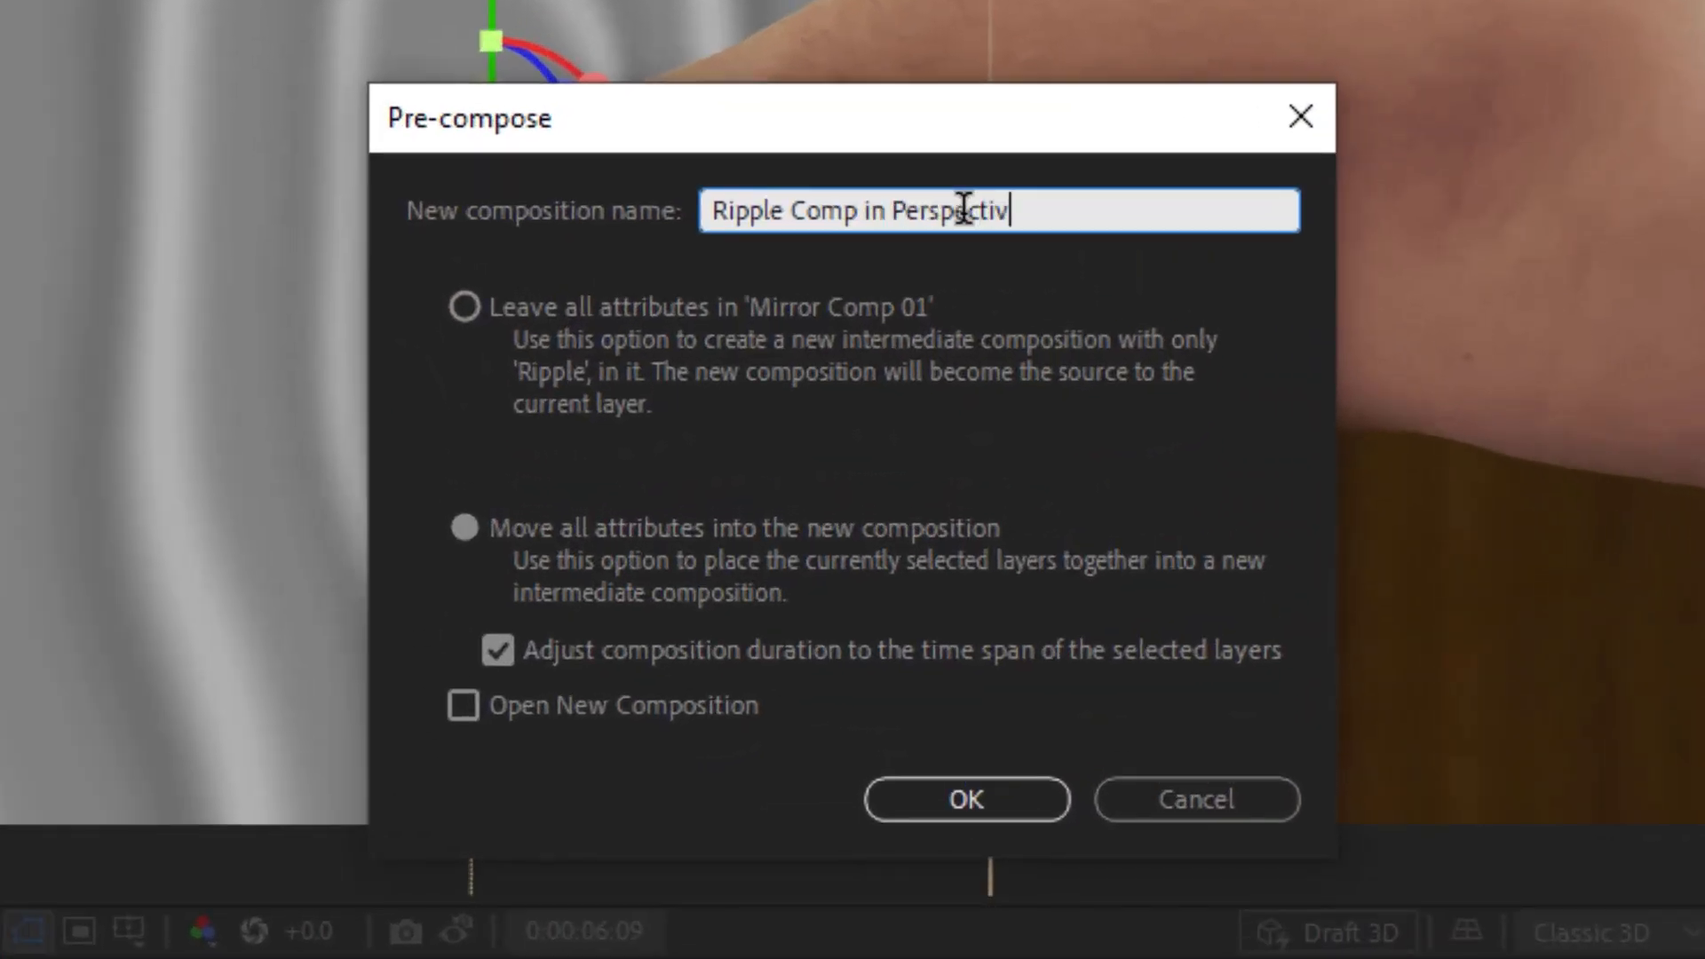
left_click(964, 799)
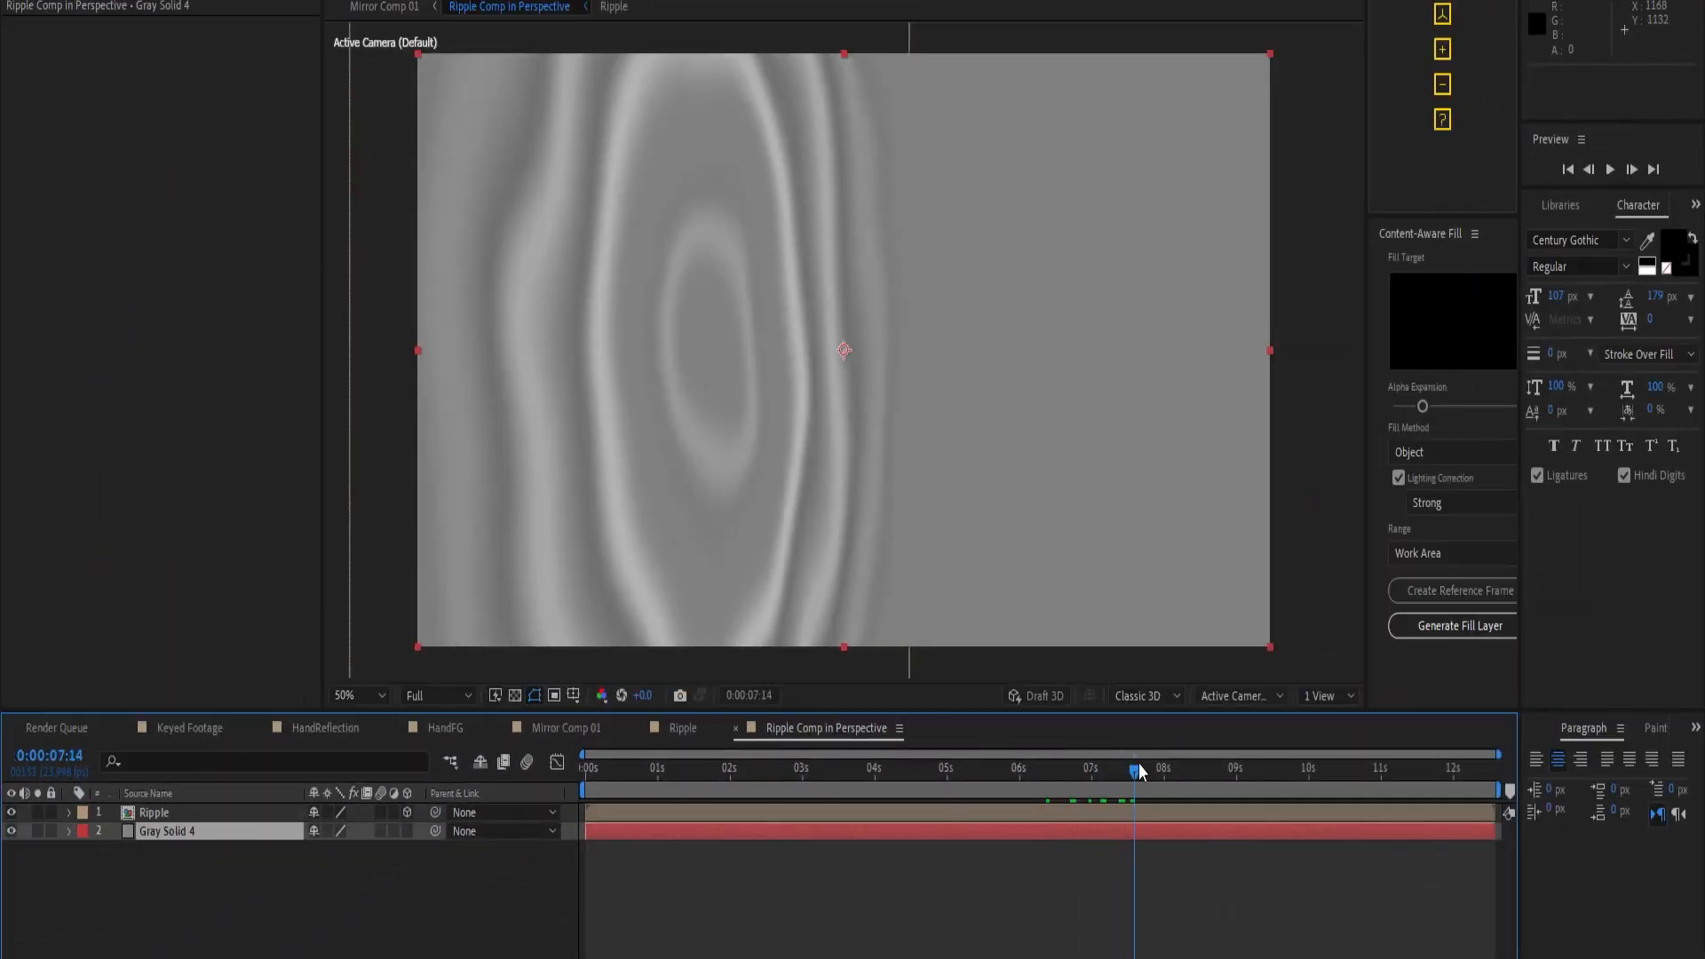
left_click(383, 6)
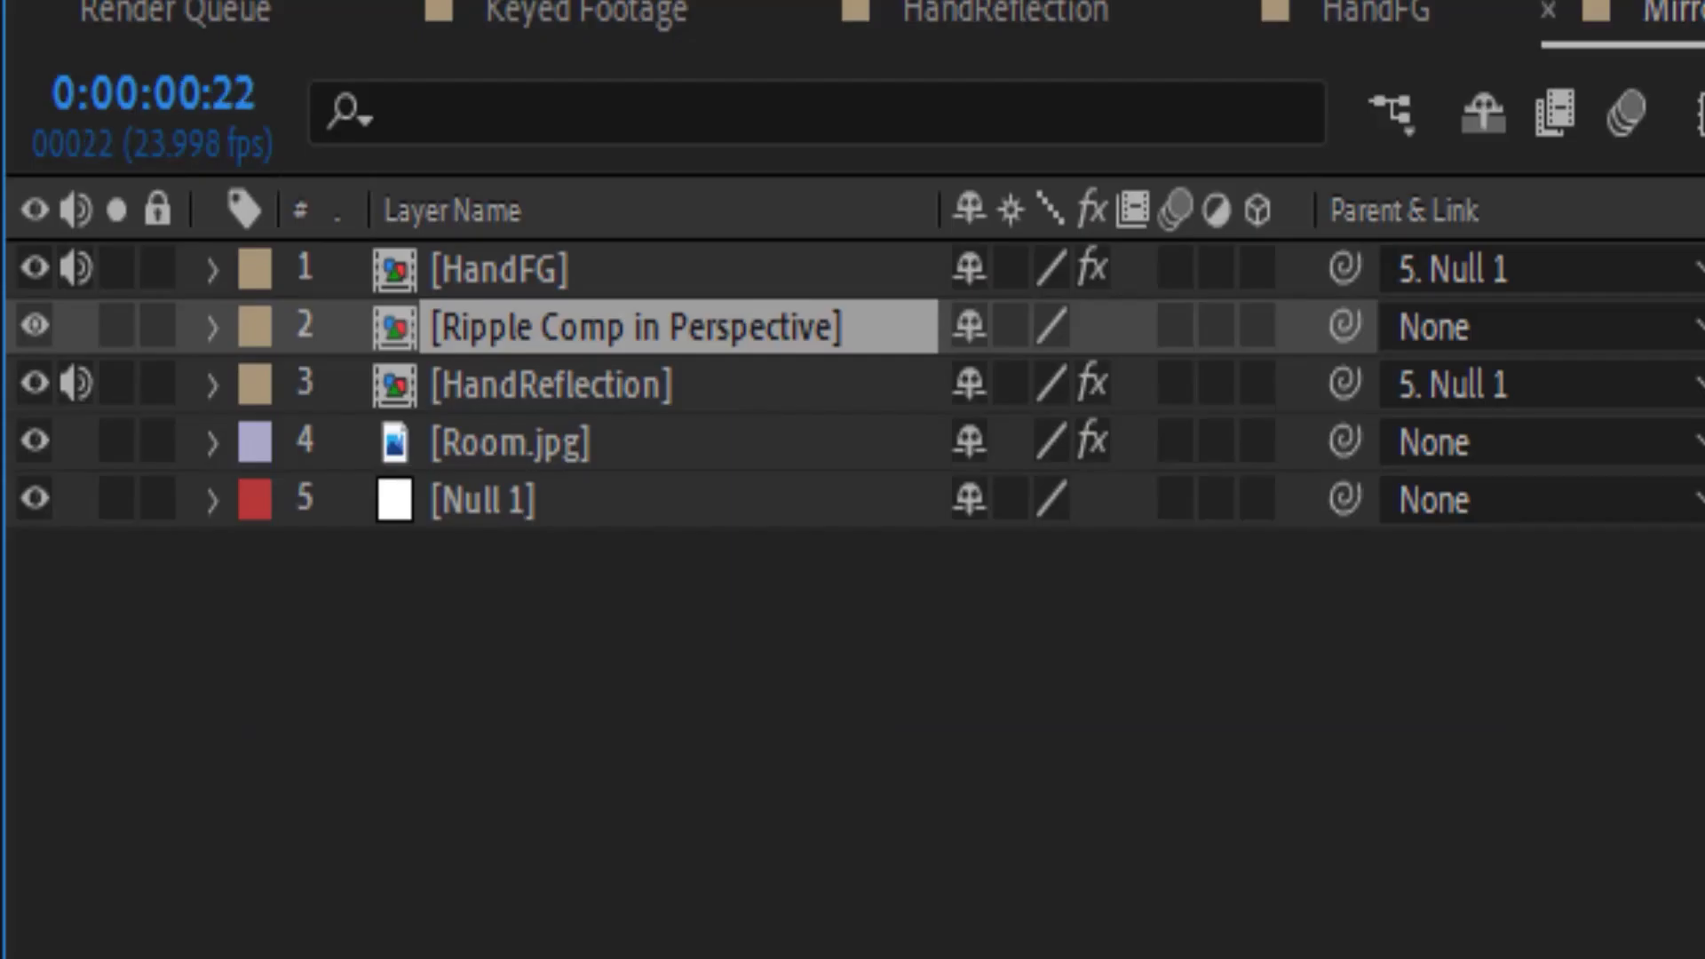
left_click(36, 325)
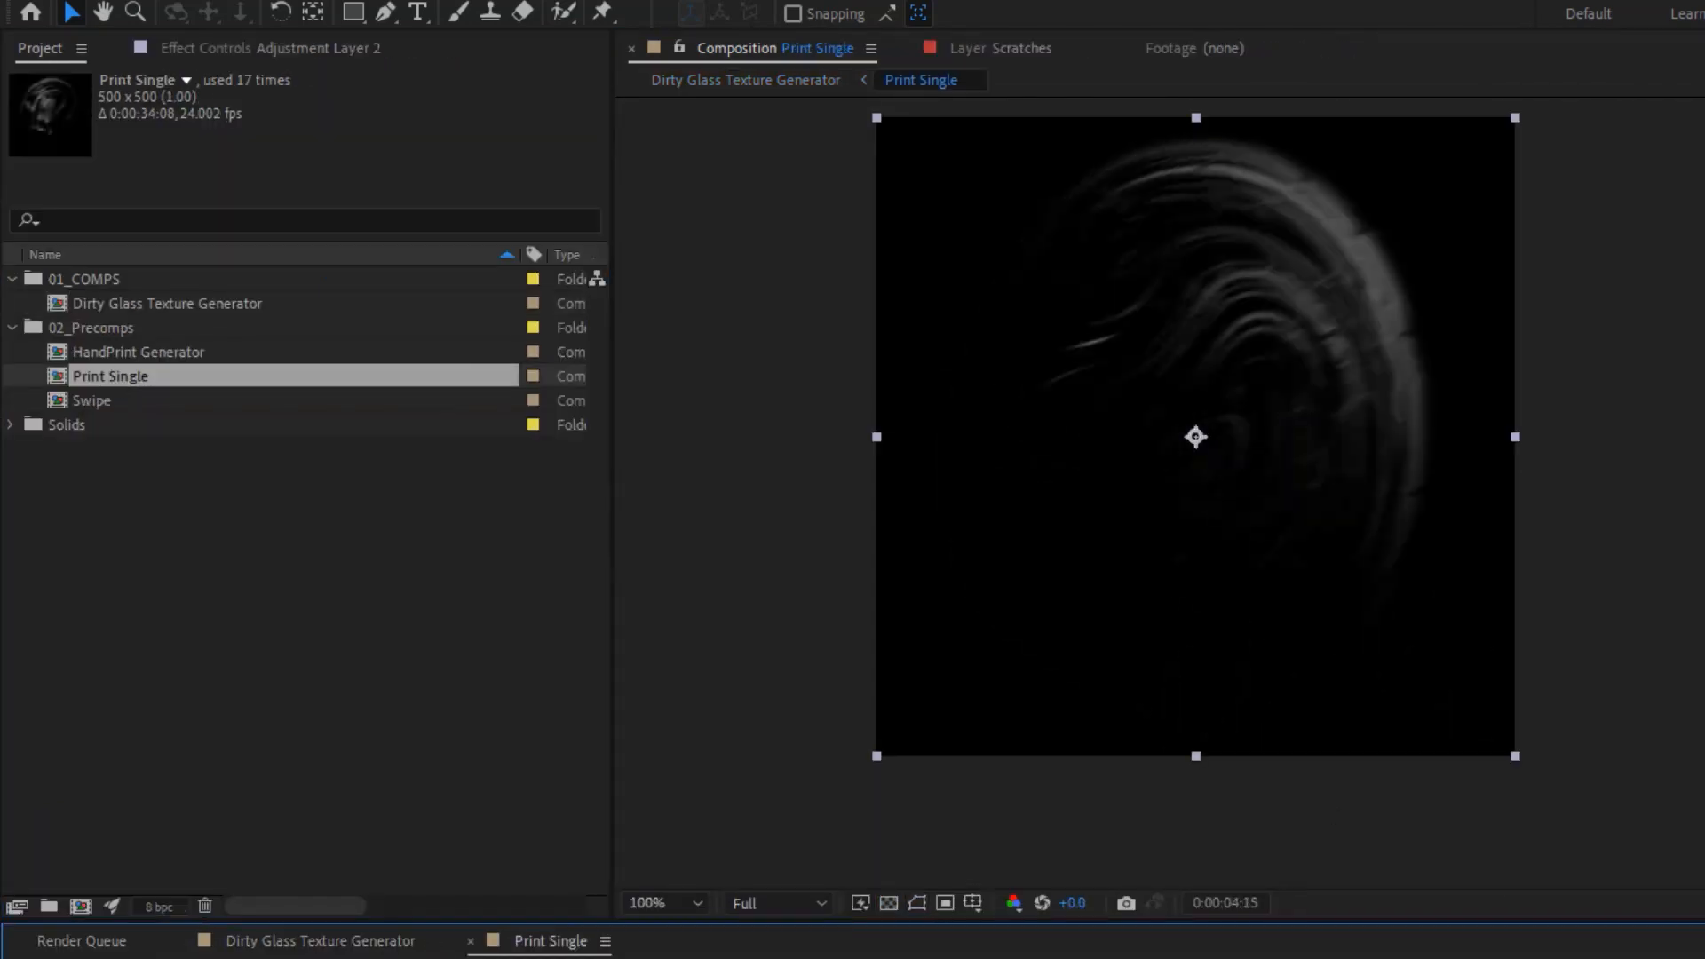
Open HandPrint Generator, return to Dirty Glass Texture Generator, and raise Scratches to 61.
double_click(140, 351)
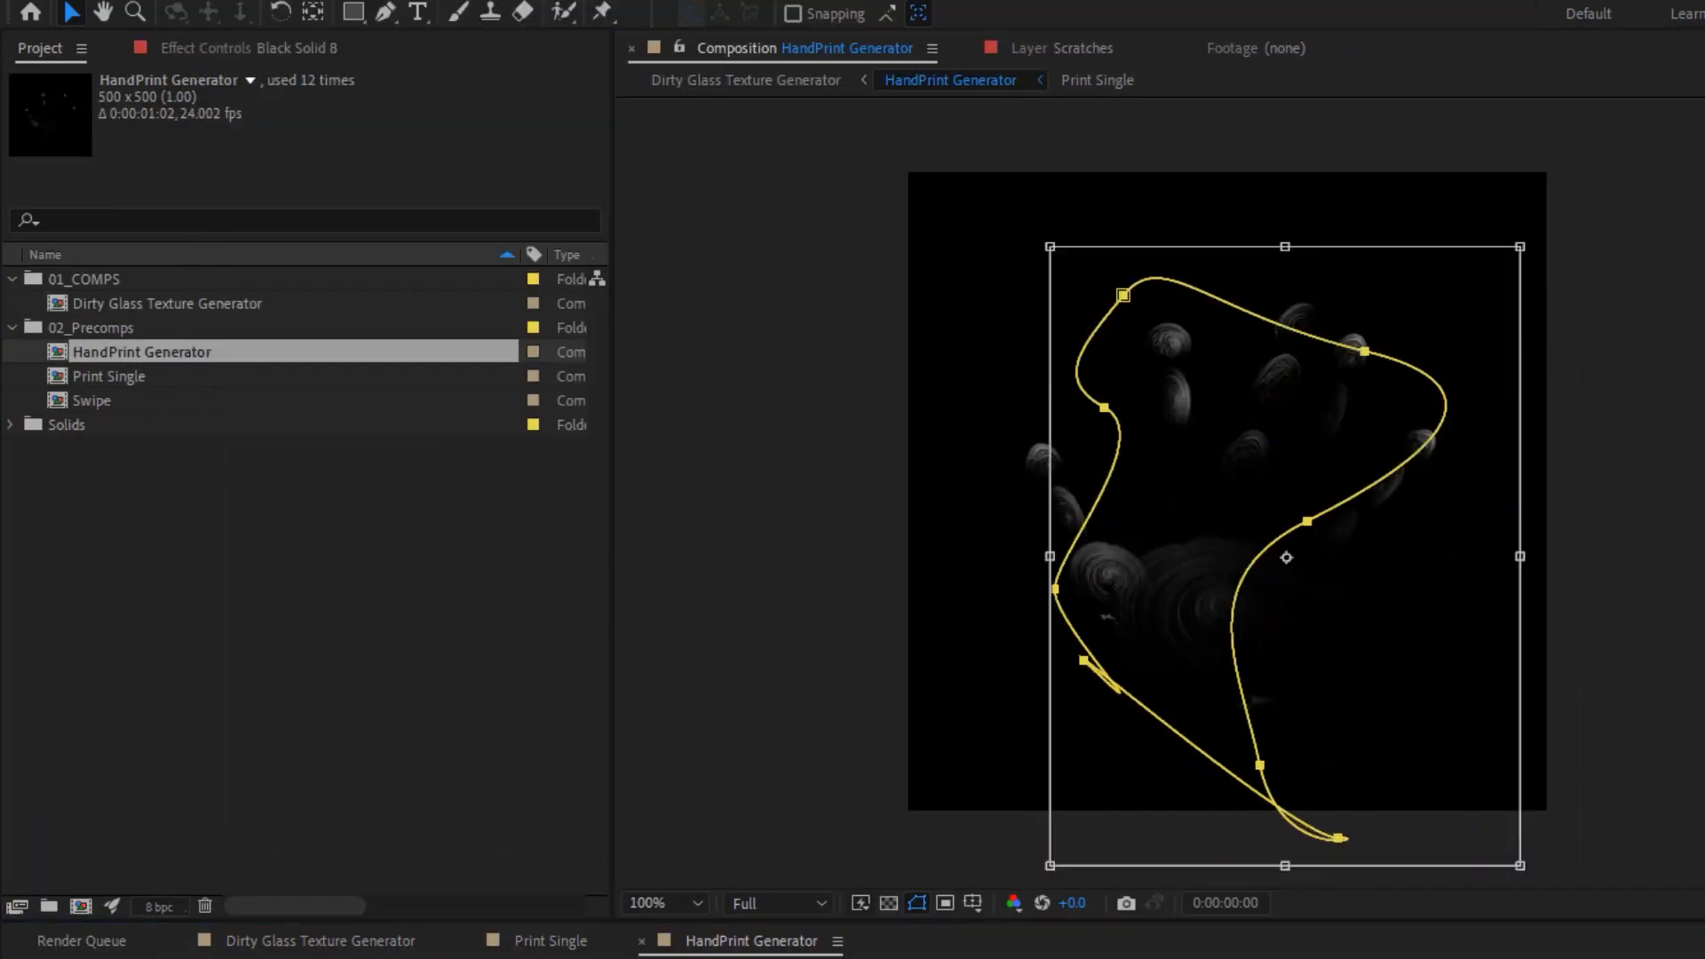
left_click(744, 79)
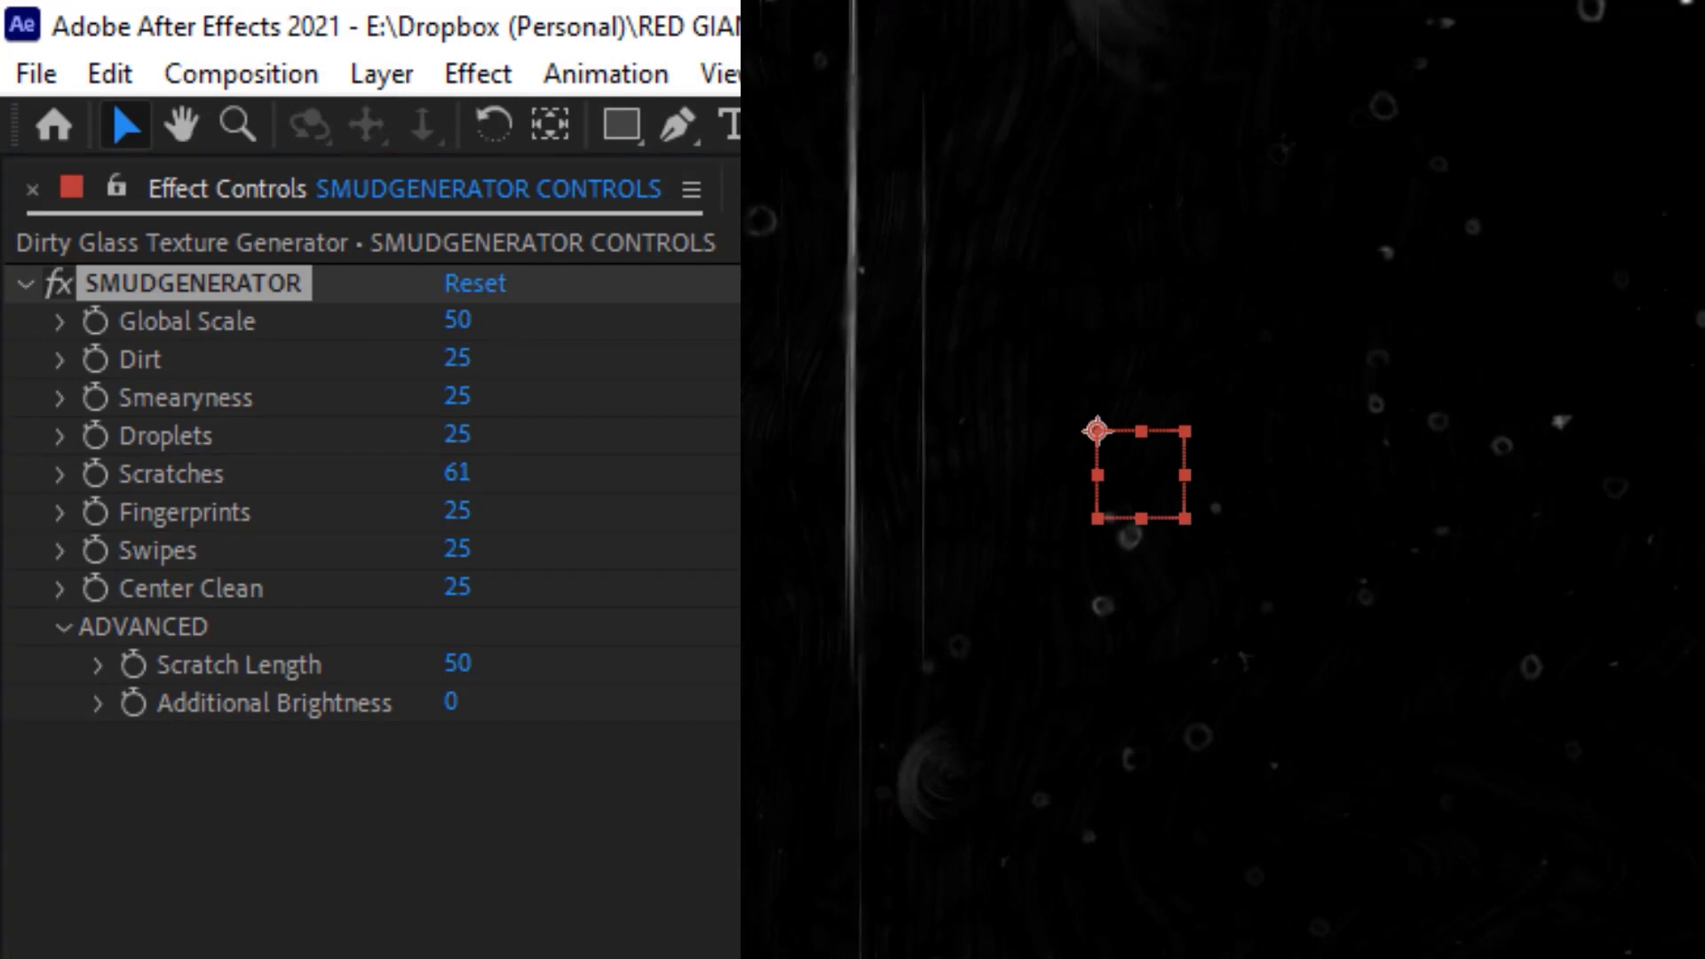
left_click_drag(457, 395, 544, 395)
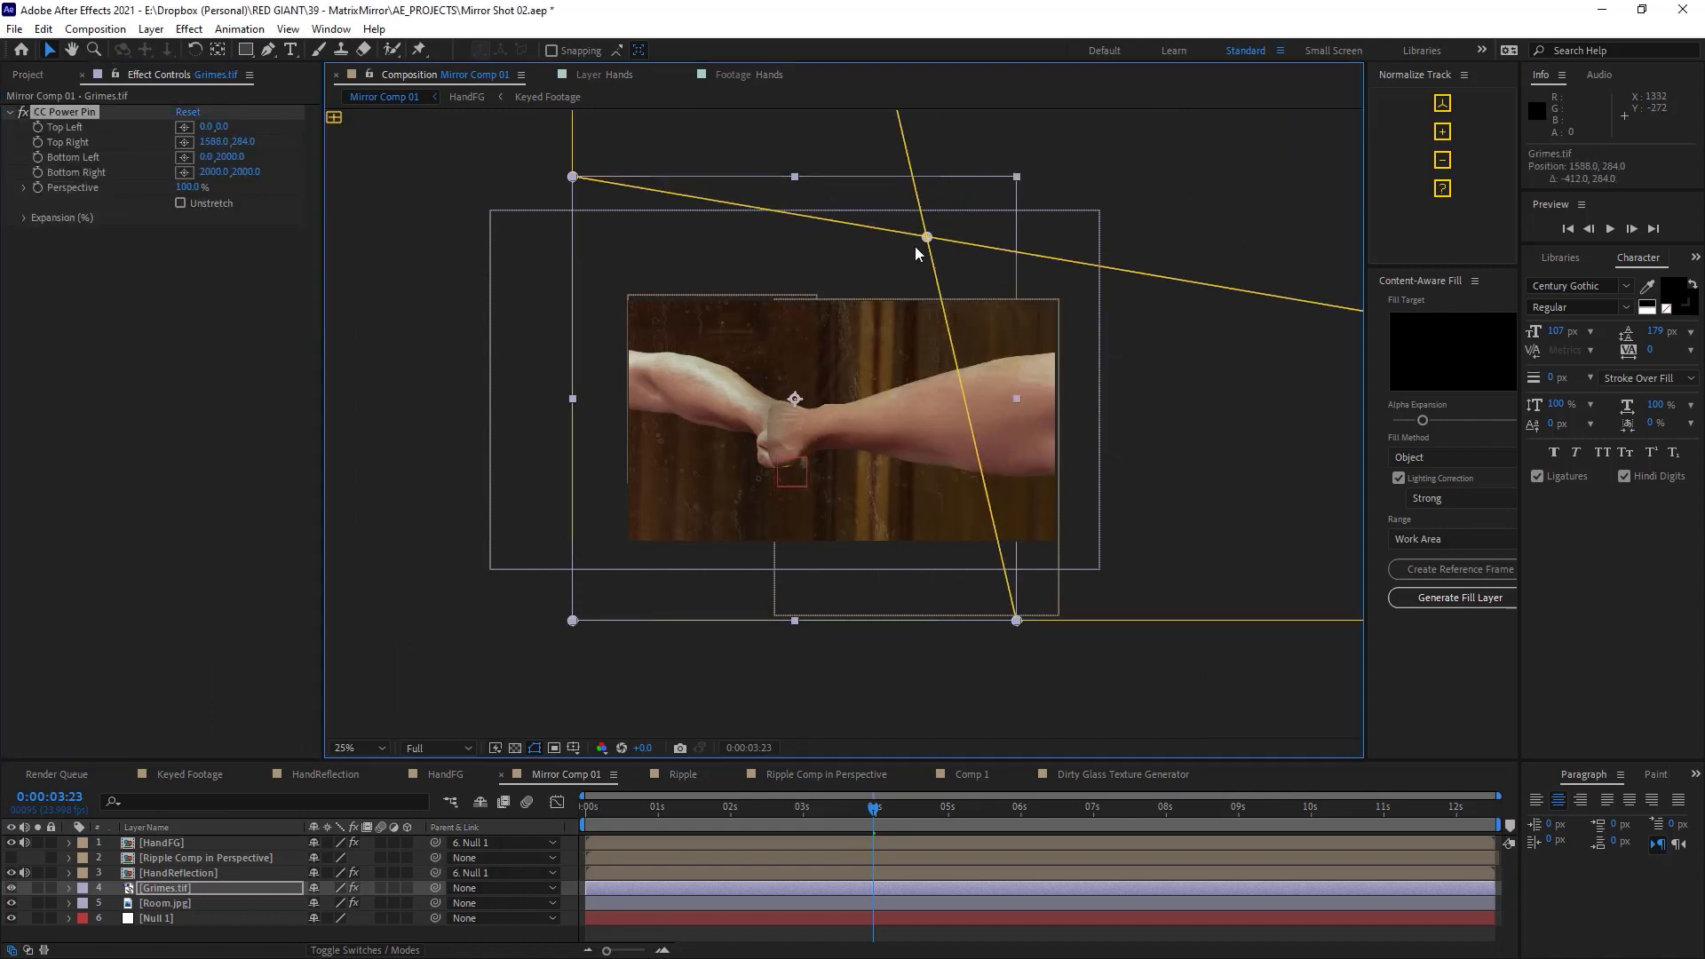
Drag Grimes.tif's Top Right and Bottom Right Power Pin corners into the mirror's perspective.
left_click_drag(924, 238, 878, 260)
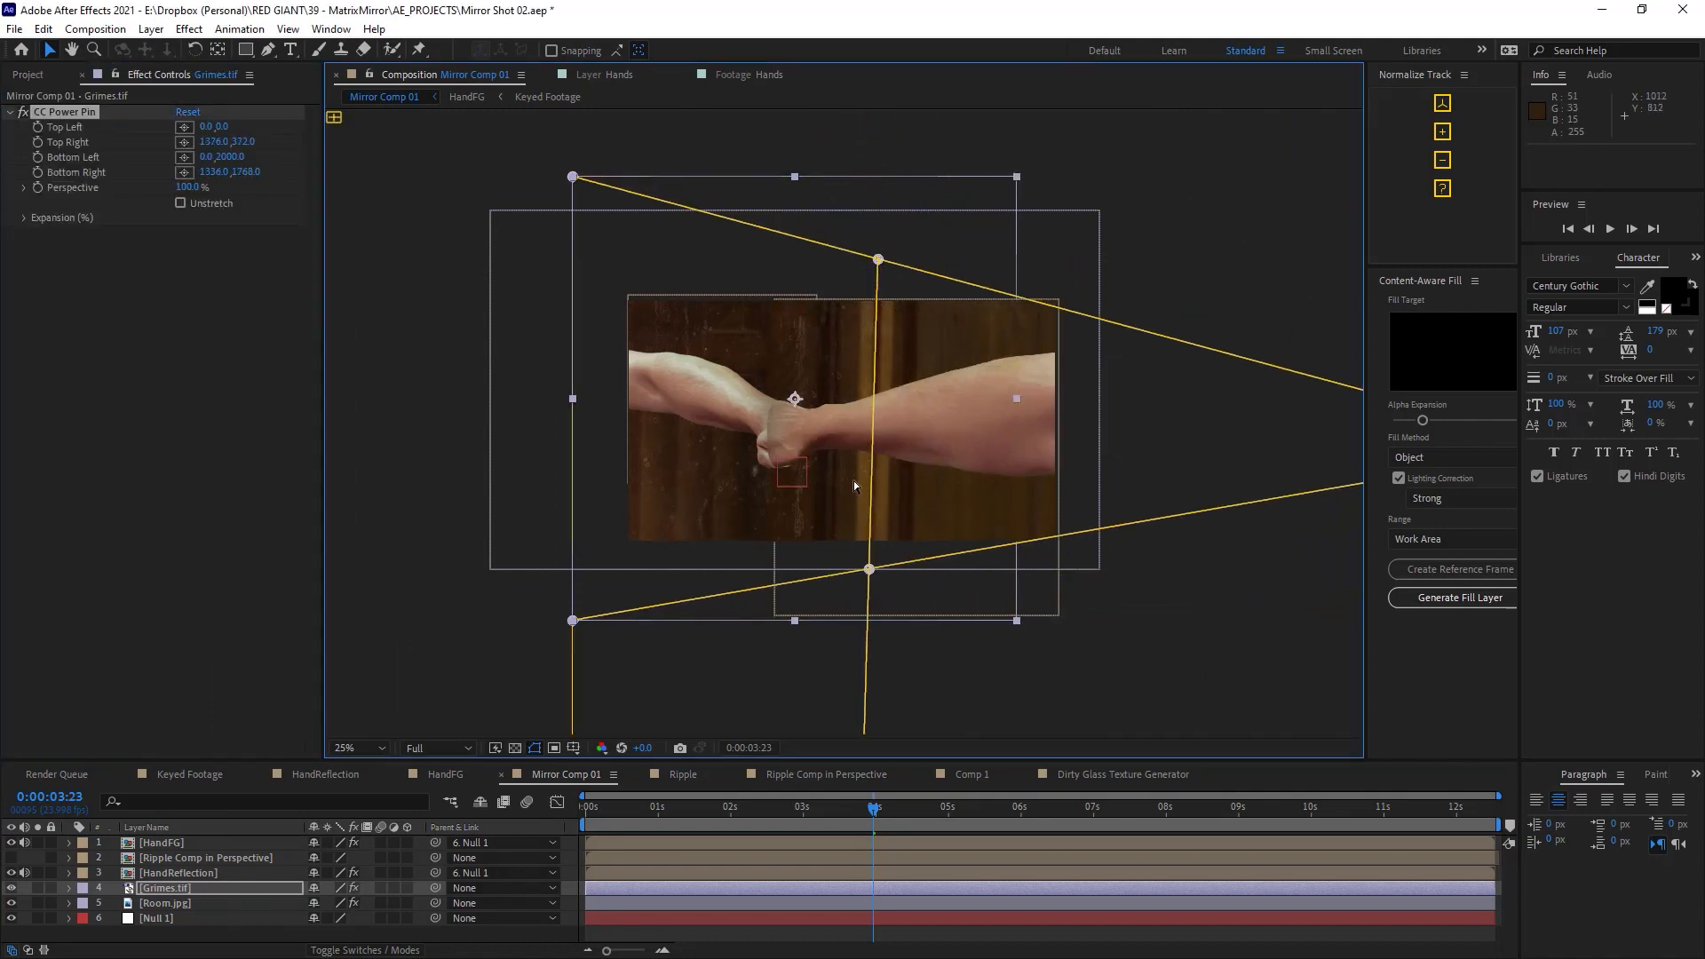
left_click_drag(571, 176, 636, 196)
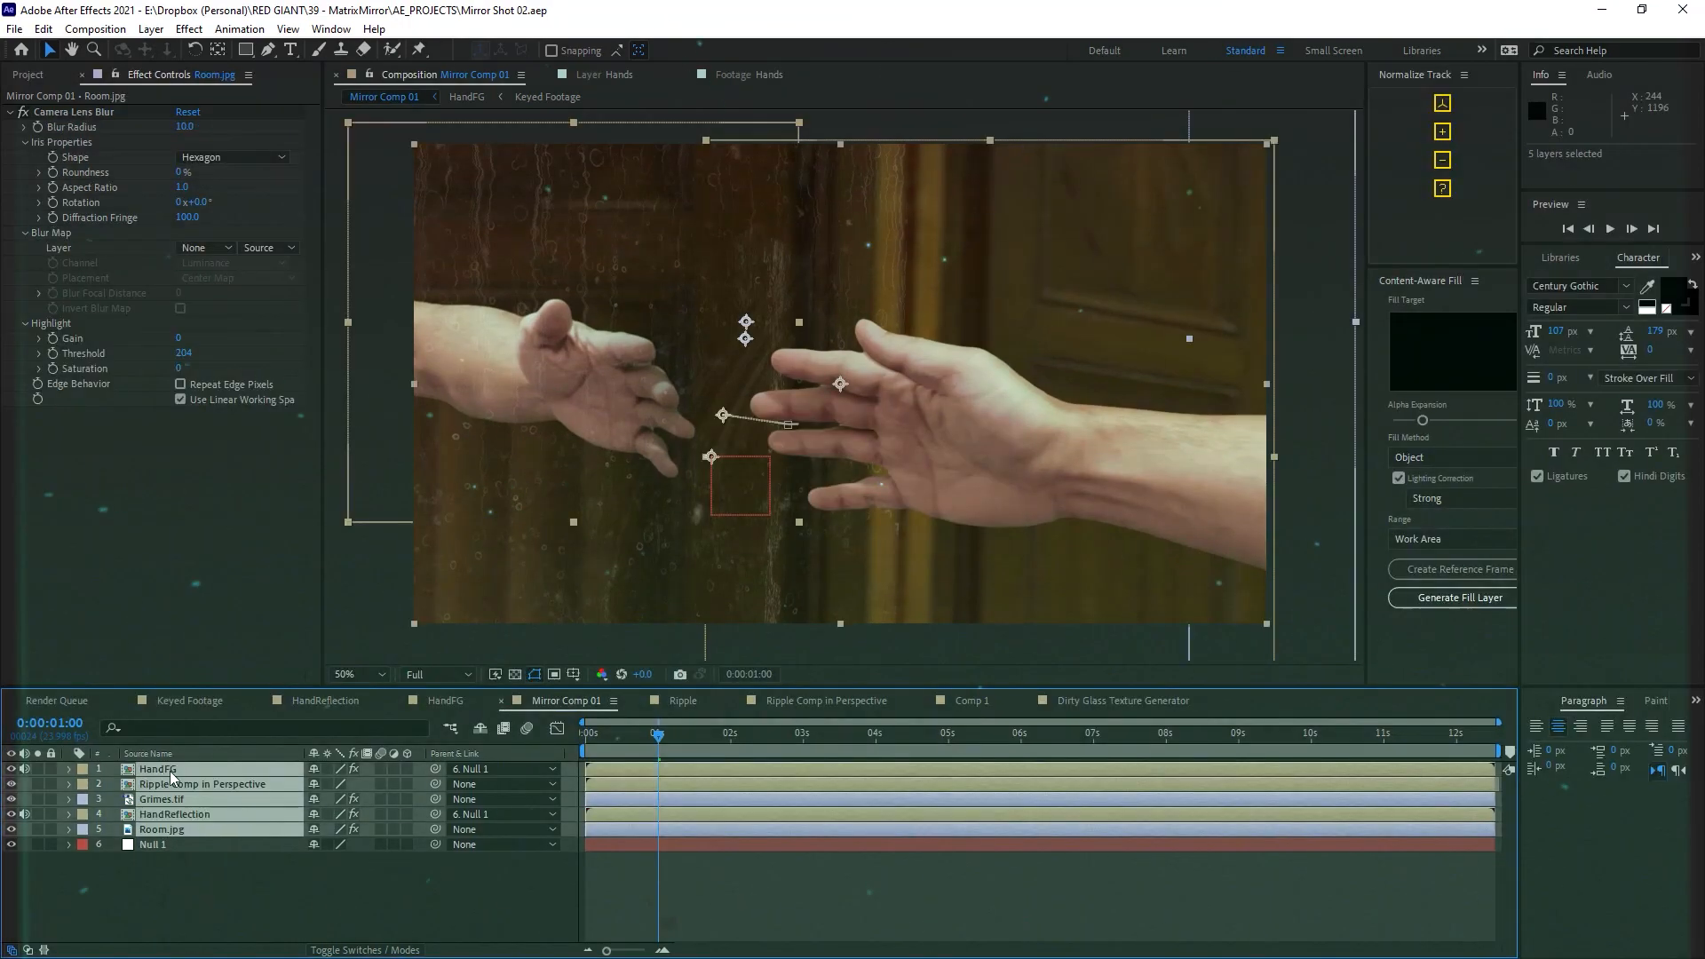
Combine the layers into a Supercomp and make Ripple Comp in Perspective a Displacement layer.
left_click(174, 814)
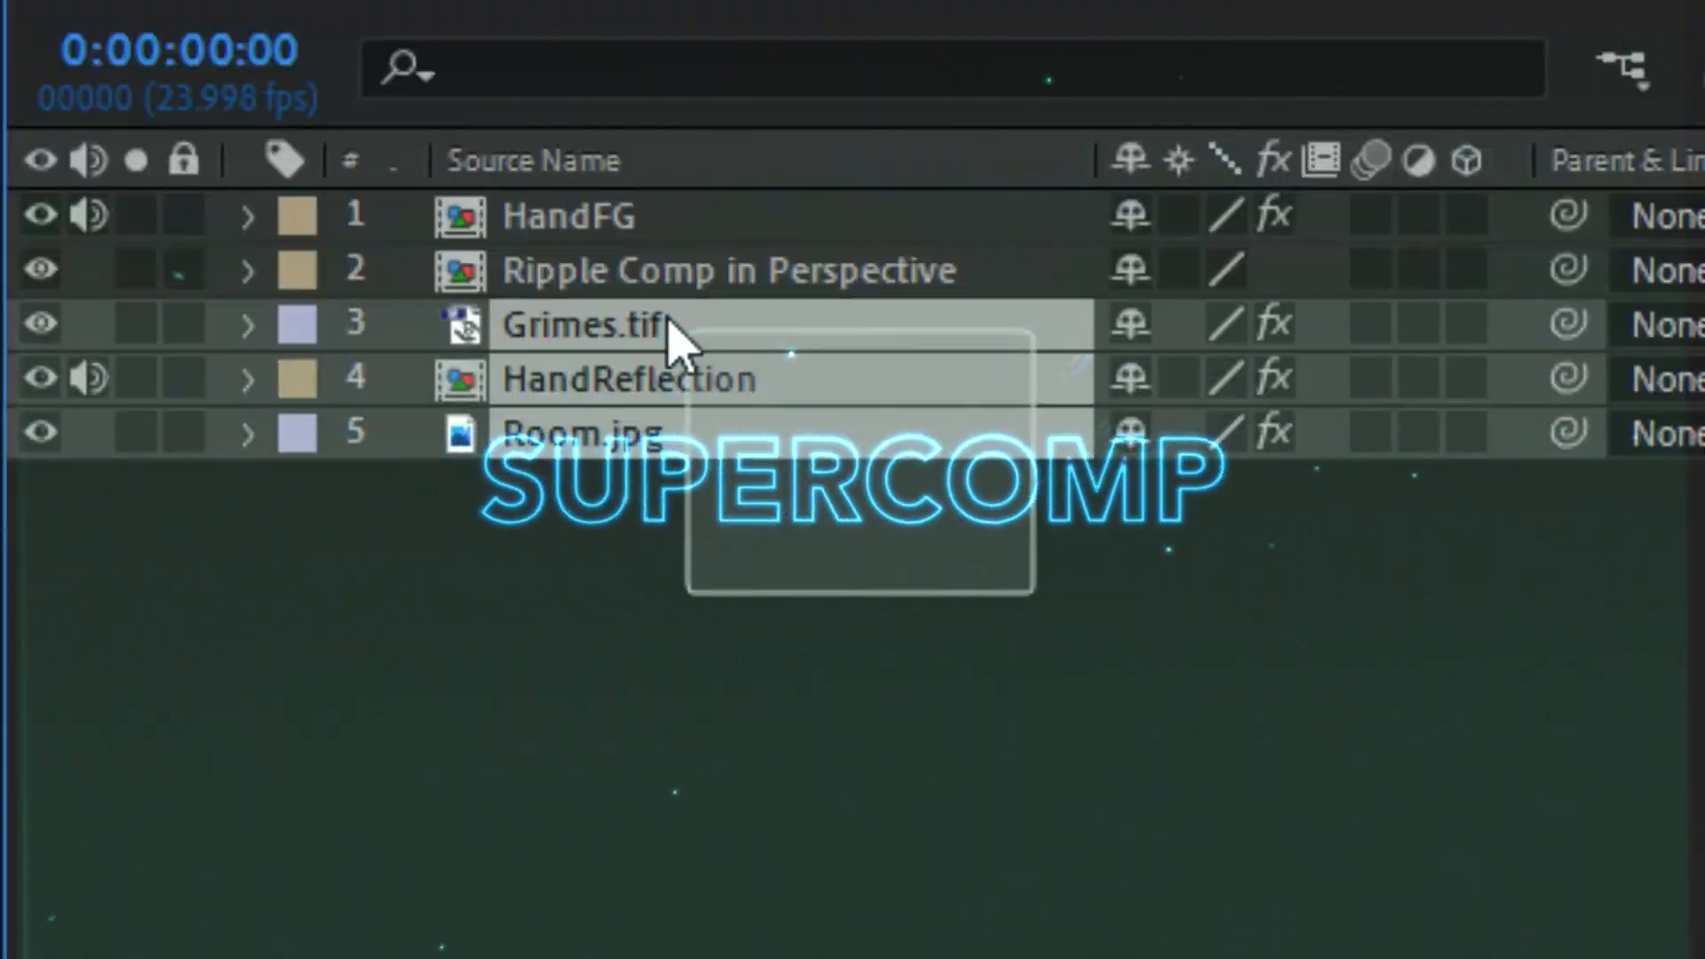
right_click(577, 324)
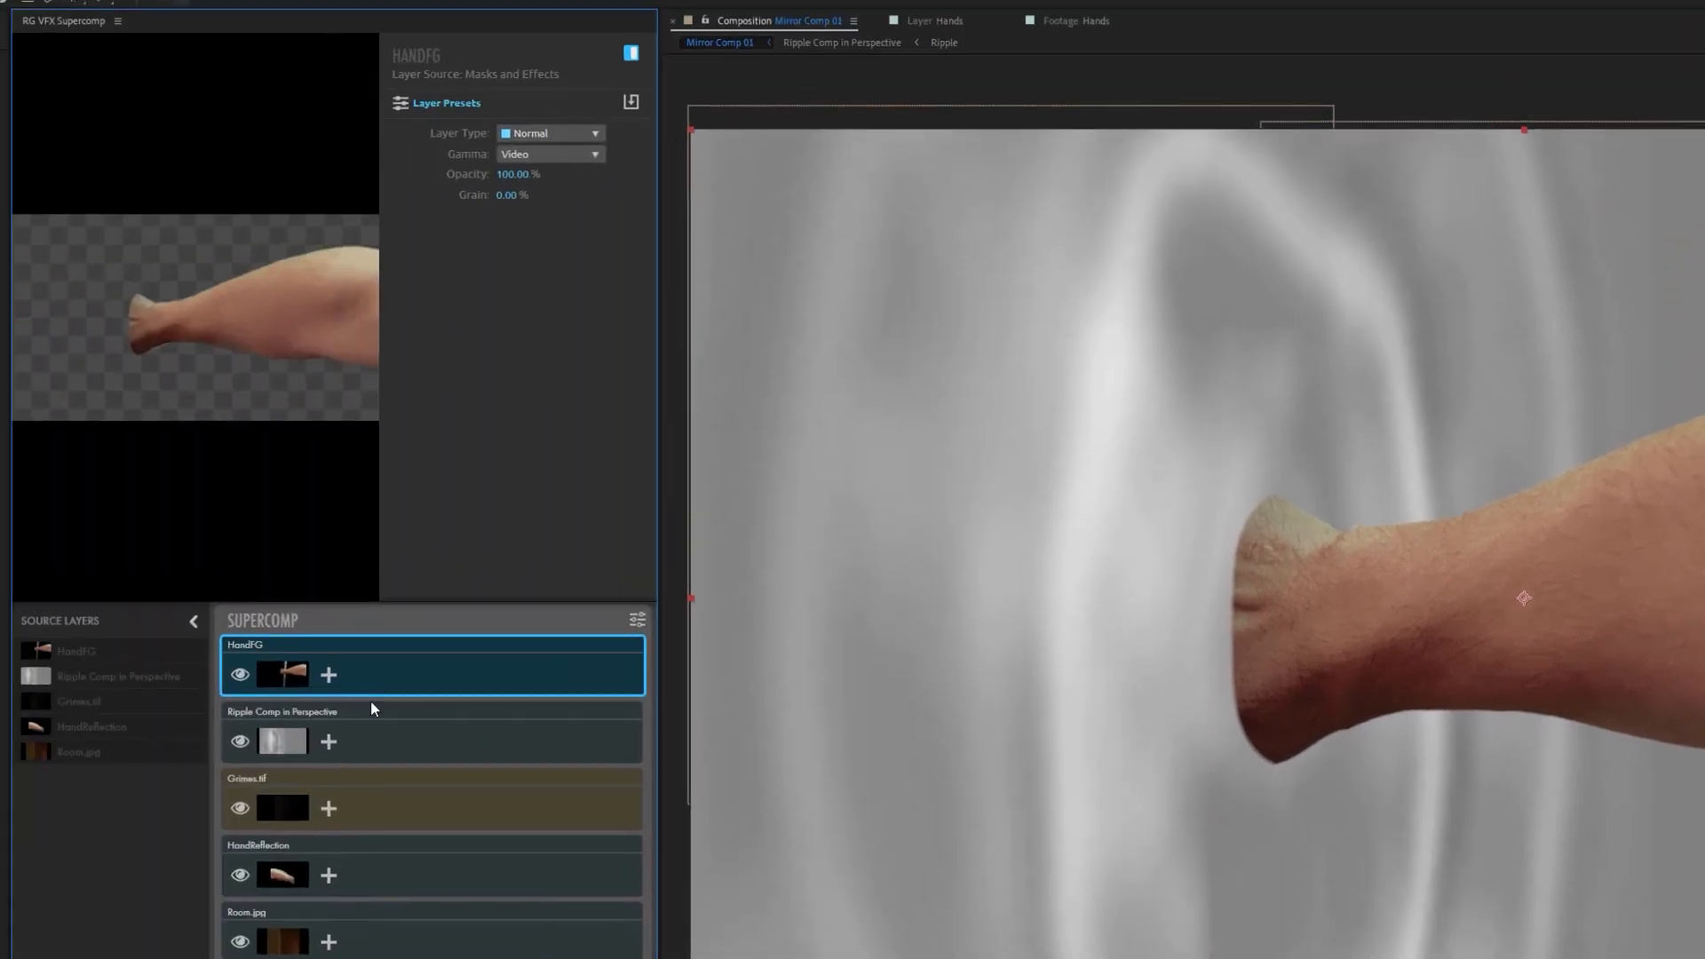
left_click(281, 711)
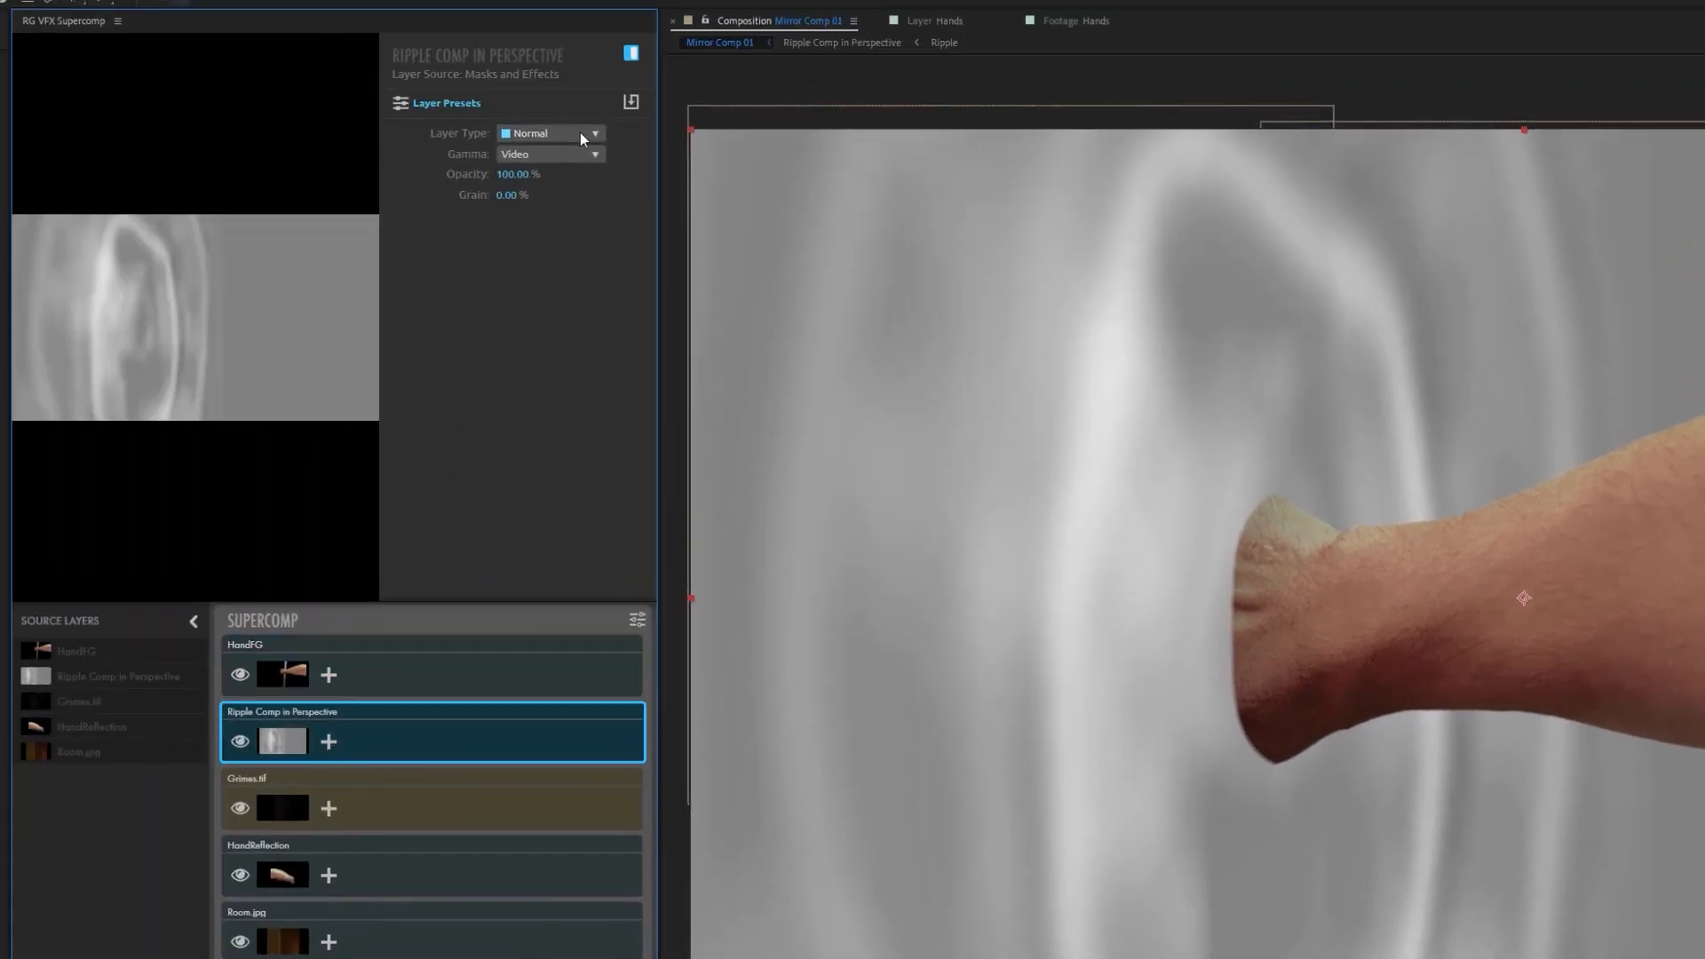
left_click(549, 133)
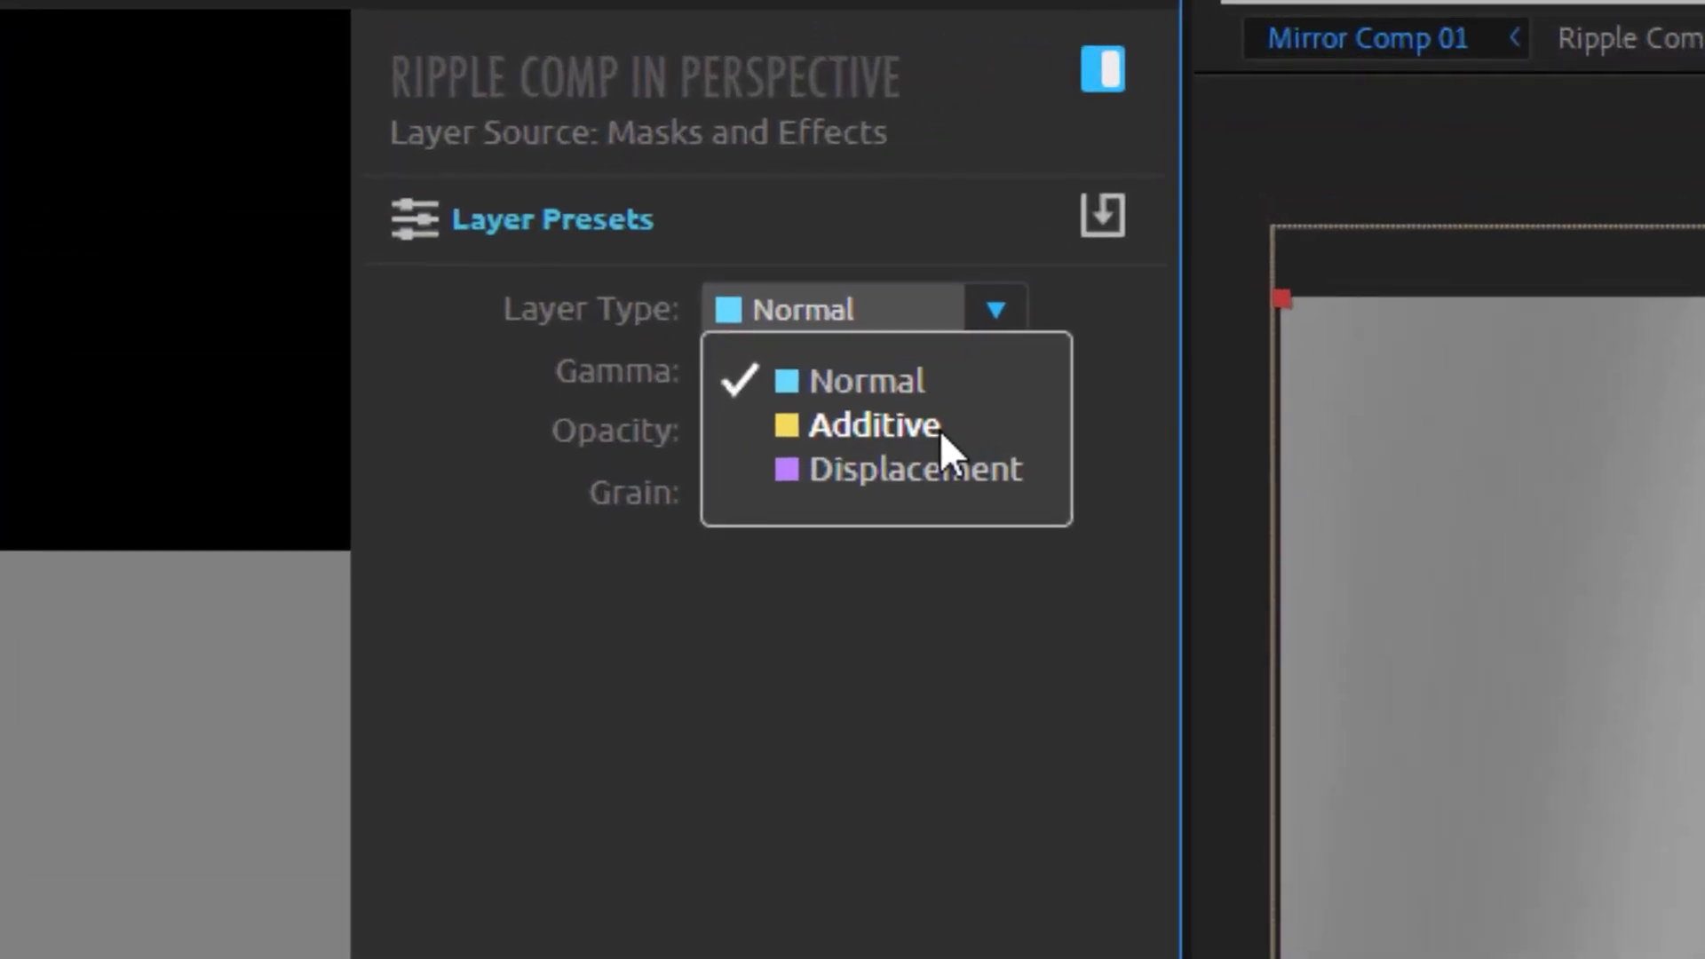
left_click(907, 469)
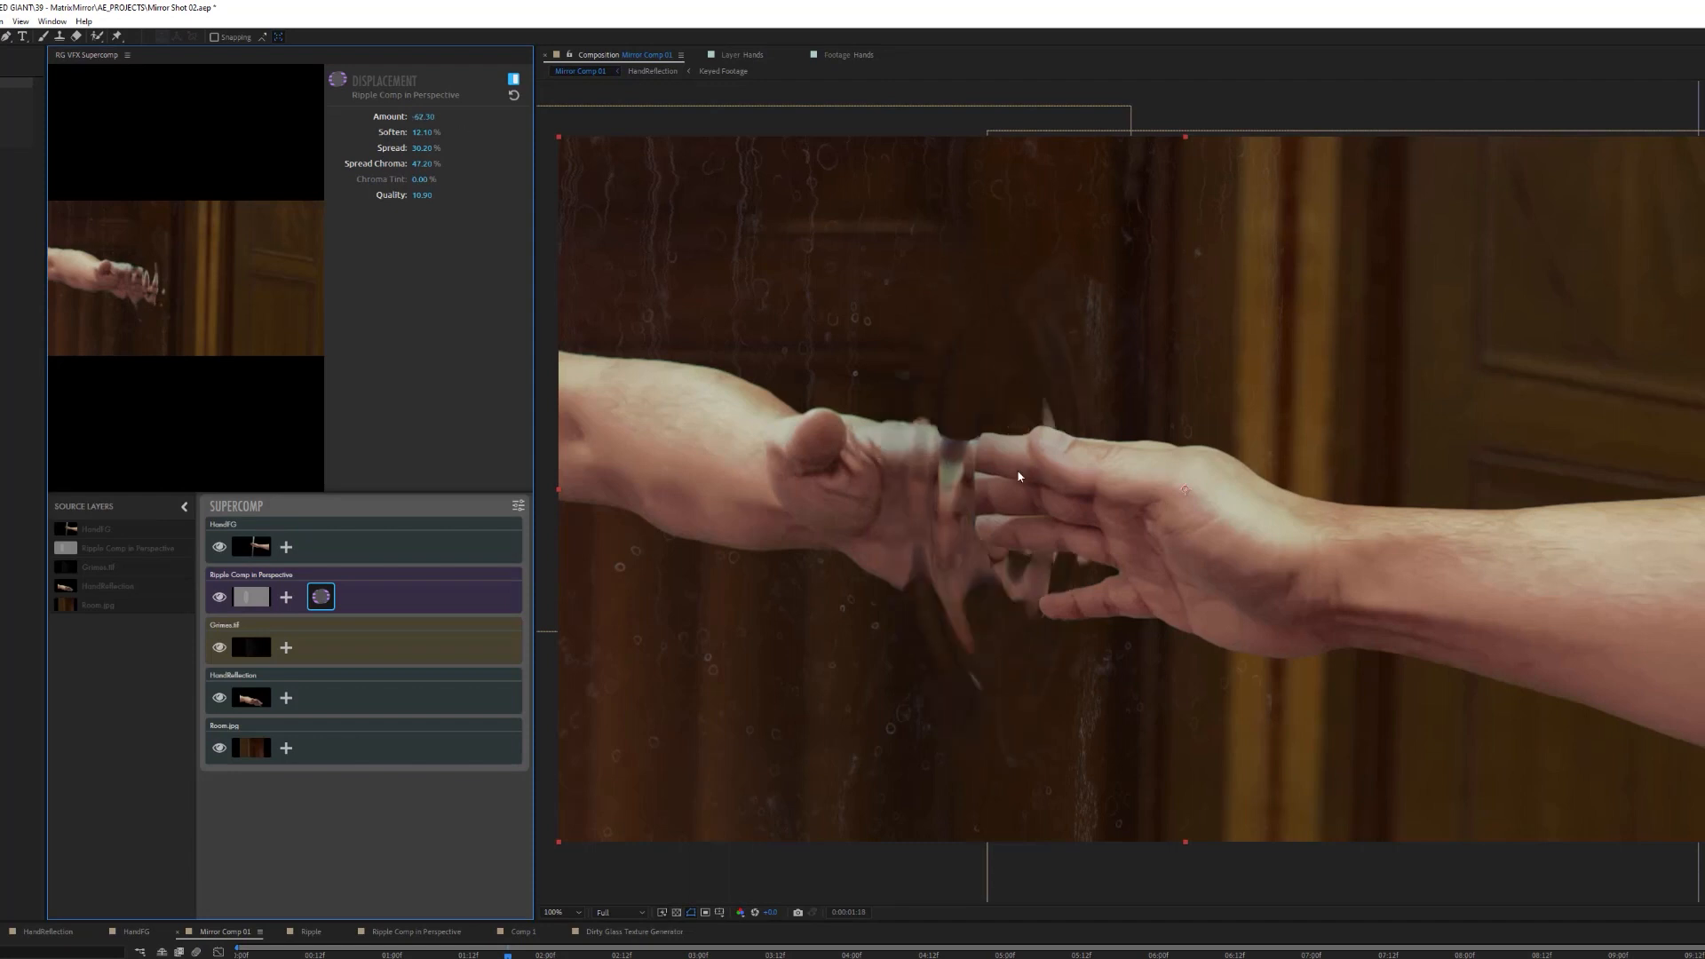
Keyframe the Supercomp's Displacement Amount, animating it to -100.
left_click_drag(424, 116, 419, 117)
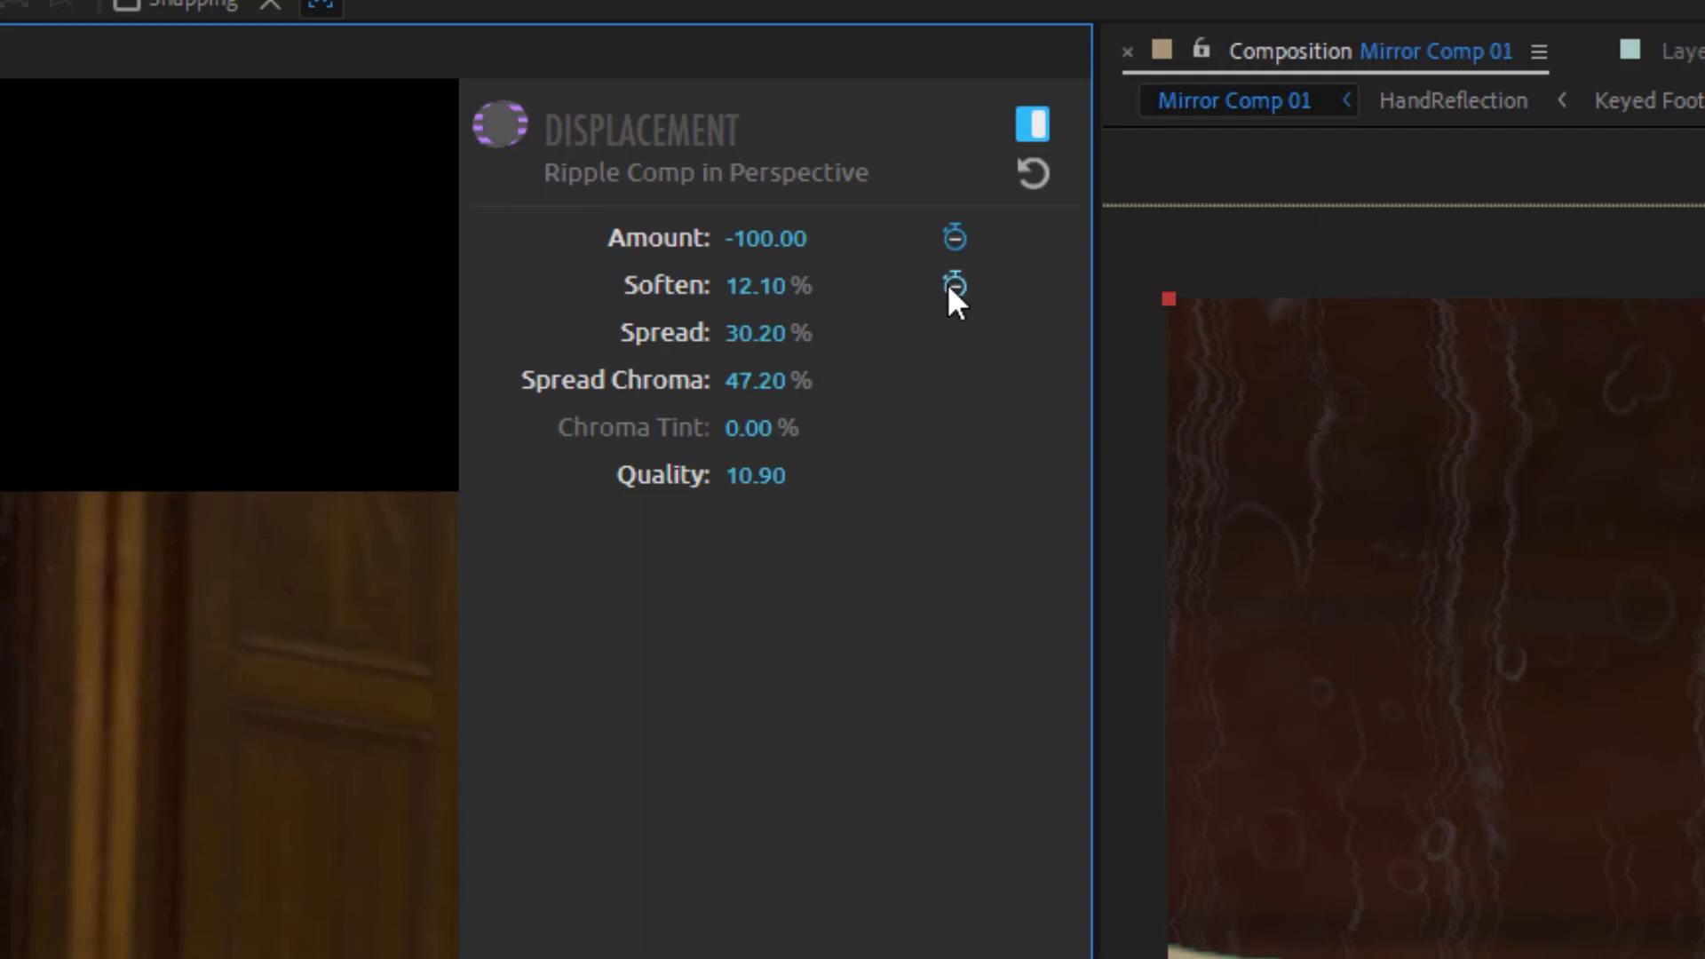
mouse_move(902, 353)
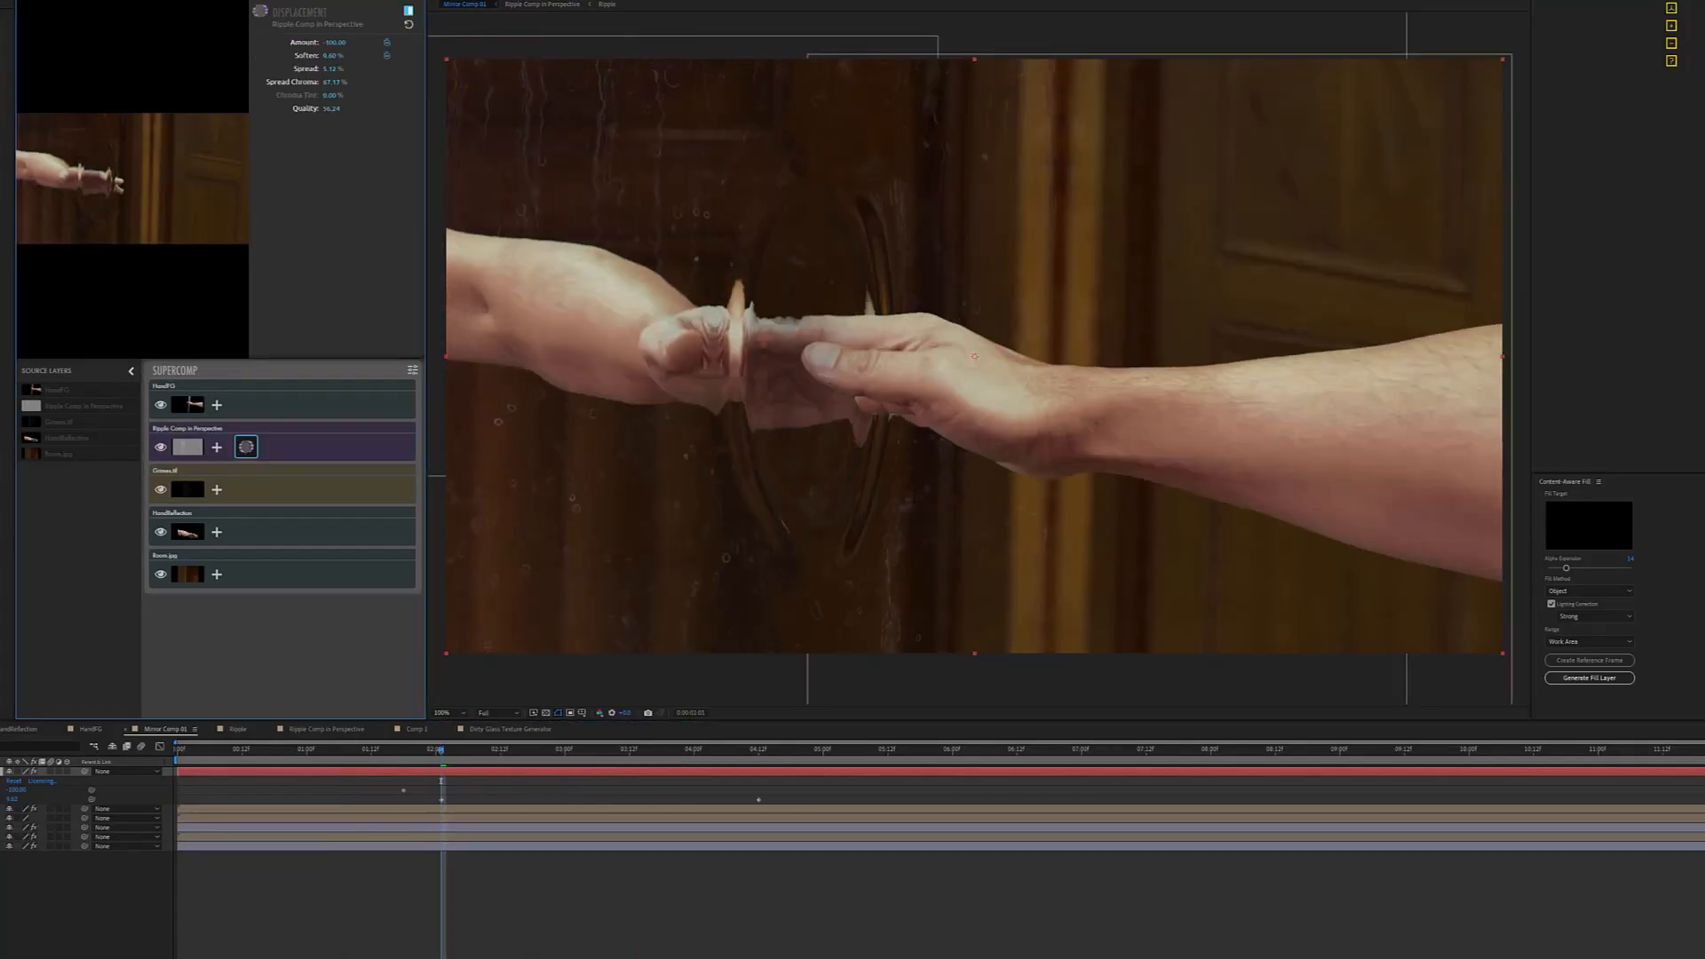
left_click(527, 748)
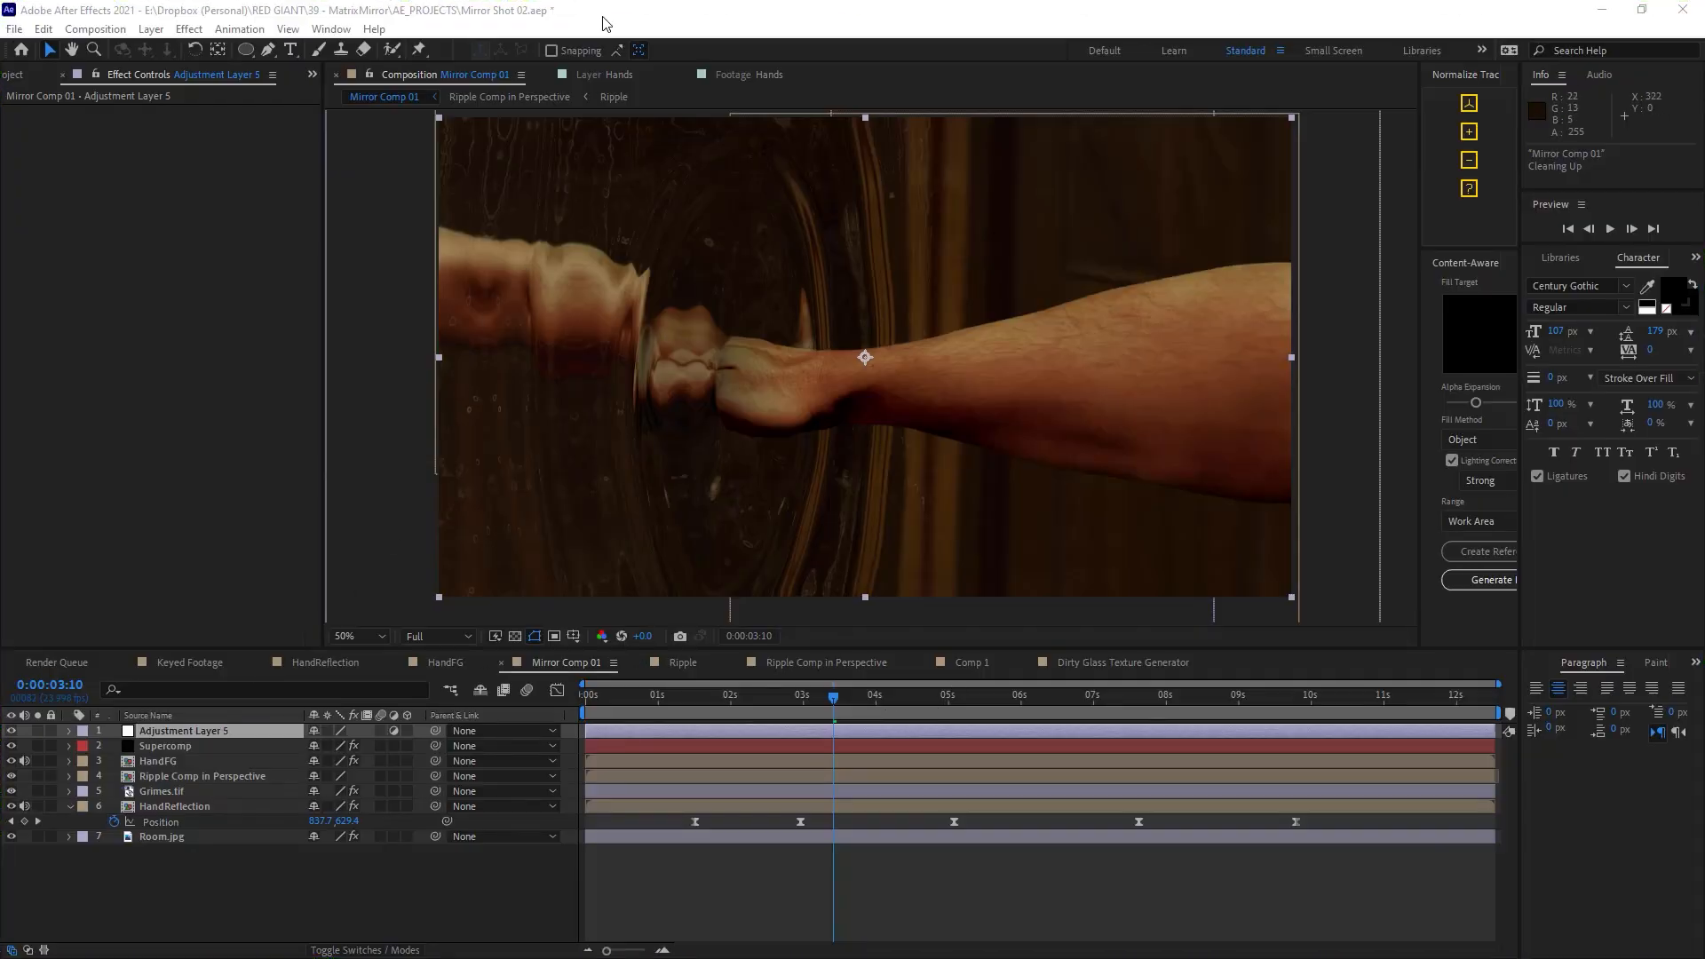
mouse_move(233, 381)
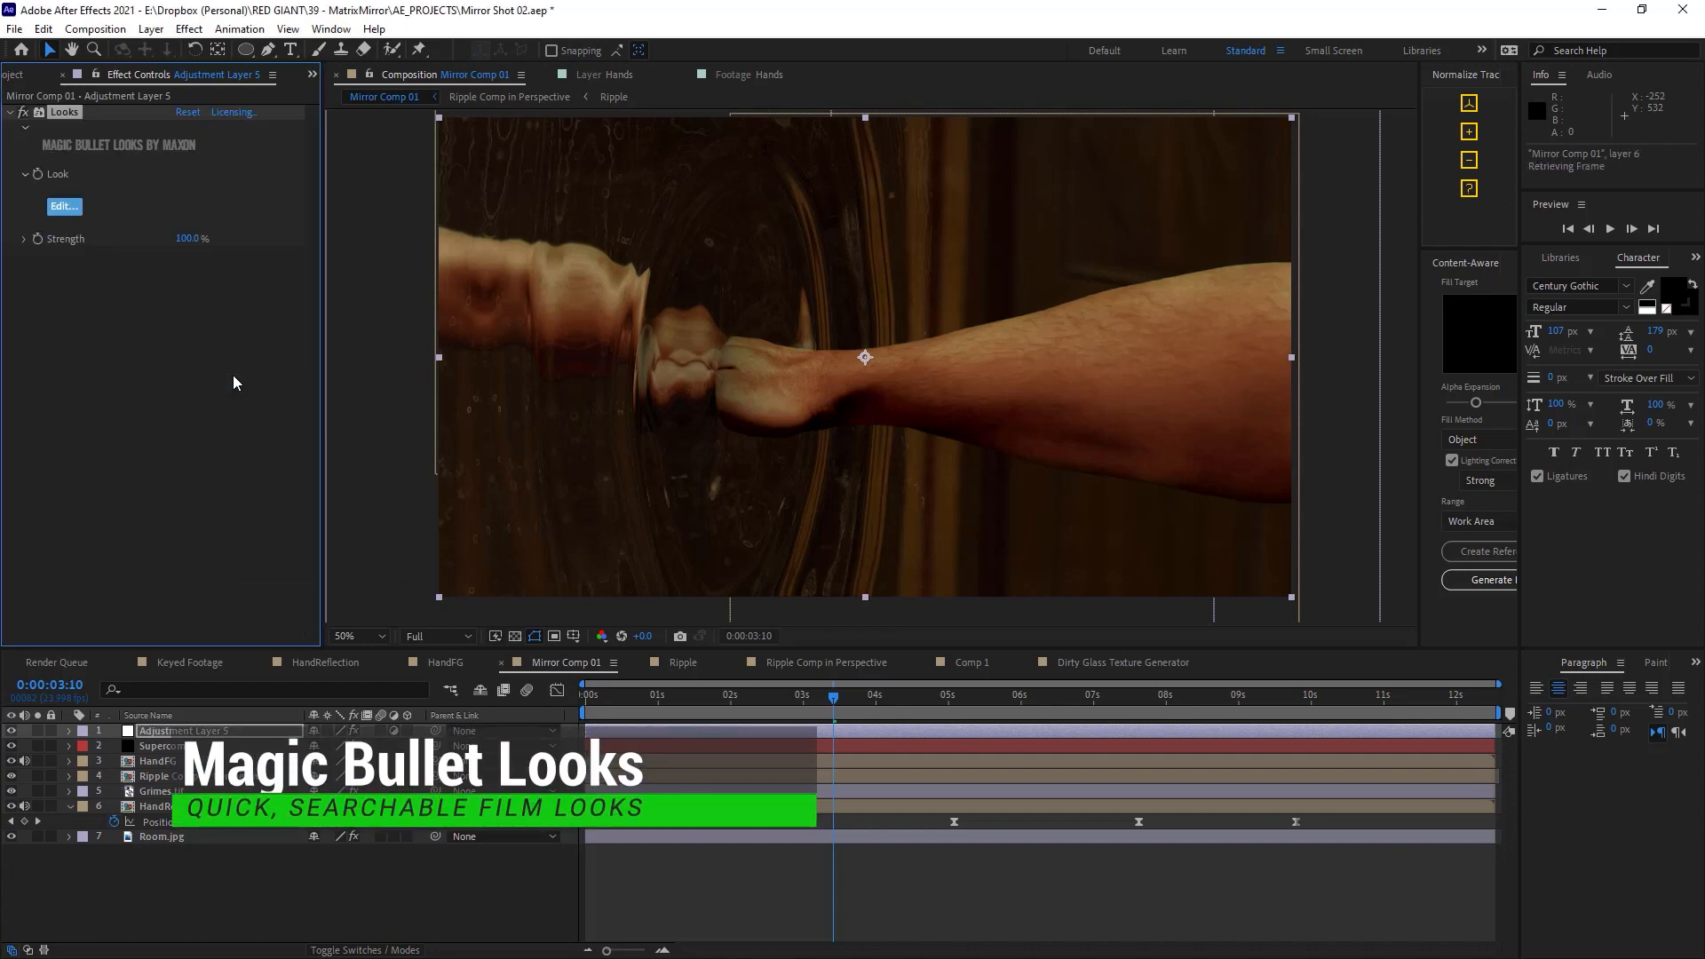
Launch the Magic Bullet Looks editor for Adjustment Layer 5.
left_click(63, 207)
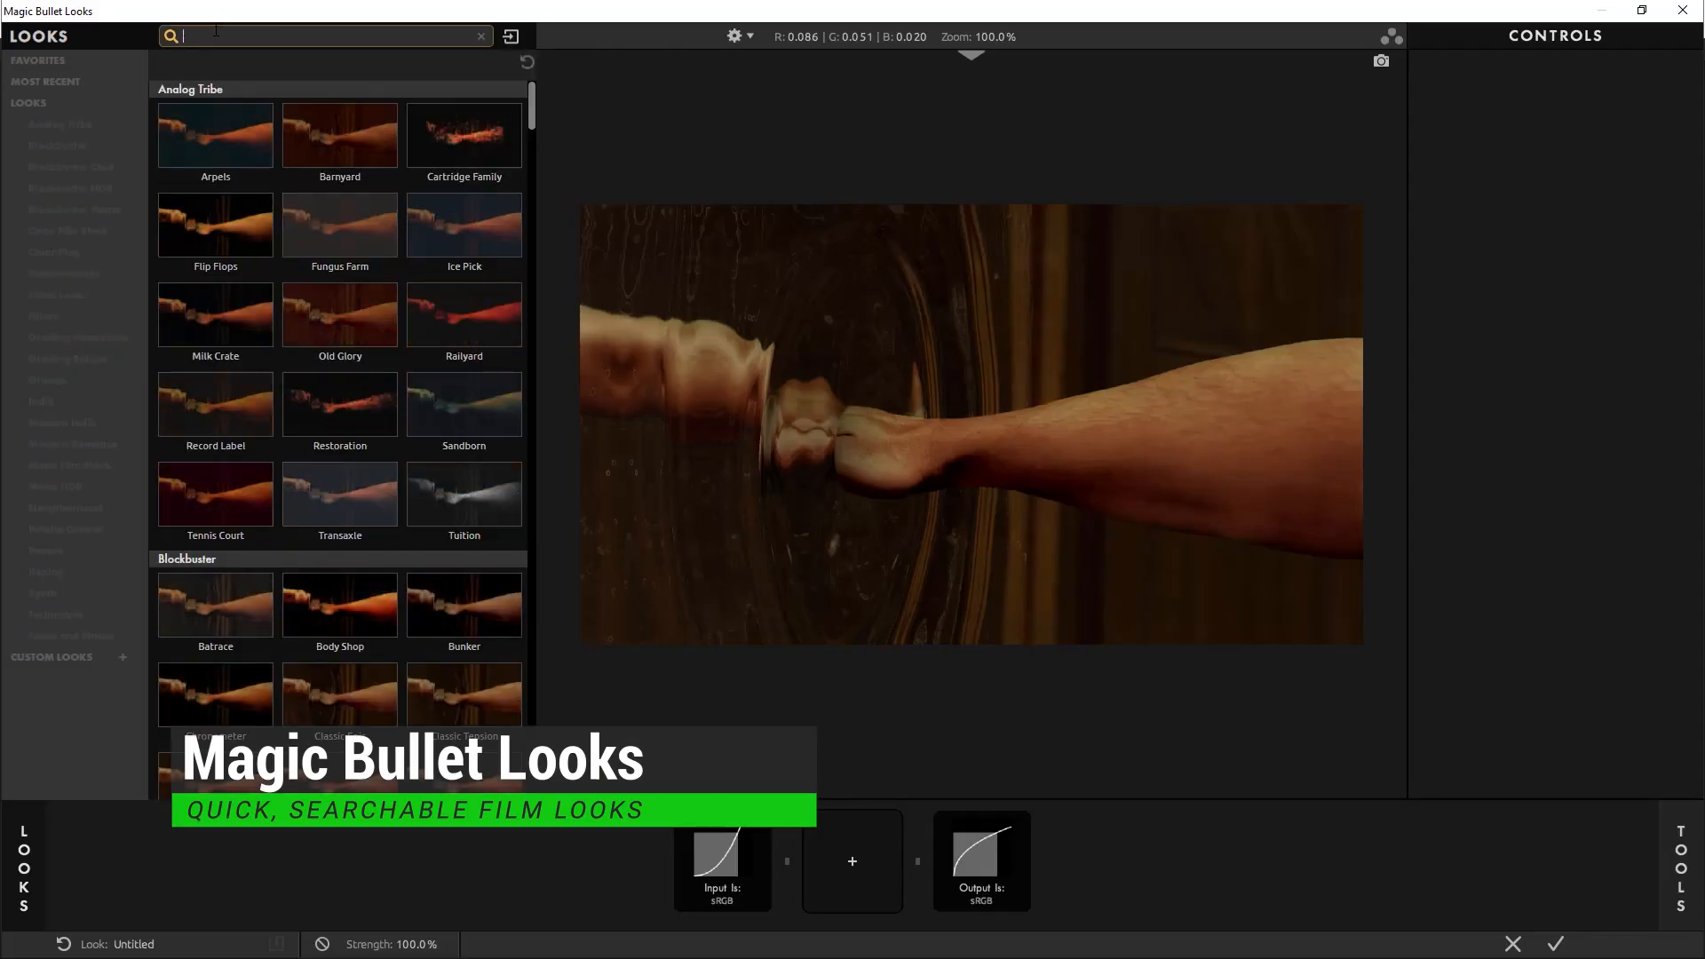
Apply the Matrix-style Neo Neue look, then lift the darker tones with a Curves effect.
type("matri")
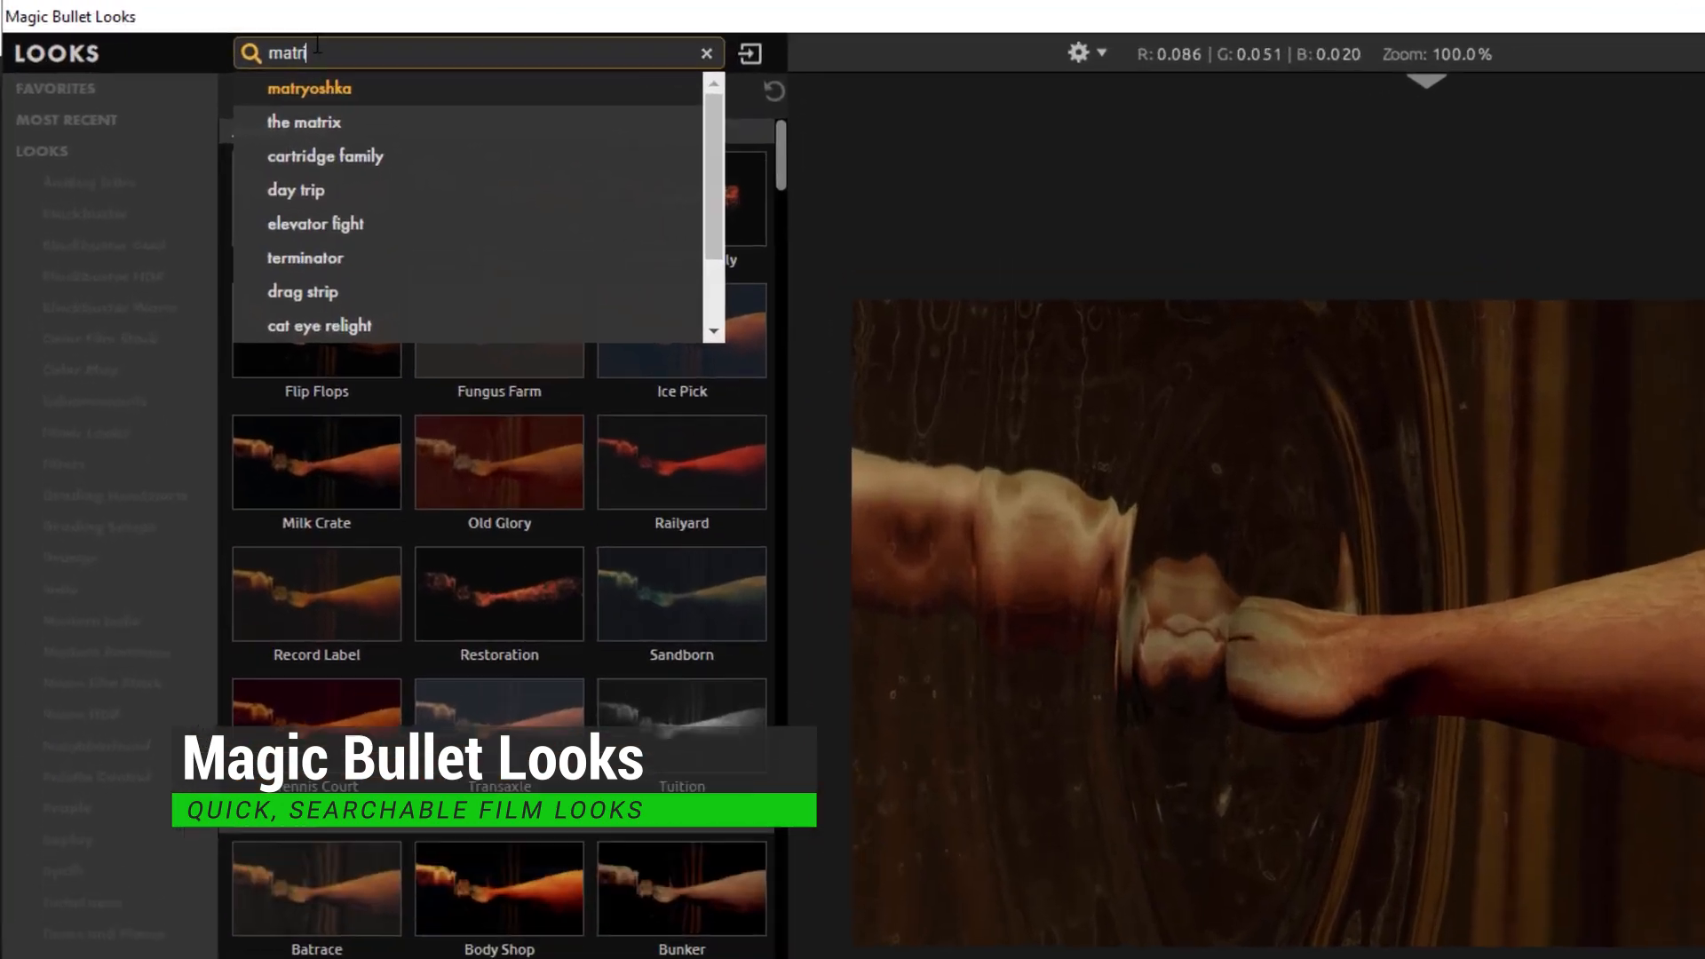
left_click(304, 121)
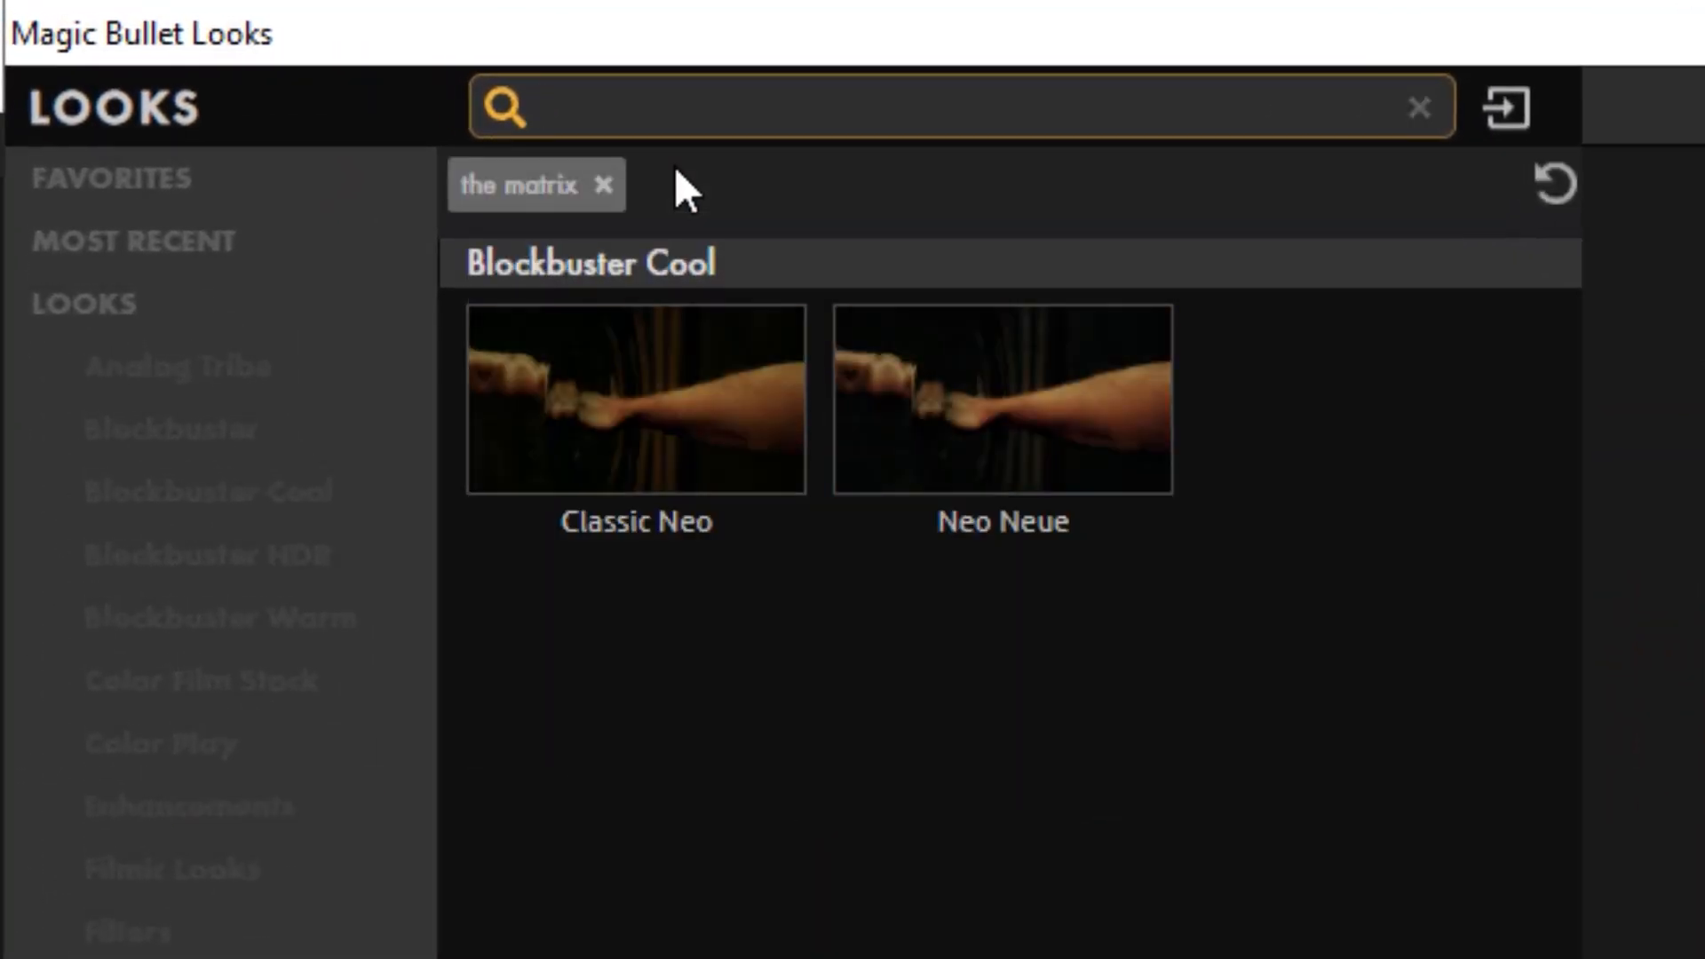
mouse_move(673, 451)
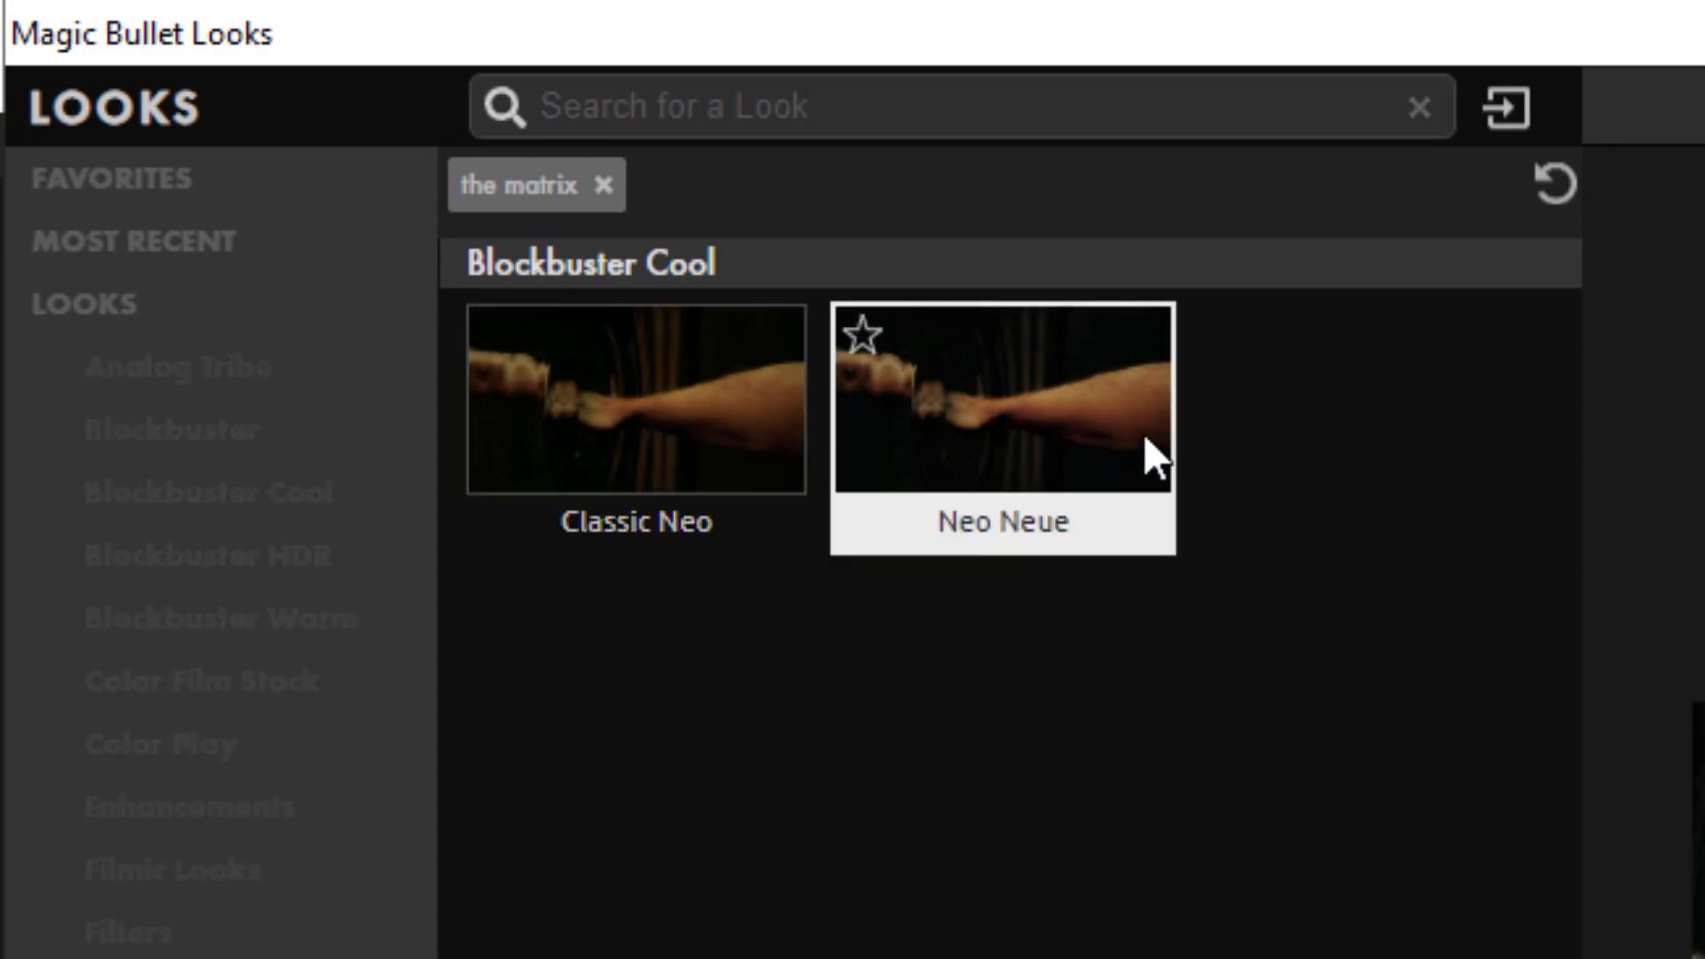
left_click(635, 400)
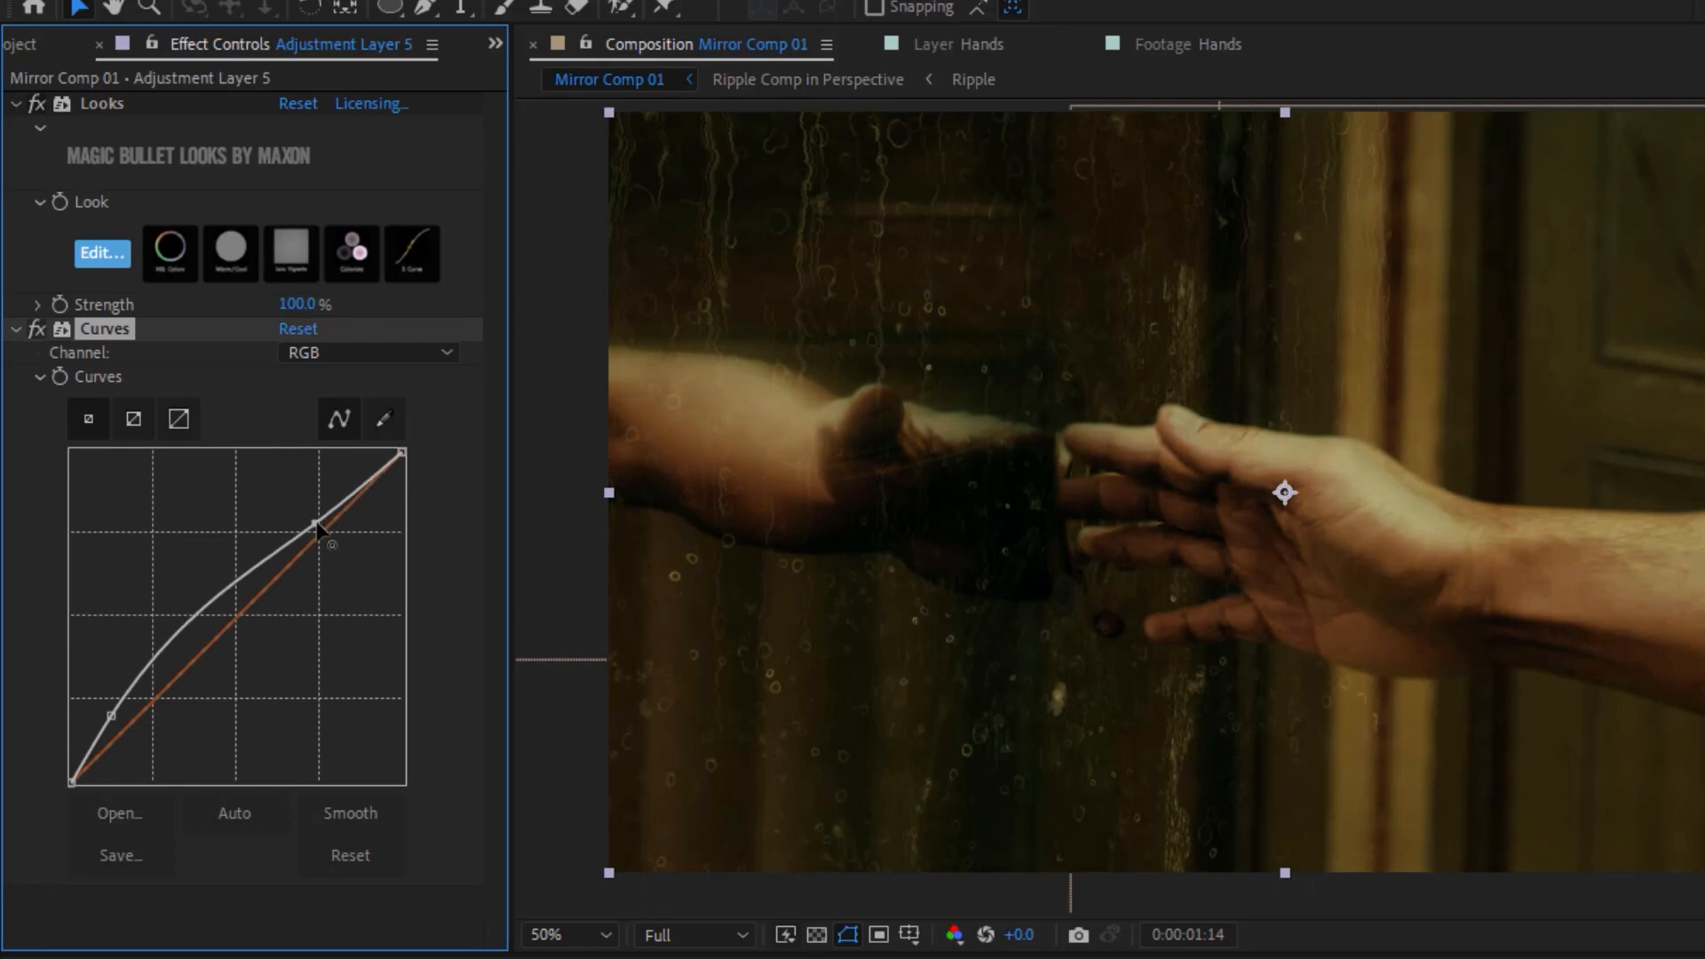
left_click_drag(318, 529, 134, 728)
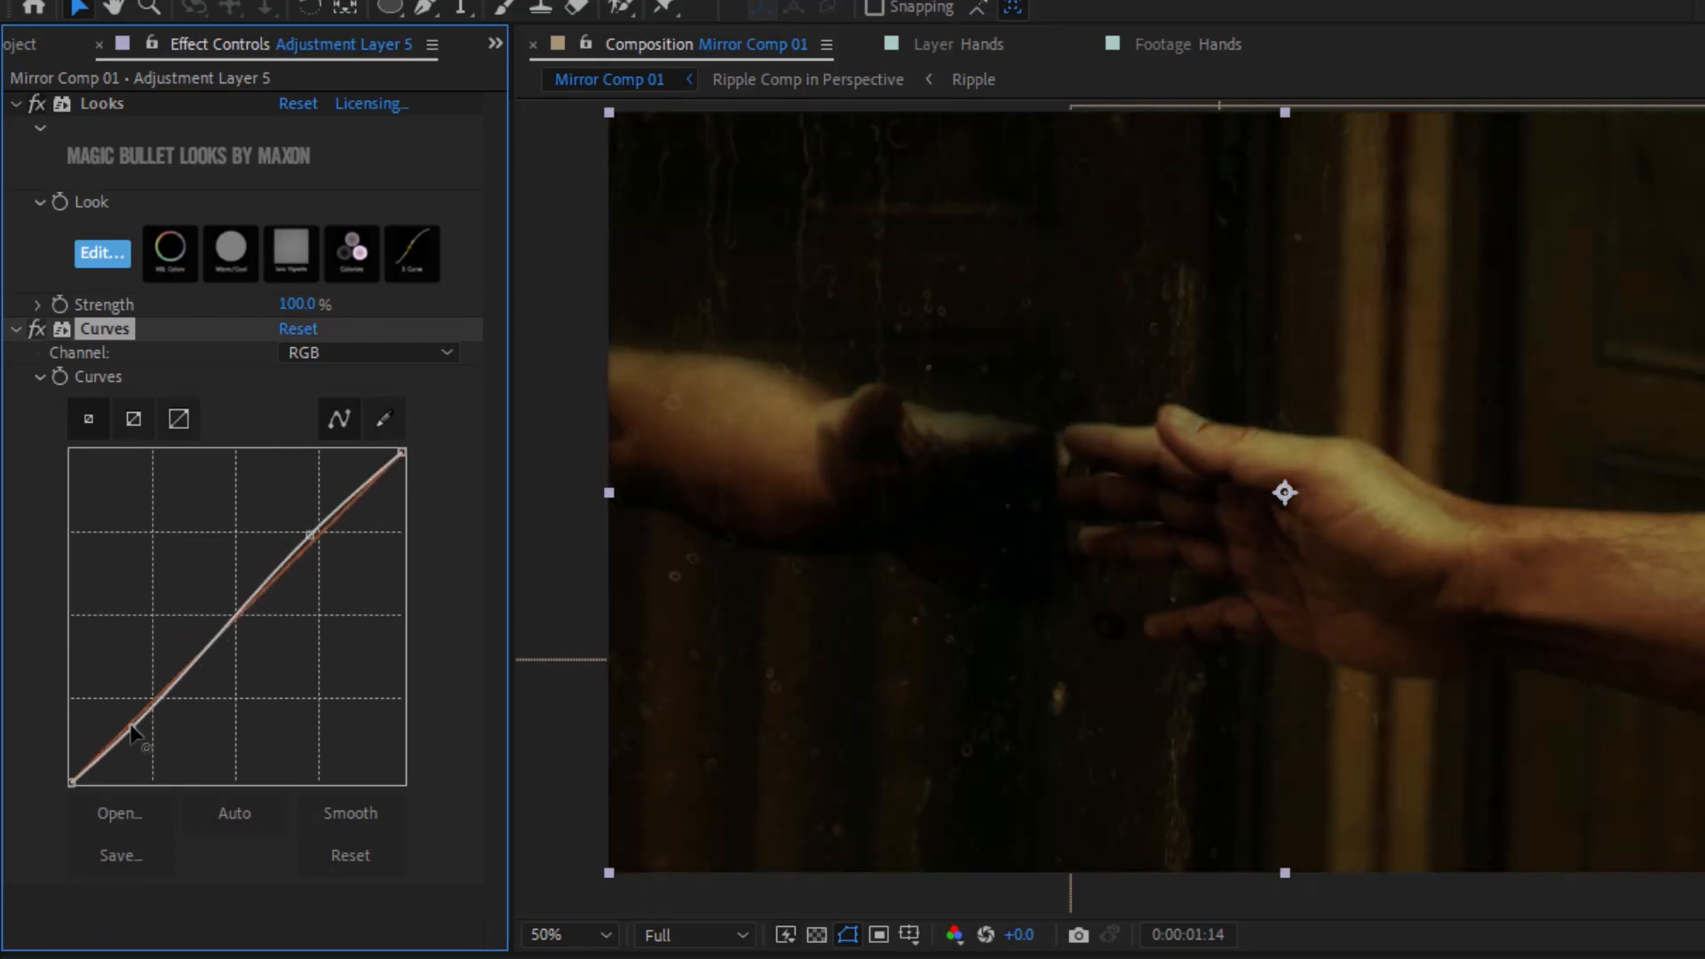
left_click_drag(136, 735, 136, 707)
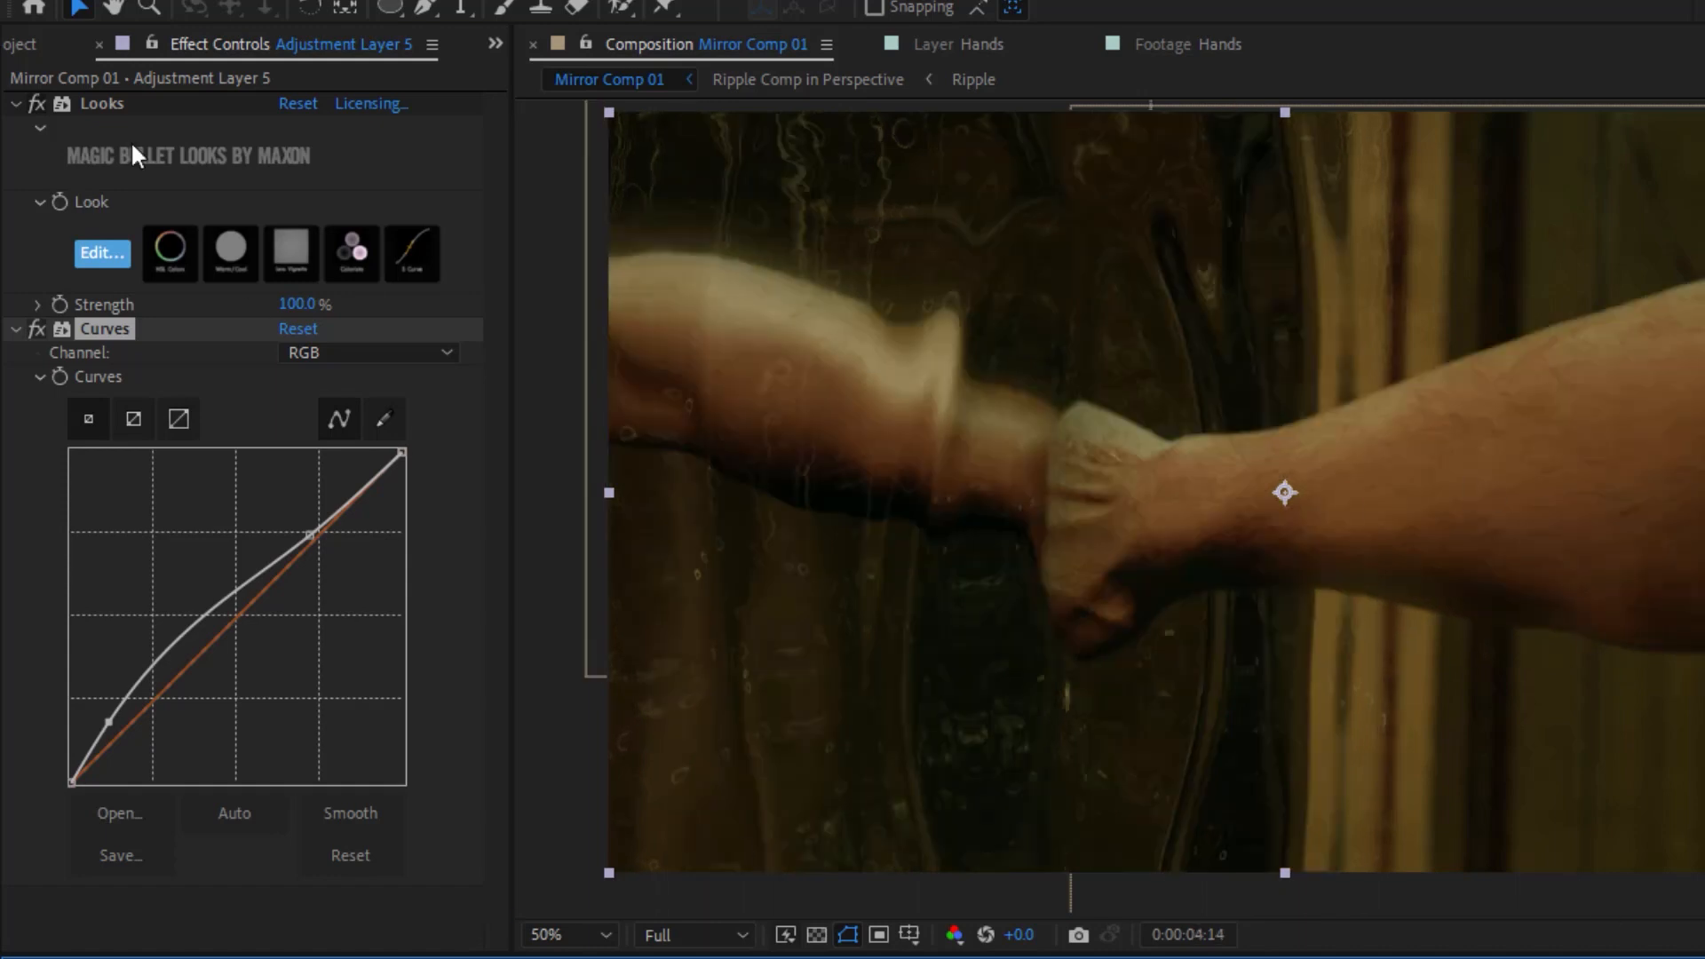
Apply uni.Spot Blur with Height 4000, inverted, and centre its focus area on the hands.
type("spot")
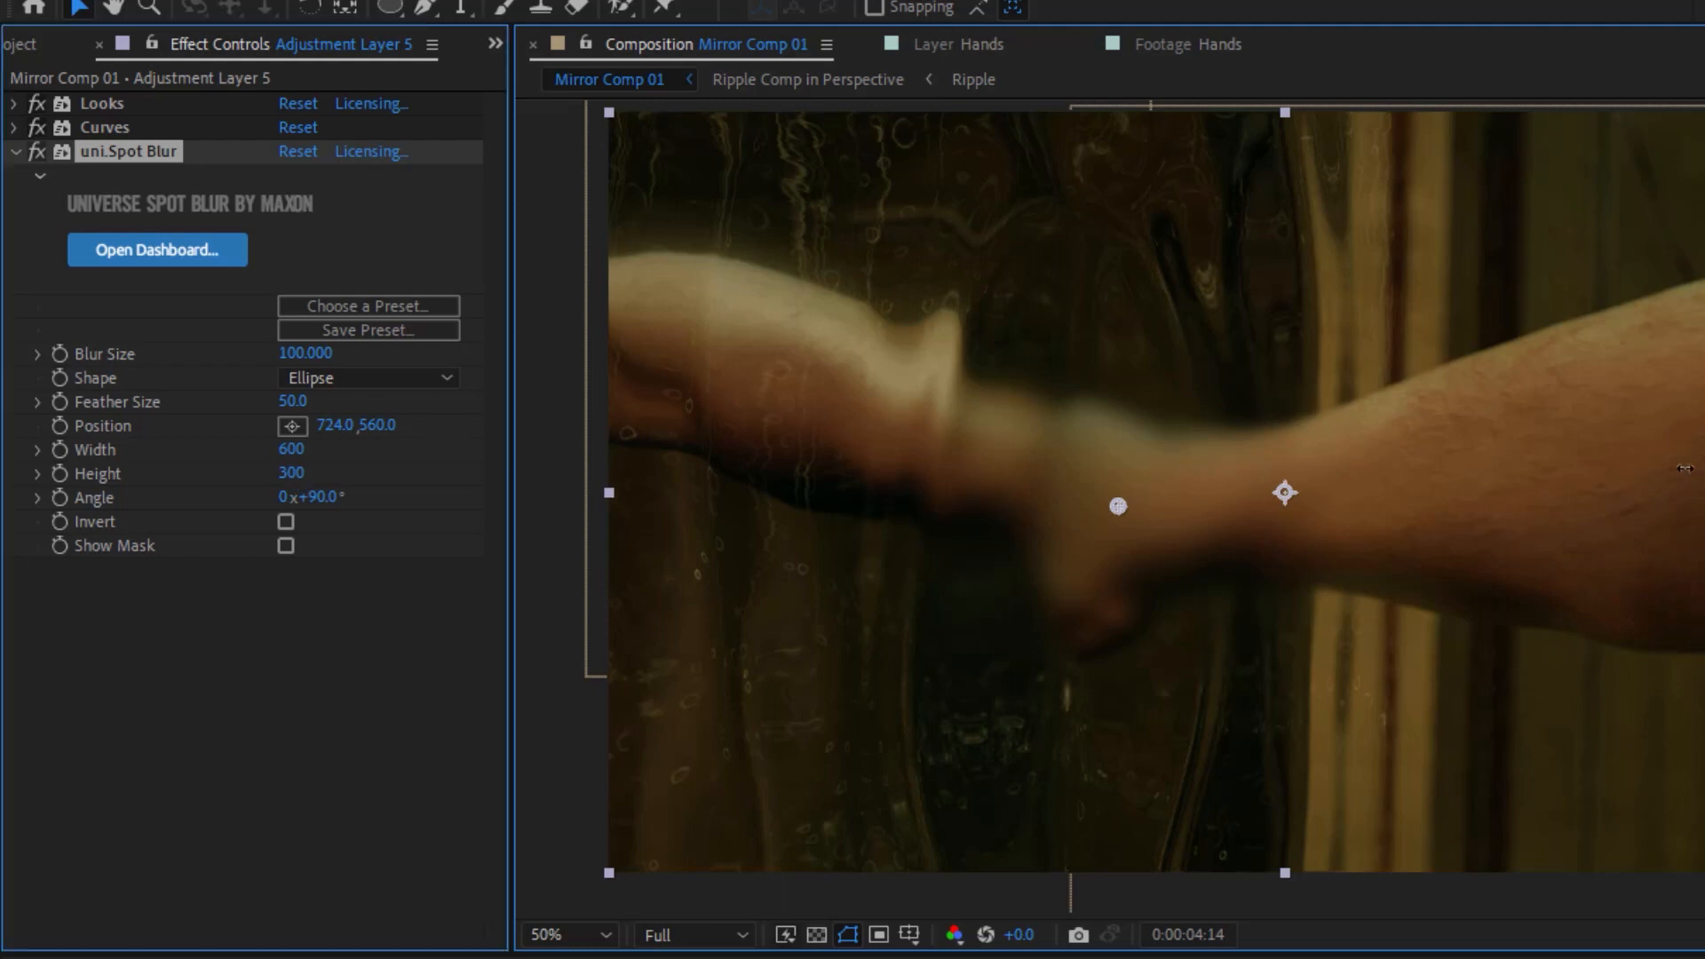
type("4000")
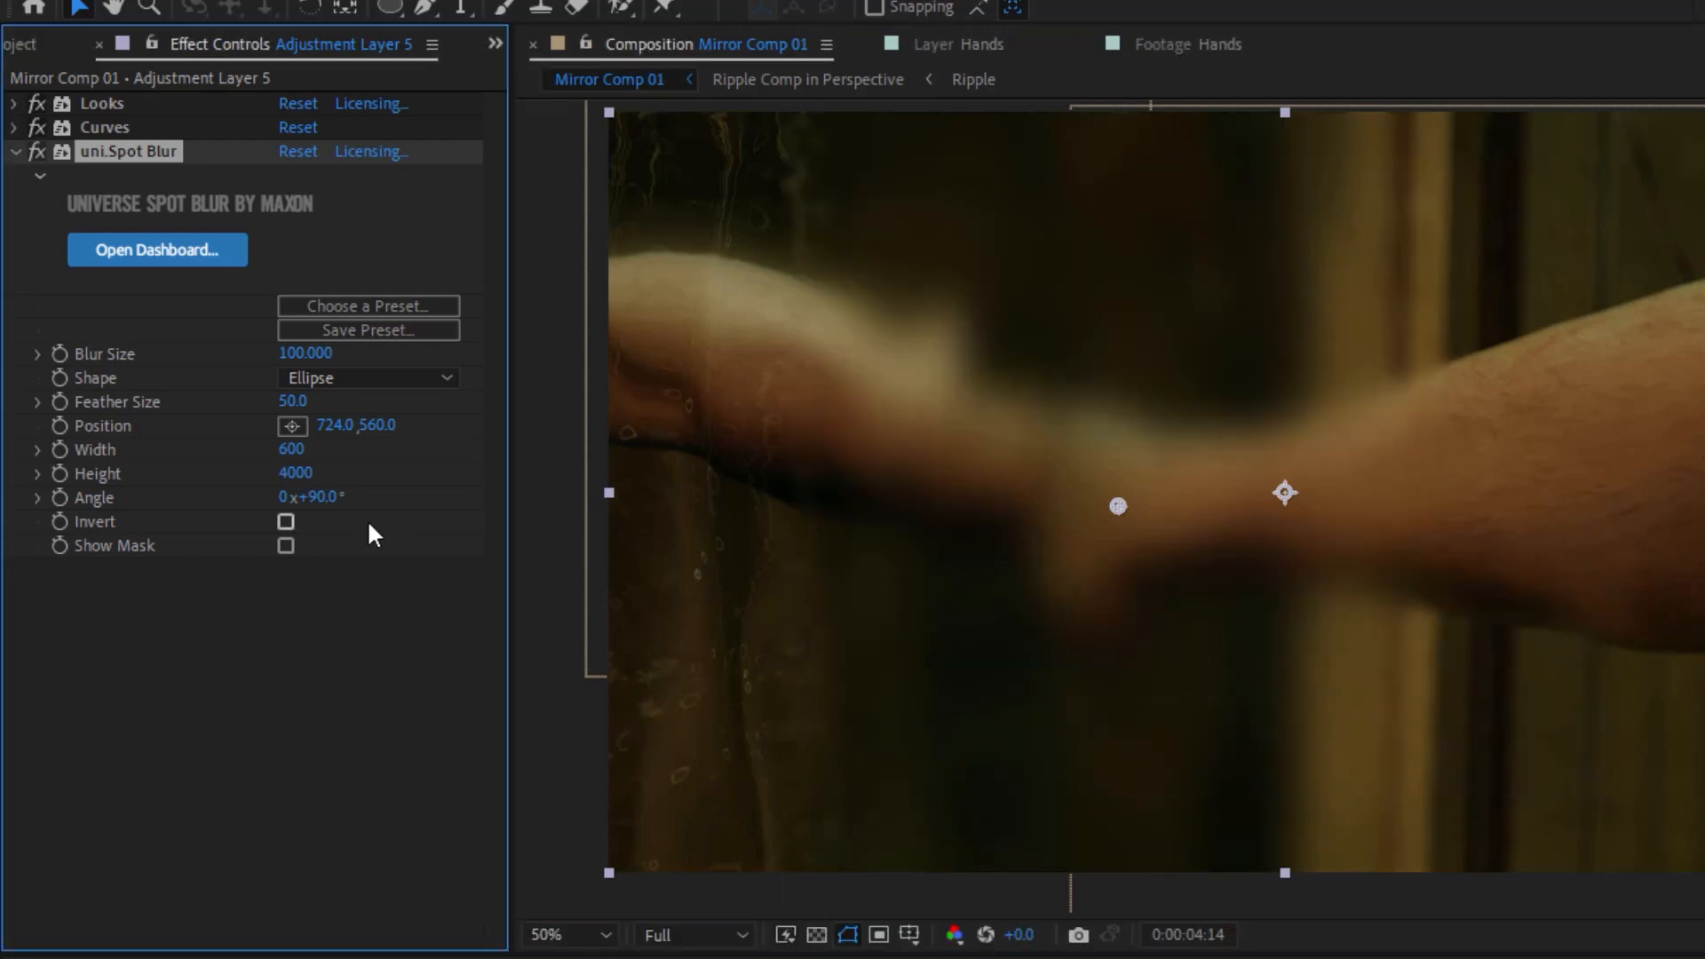
left_click(286, 522)
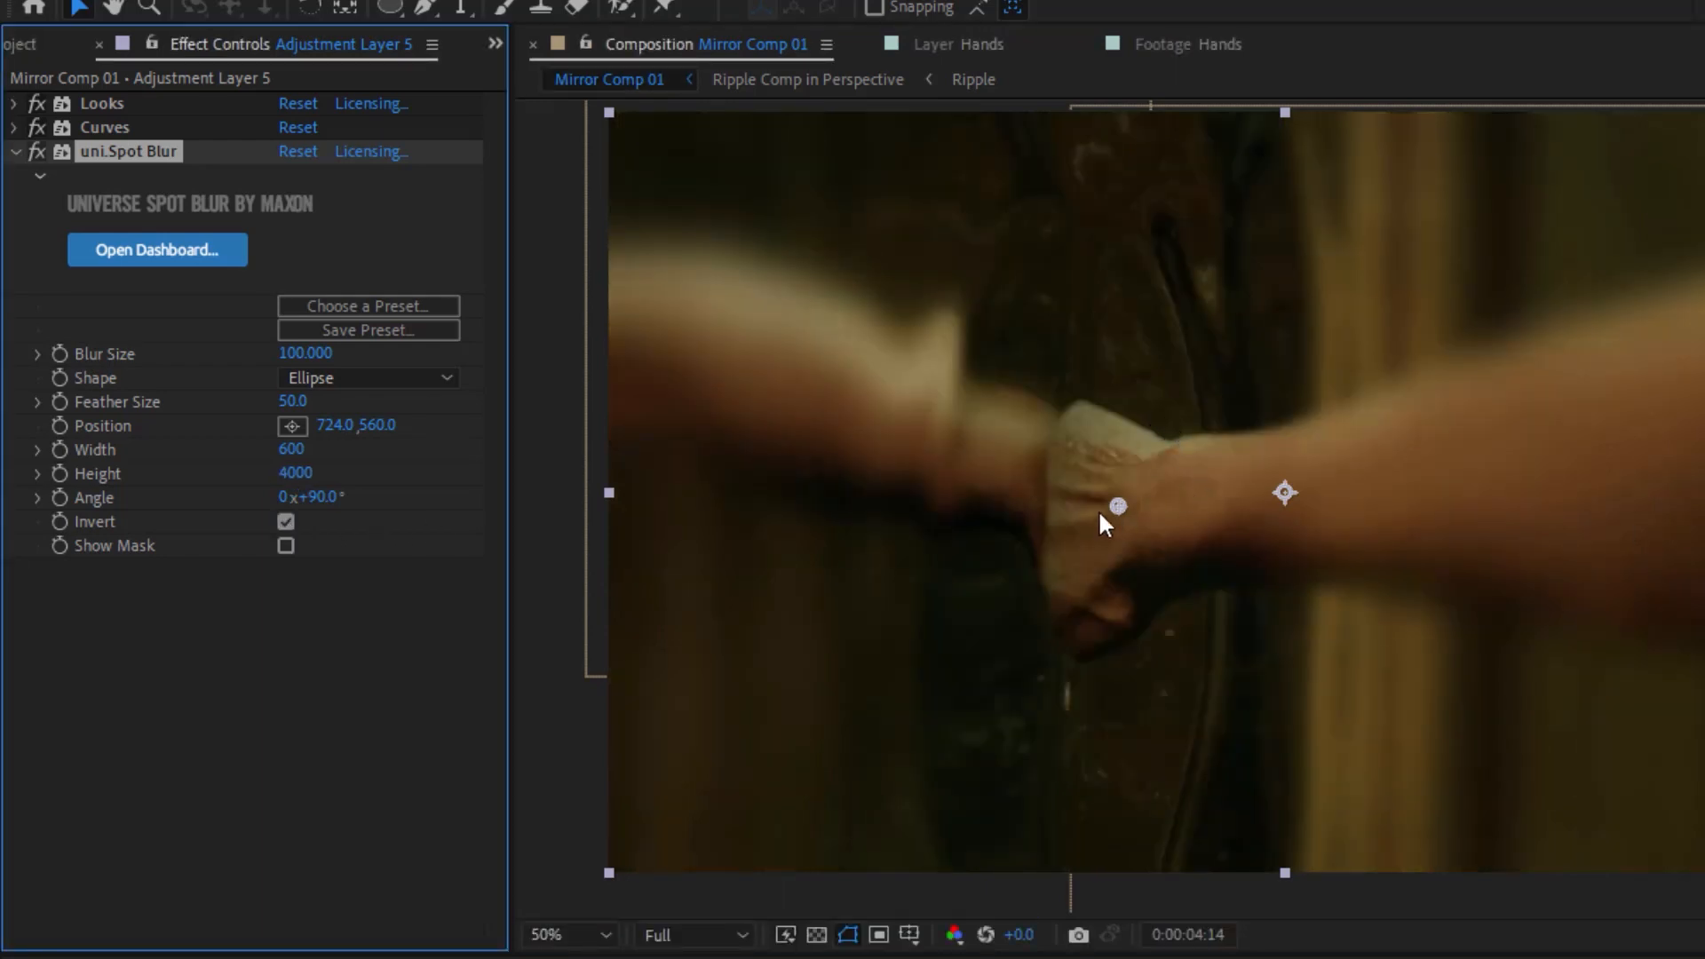
left_click_drag(1117, 506, 1071, 524)
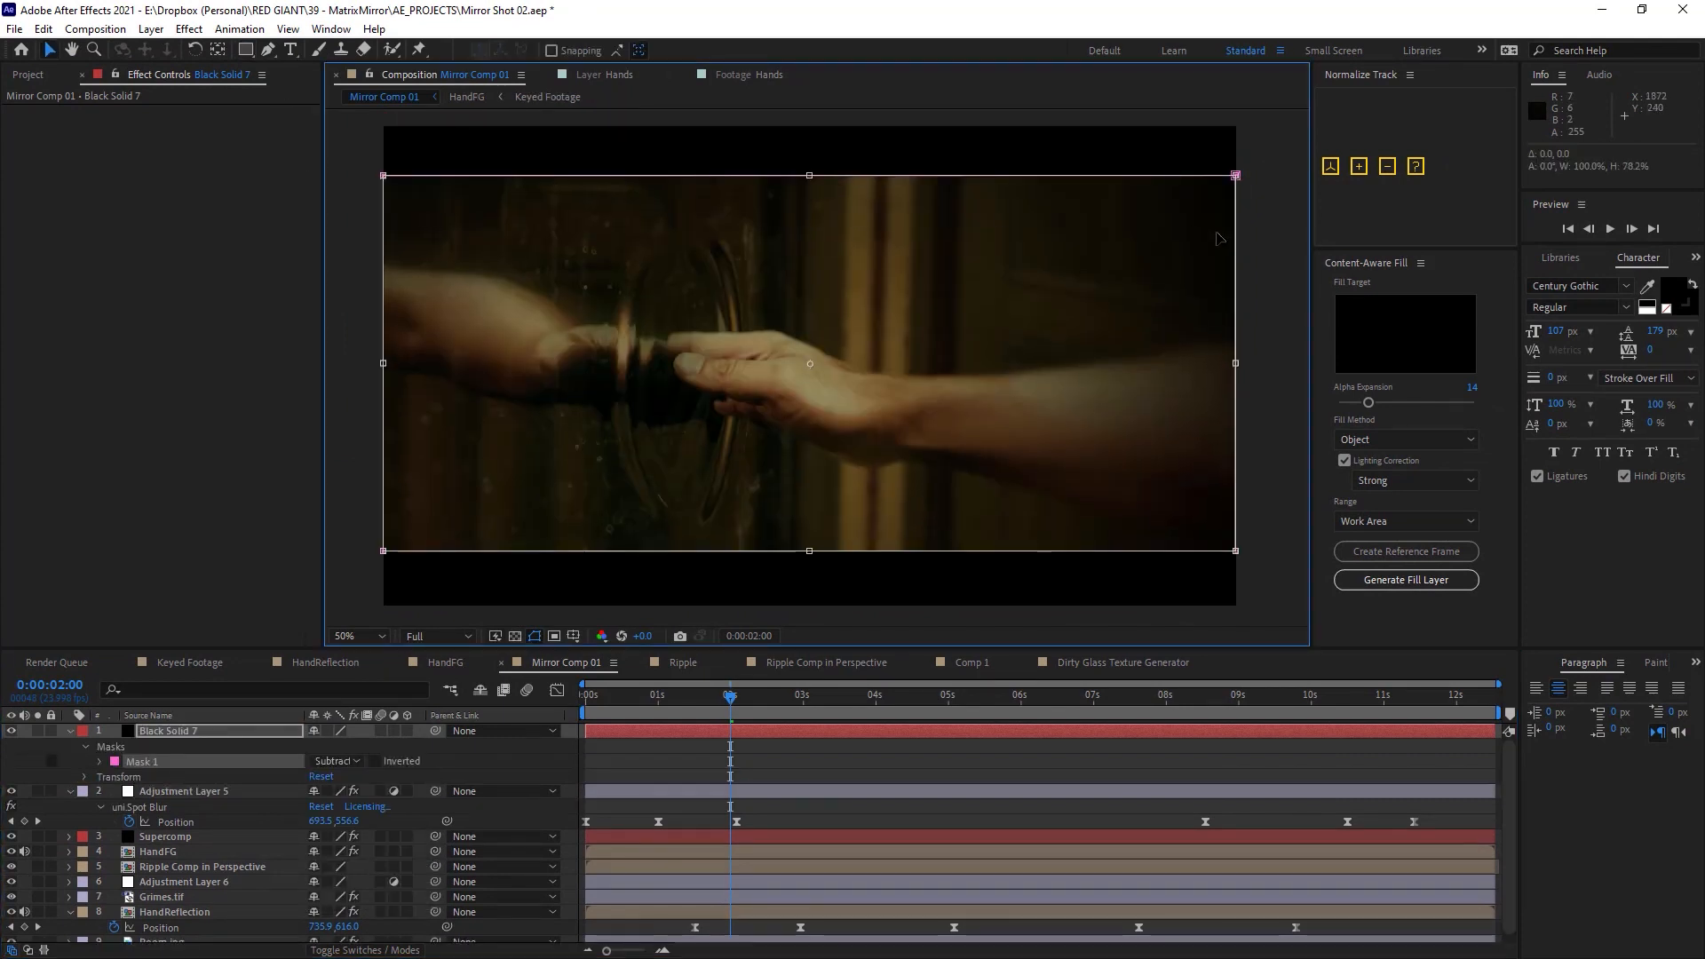
Keyframe the uni.Spot Blur position beneath the black letterbox bars.
left_click(185, 790)
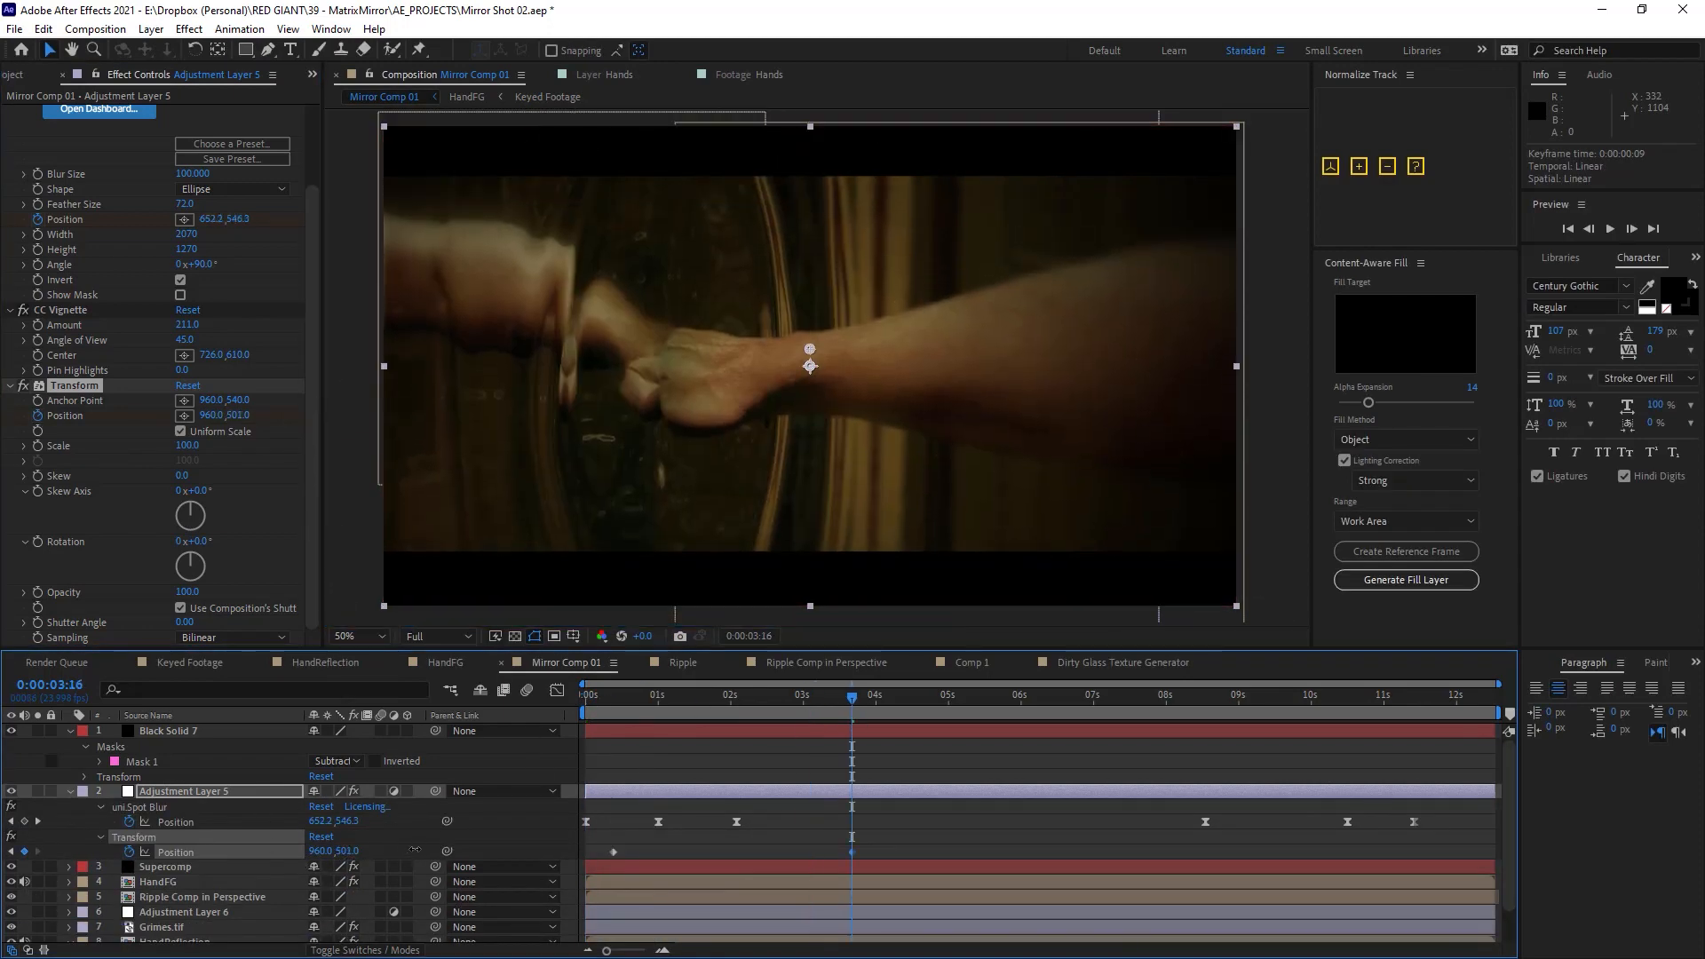
Add a second Transform Position keyframe with a new vertical shake offset.
left_click(1130, 697)
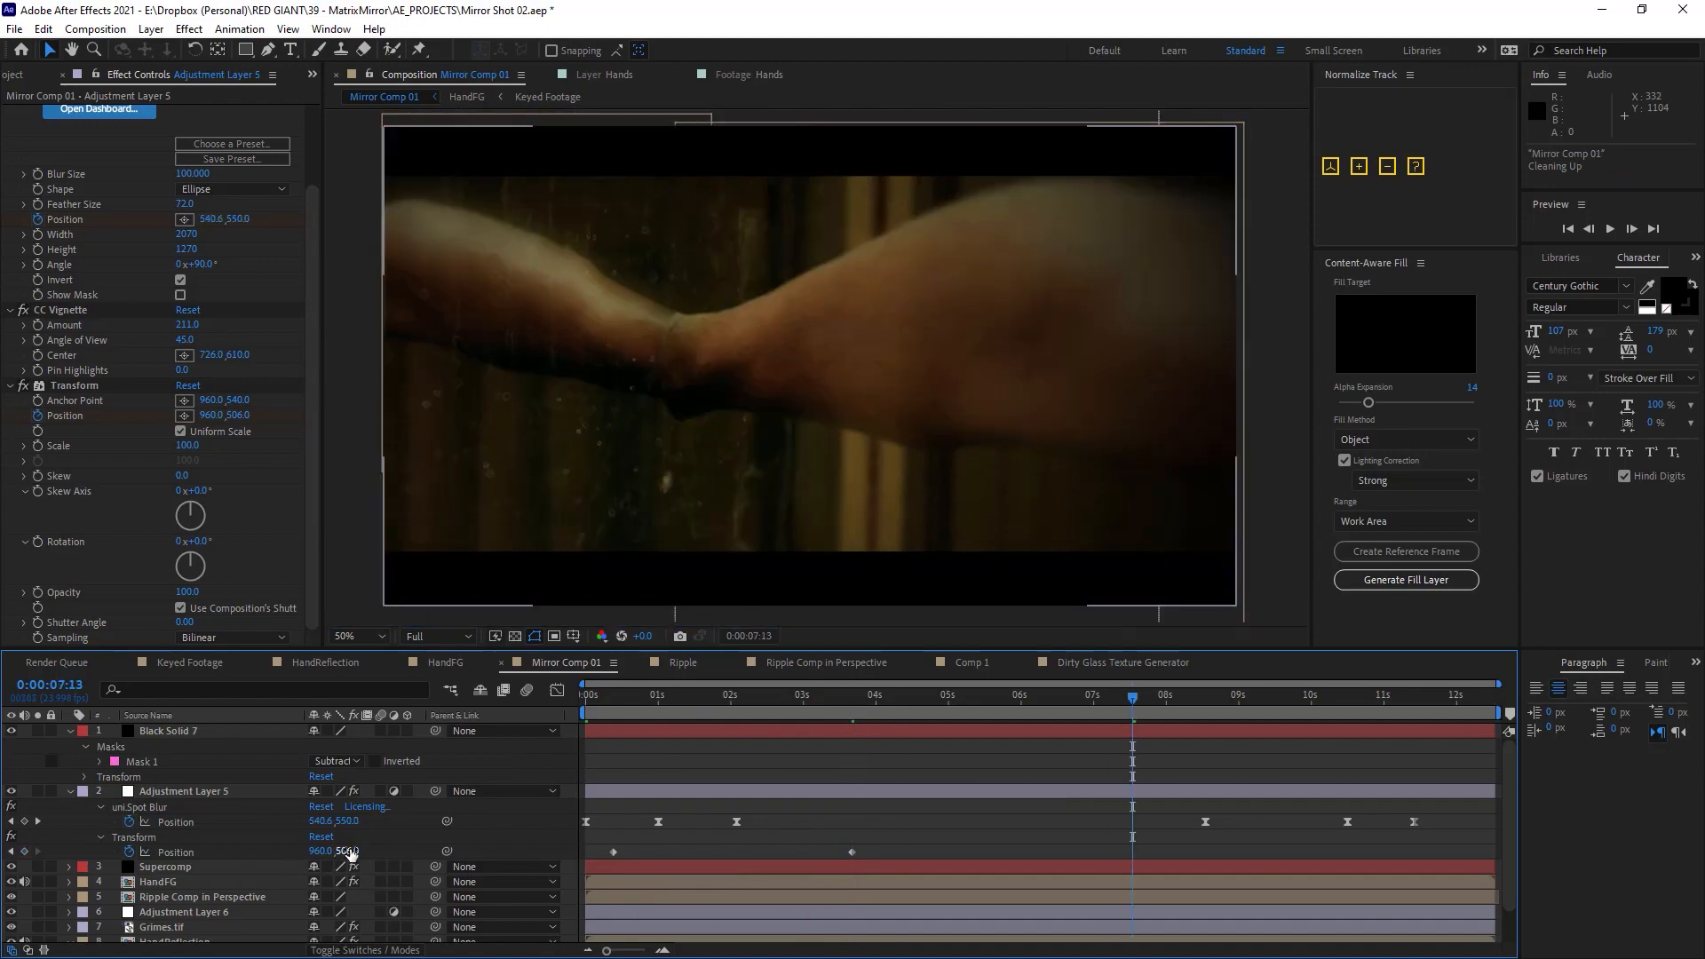